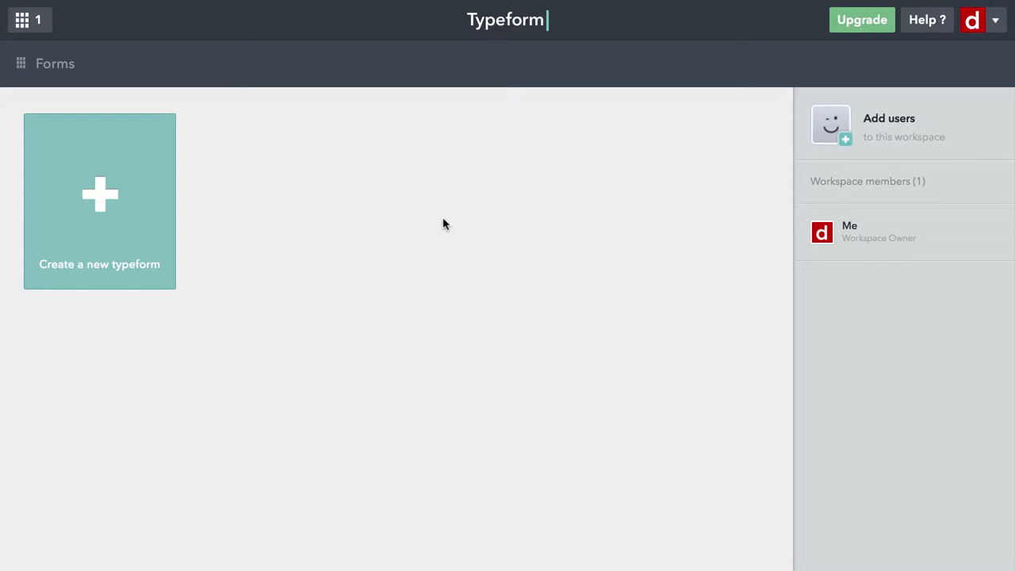
{"action": "mouse_move", "coordinate": [435, 222]}
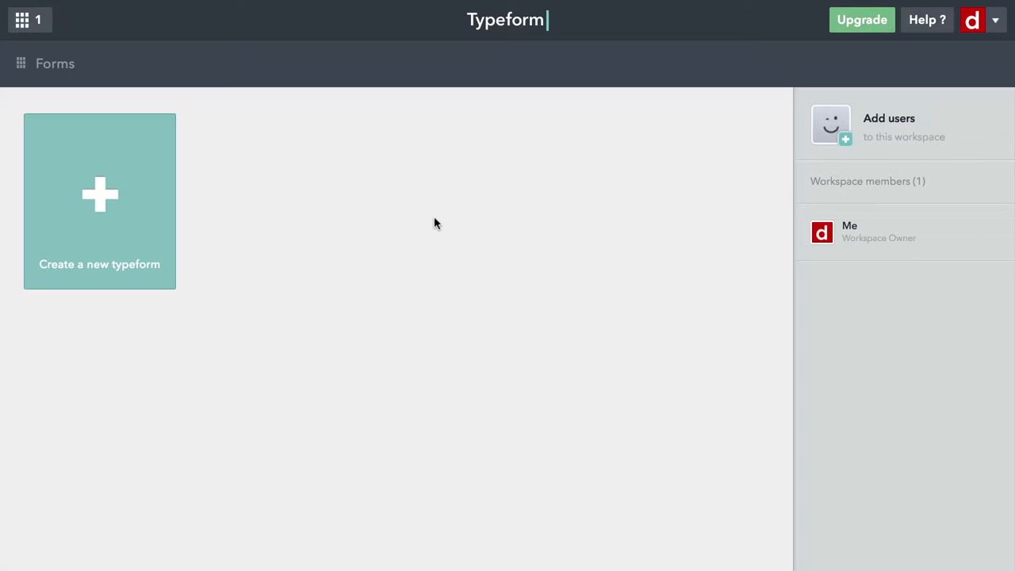
{"action": "mouse_move", "coordinate": [153, 216]}
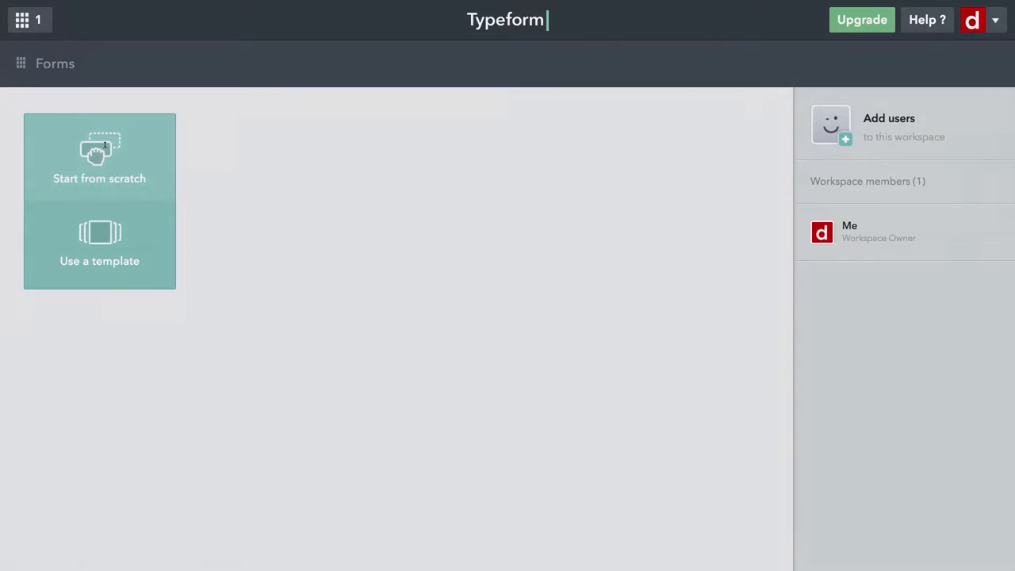
Start a blank typeform named TF01_2_4_Create in English and begin building it
{"action": "left_click", "coordinate": [99, 156]}
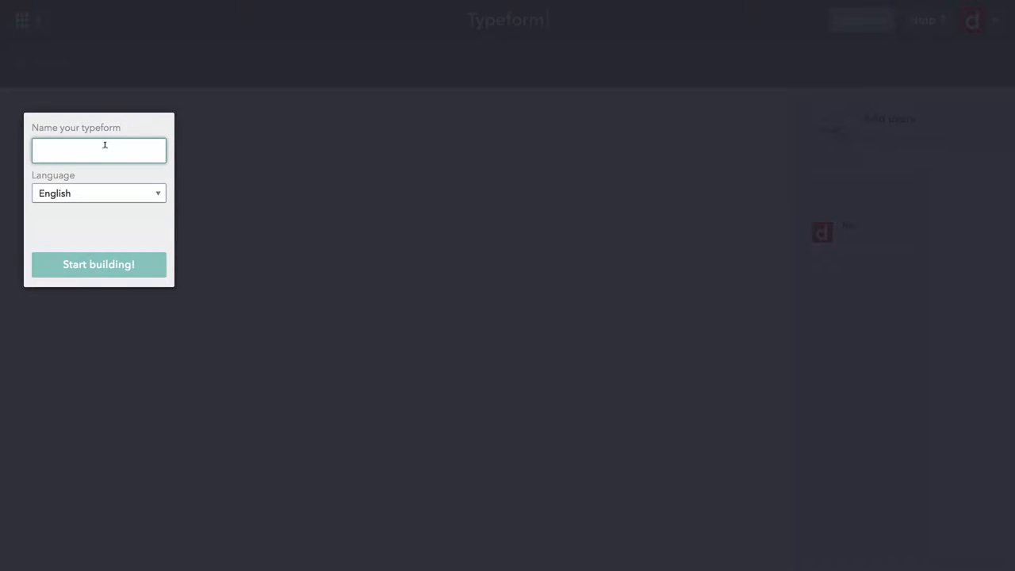
{"action": "type", "text": "T"}
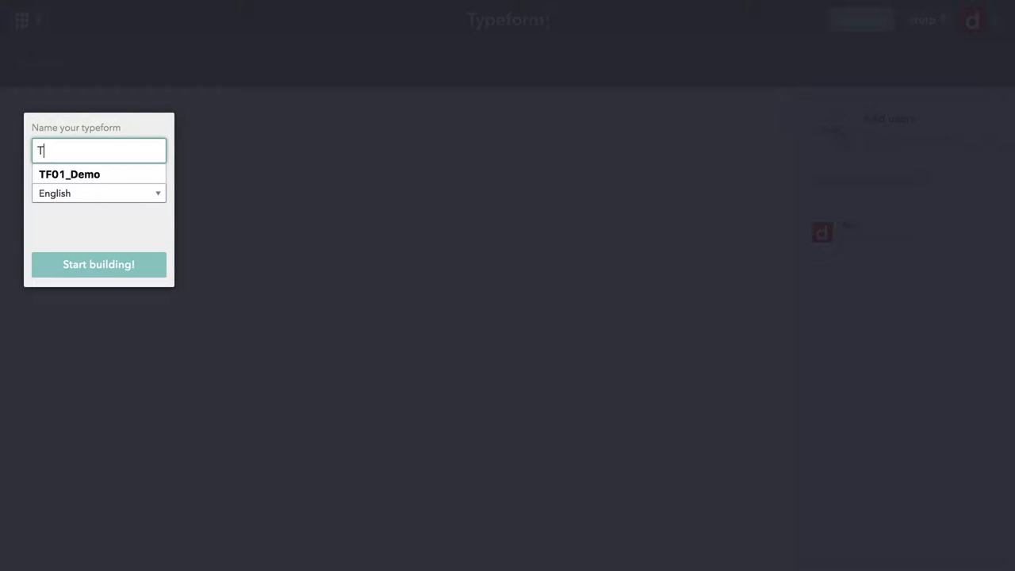
{"action": "type", "text": "F0"}
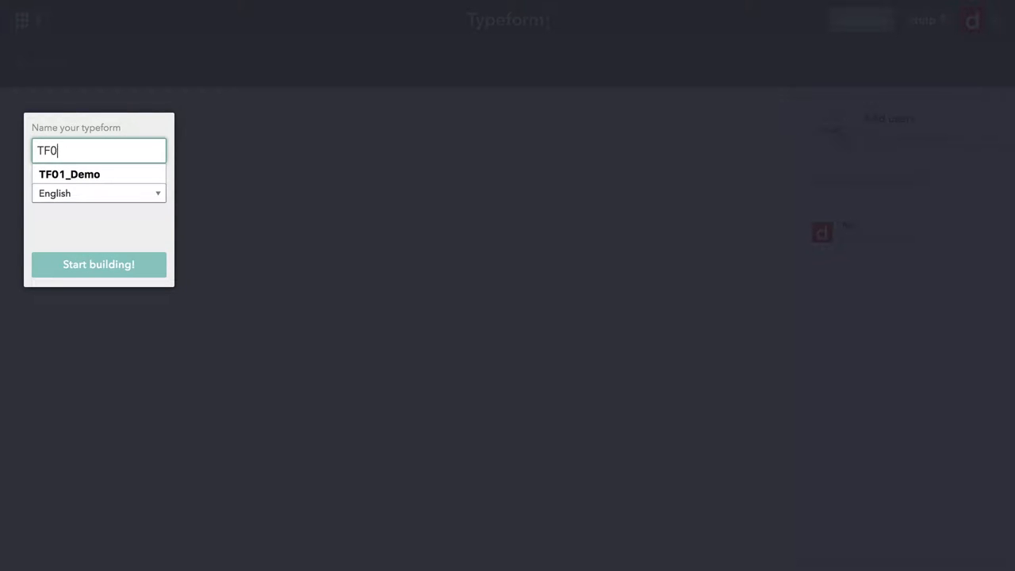
{"action": "type", "text": "1_2_4"}
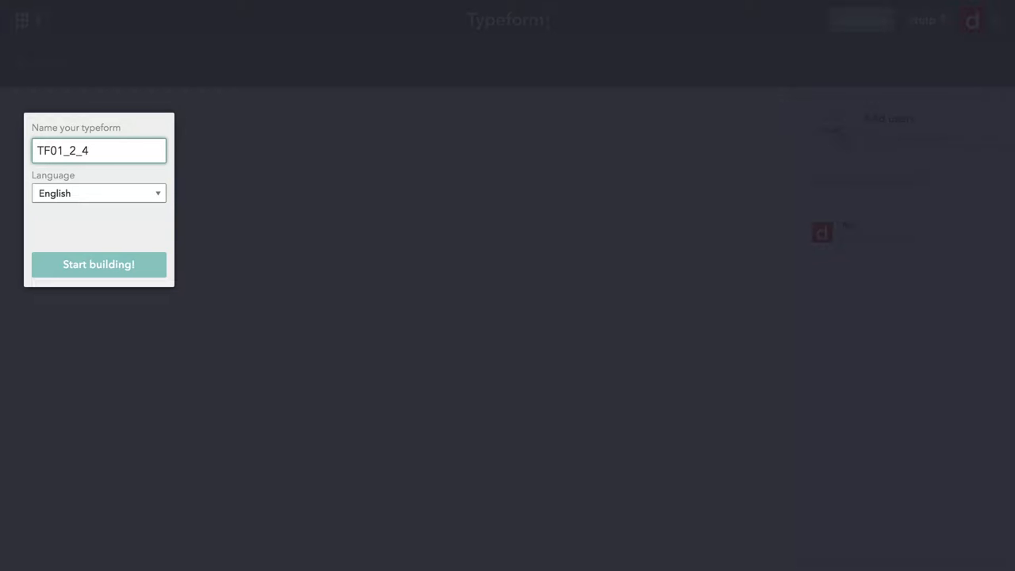
{"action": "type", "text": "_Create"}
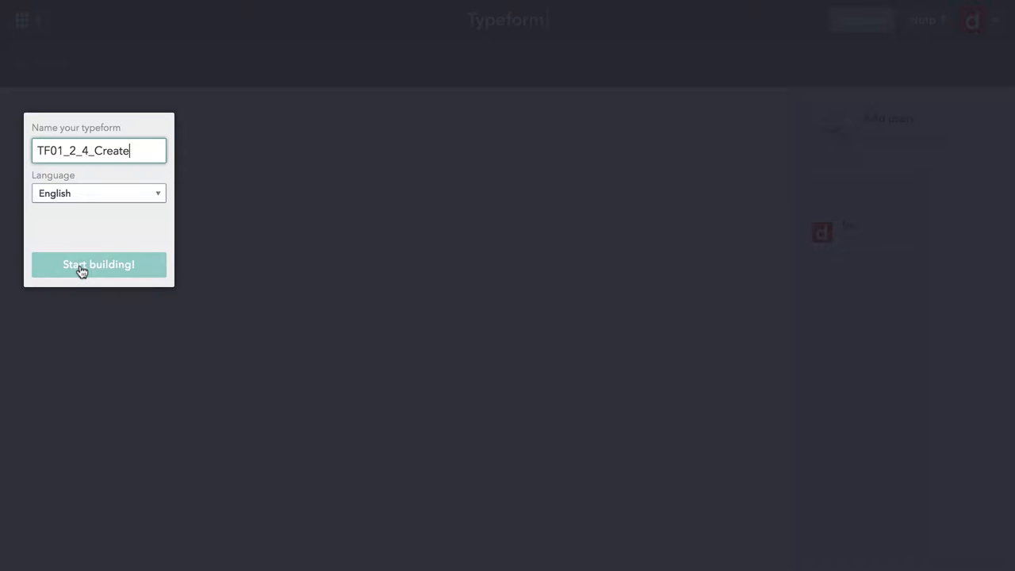
{"action": "left_click", "coordinate": [98, 263]}
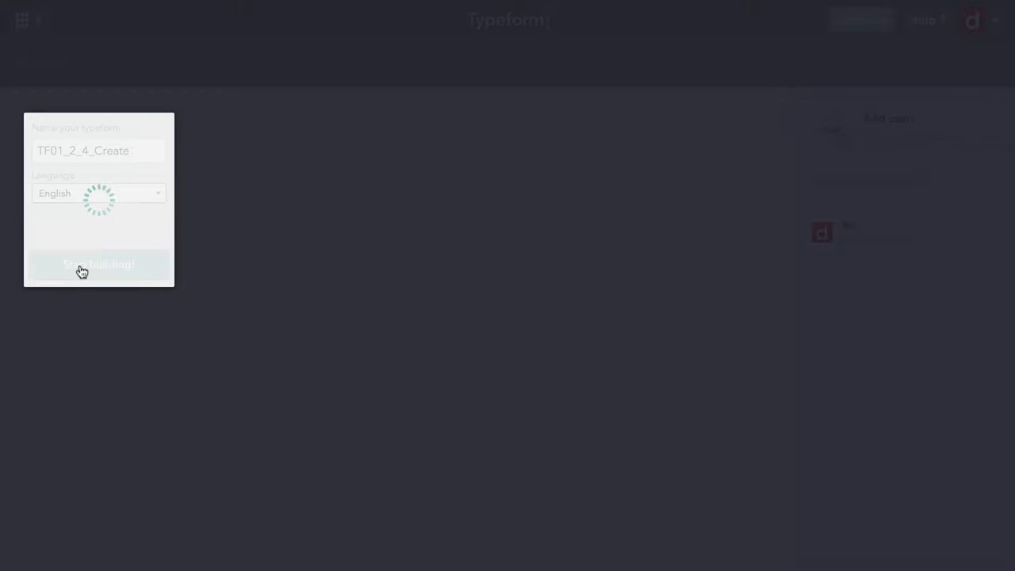
{"action": "left_click", "coordinate": [98, 264]}
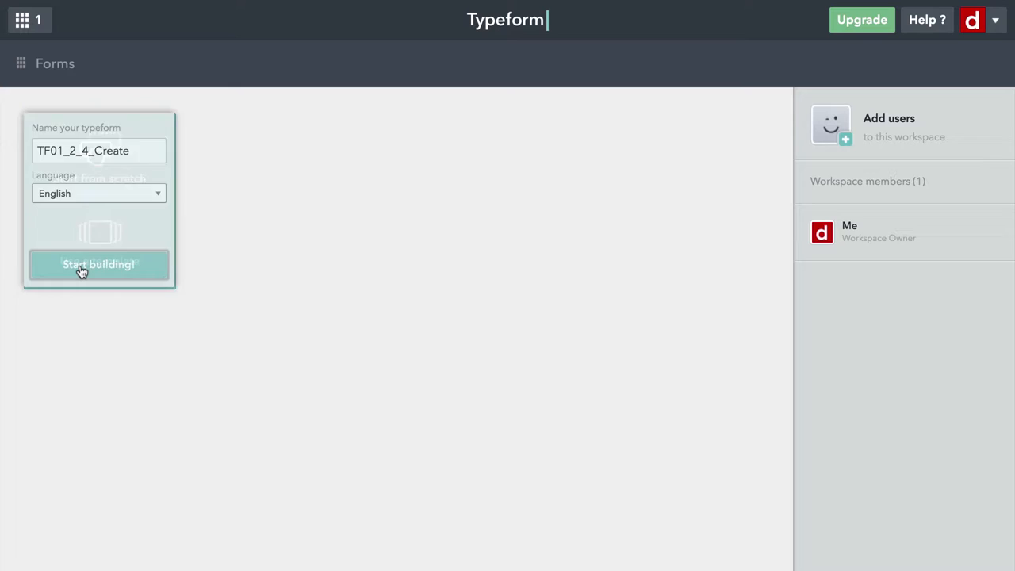
Wait for the empty builder with welcome, question and thank-you drop zones to load
{"action": "left_click", "coordinate": [99, 264]}
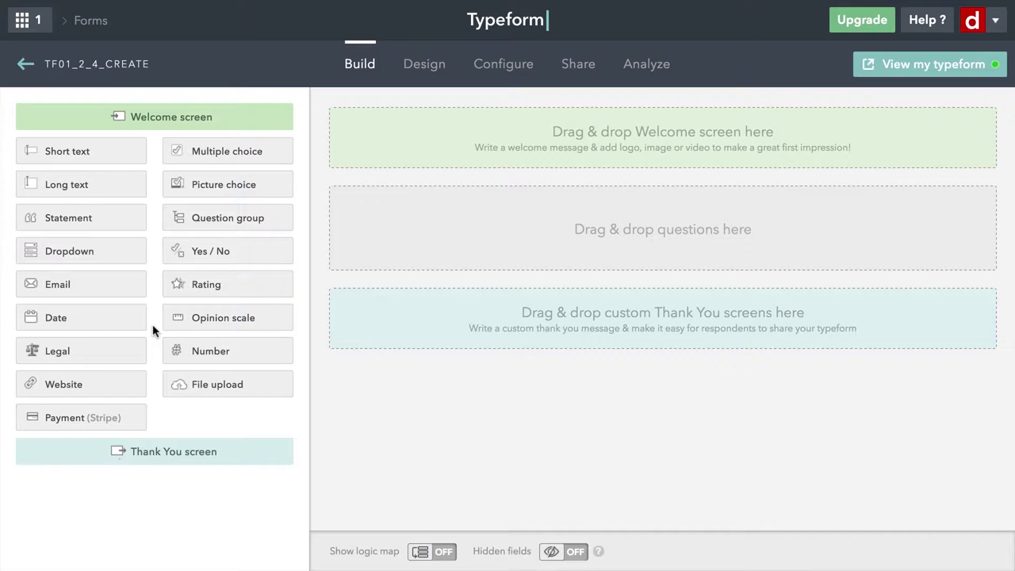
{"action": "mouse_move", "coordinate": [152, 120]}
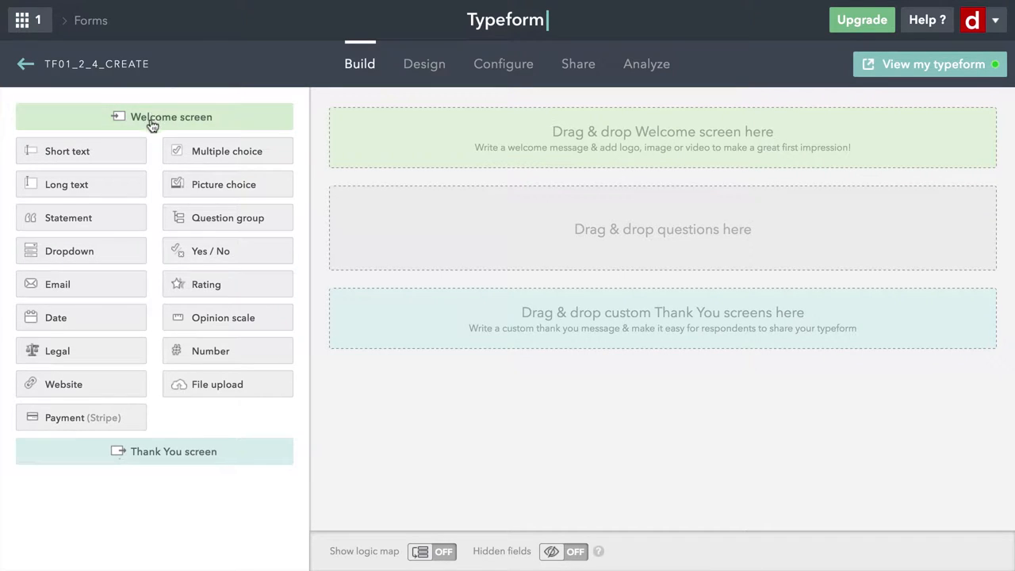
Add a welcome screen, enable Image/Video and start uploading a picture
{"action": "left_click_drag", "start_coordinate": [172, 117], "coordinate": [547, 149]}
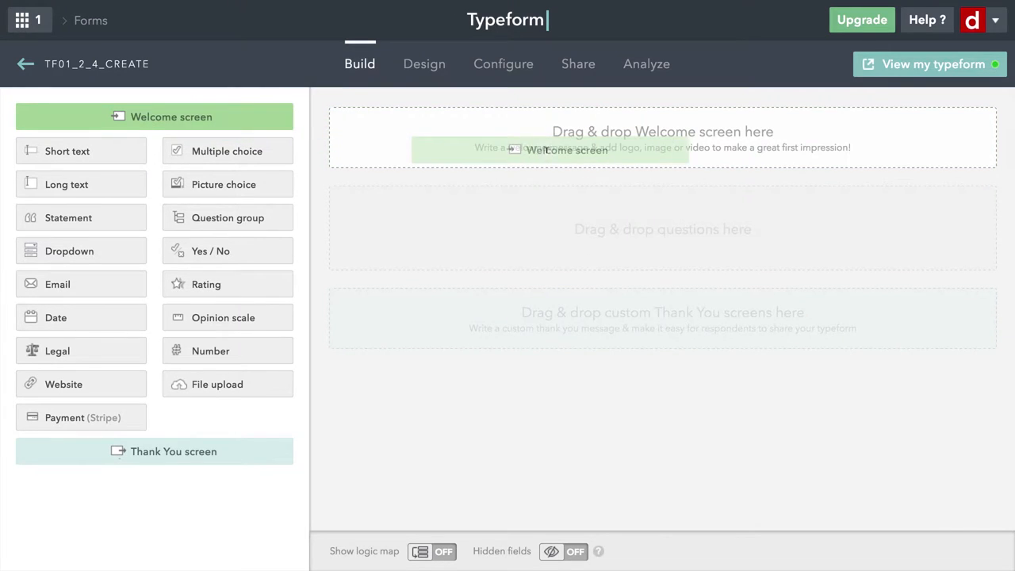
{"action": "left_click", "coordinate": [171, 117]}
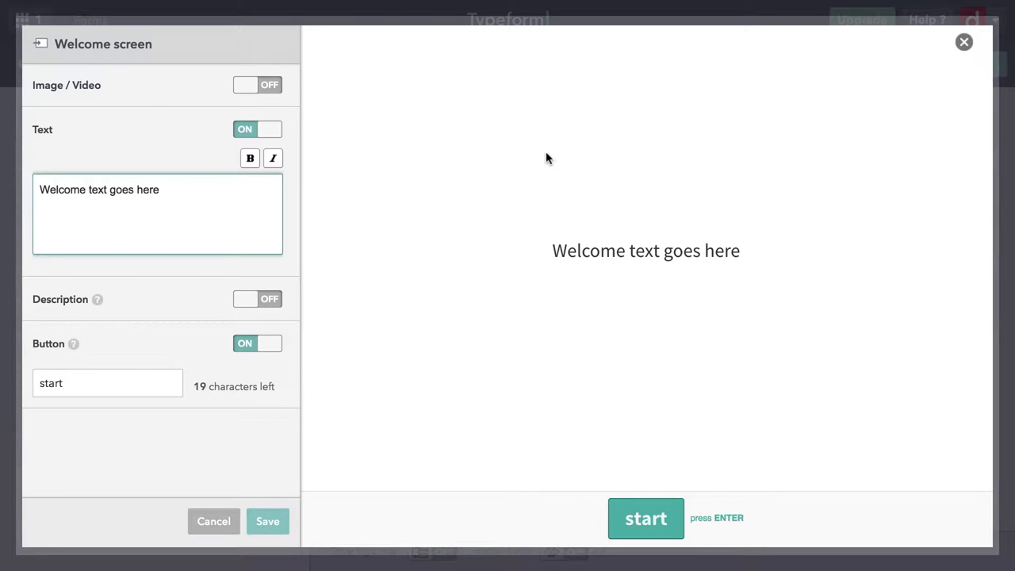
{"action": "mouse_move", "coordinate": [642, 241]}
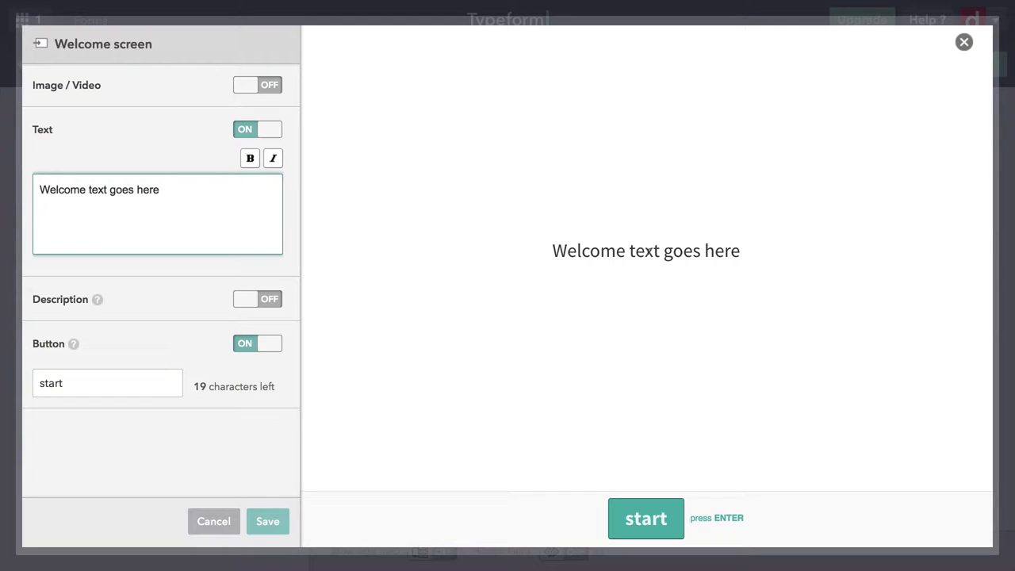
{"action": "mouse_move", "coordinate": [489, 193]}
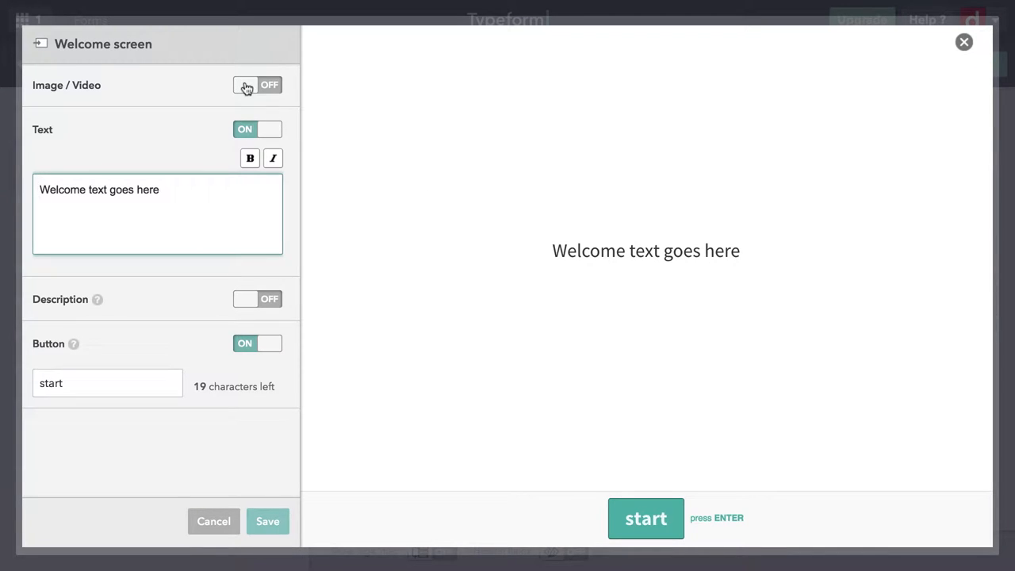
{"action": "left_click", "coordinate": [257, 86]}
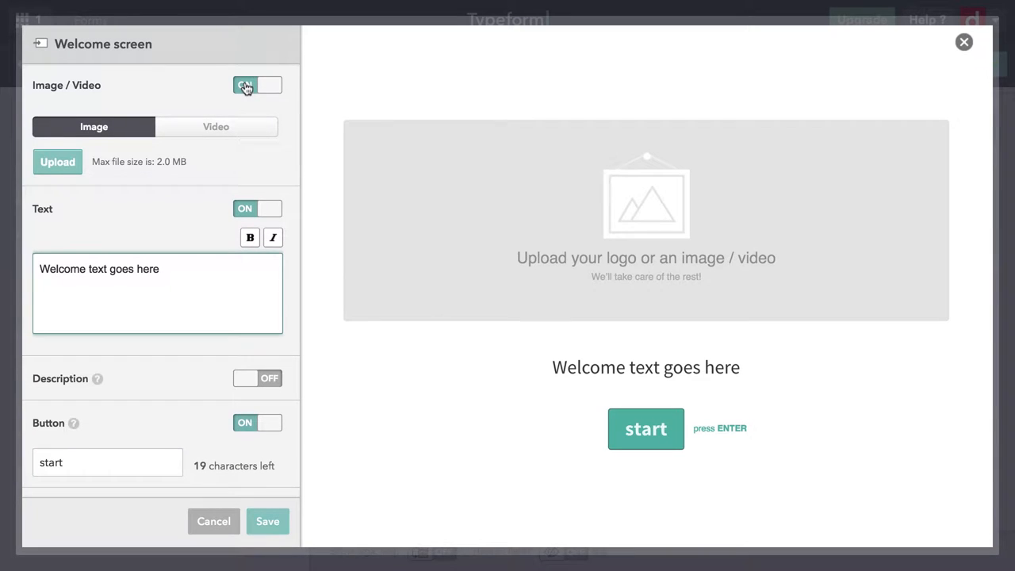
{"action": "mouse_move", "coordinate": [97, 157]}
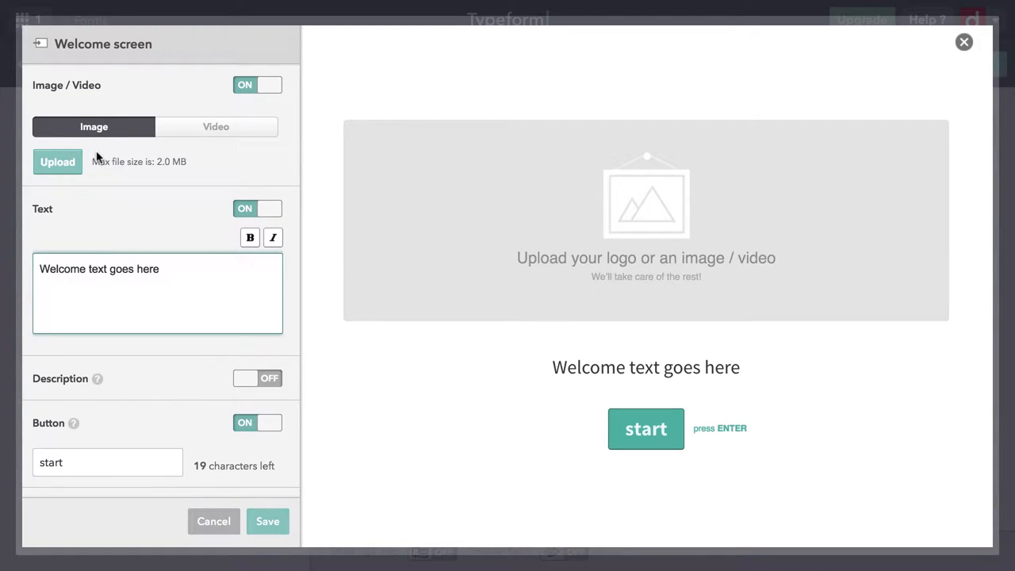
{"action": "left_click", "coordinate": [57, 162]}
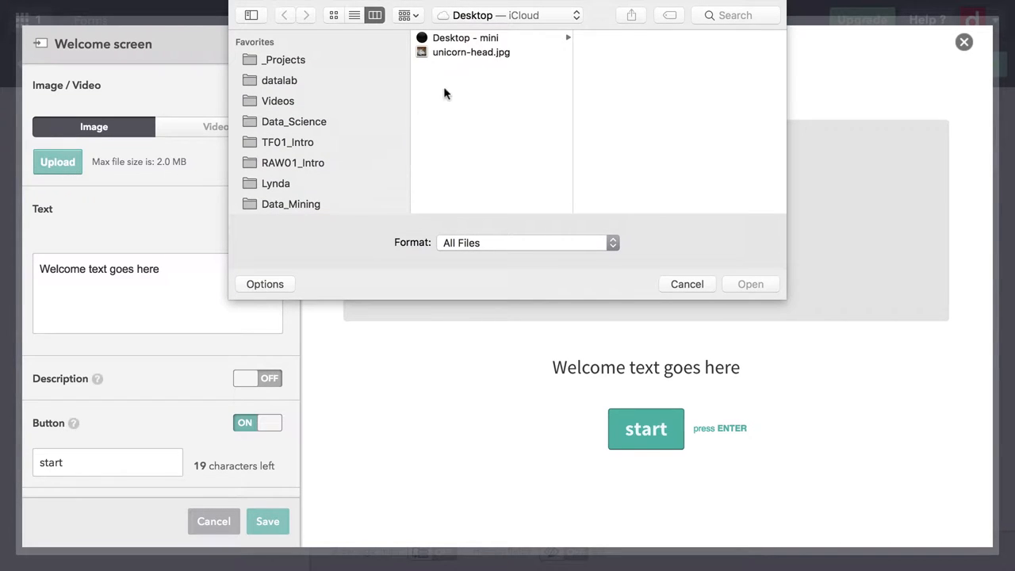
Upload unicorn-head.jpg as the welcome screen image
{"action": "left_click", "coordinate": [471, 51]}
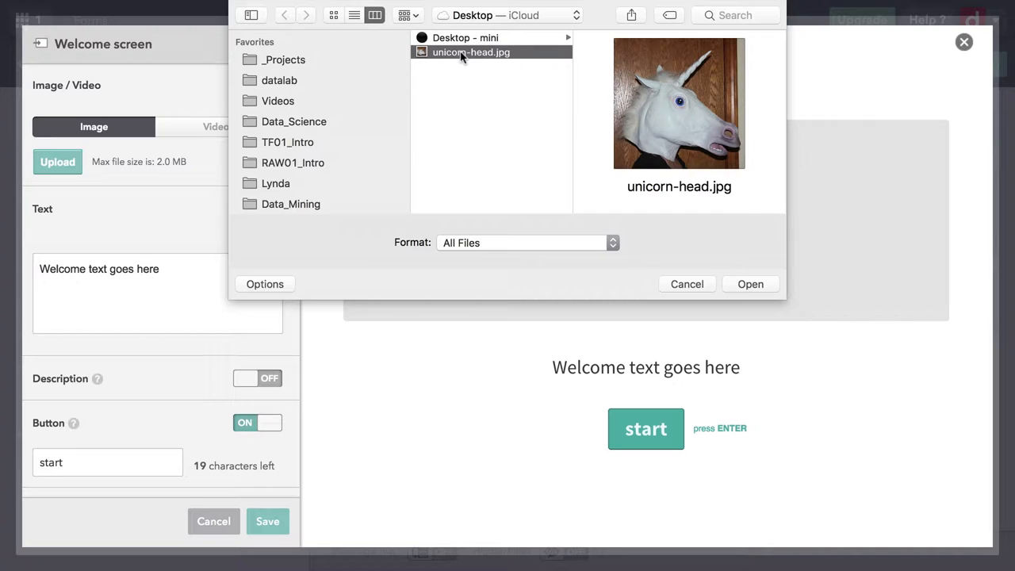
{"action": "mouse_move", "coordinate": [654, 213]}
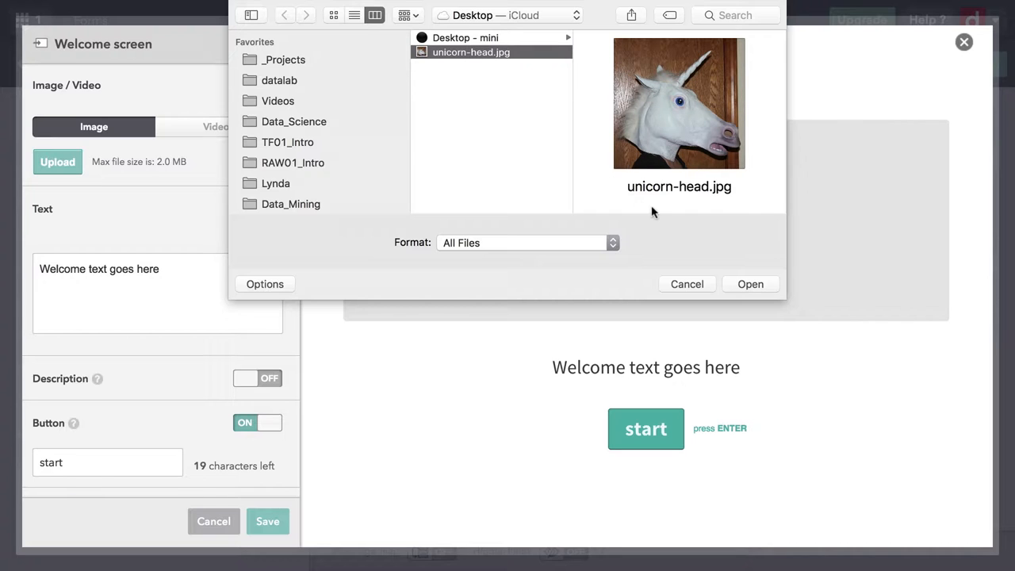
{"action": "mouse_move", "coordinate": [755, 292]}
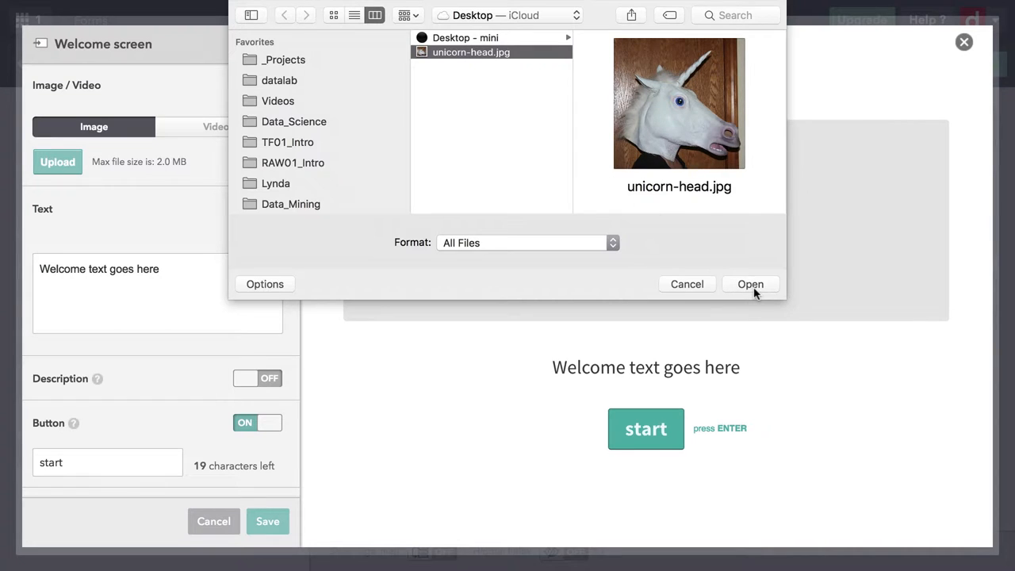
{"action": "left_click", "coordinate": [750, 284]}
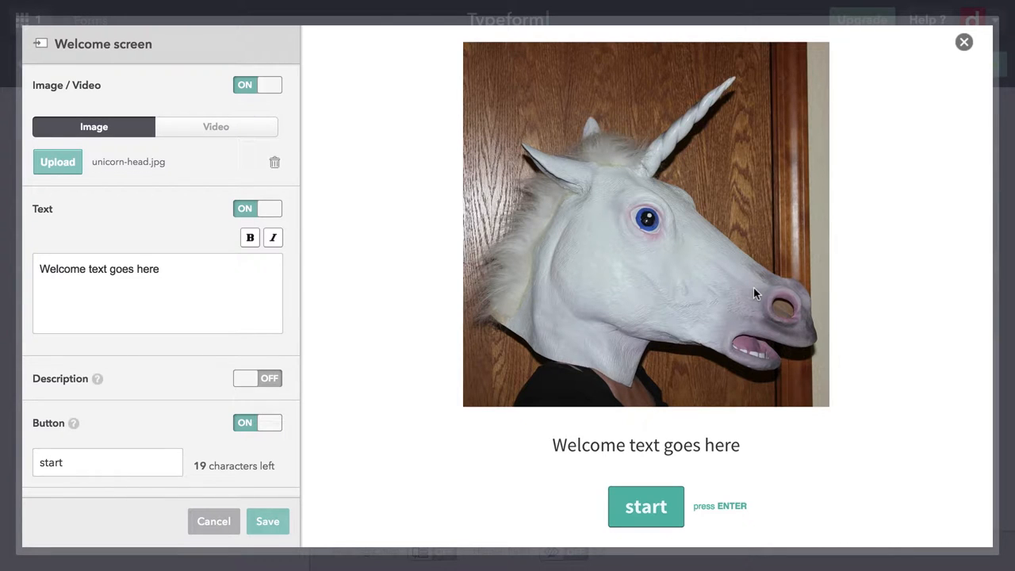
Write the welcome text "It's Halloween and the unicorns are out."
{"action": "left_click", "coordinate": [222, 294]}
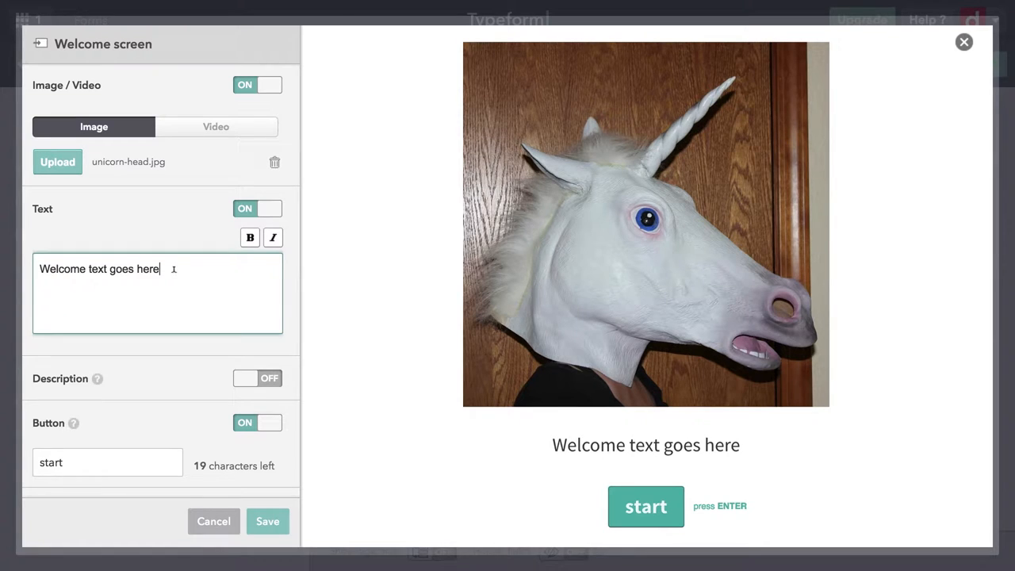
{"action": "key", "text": "Backspace"}
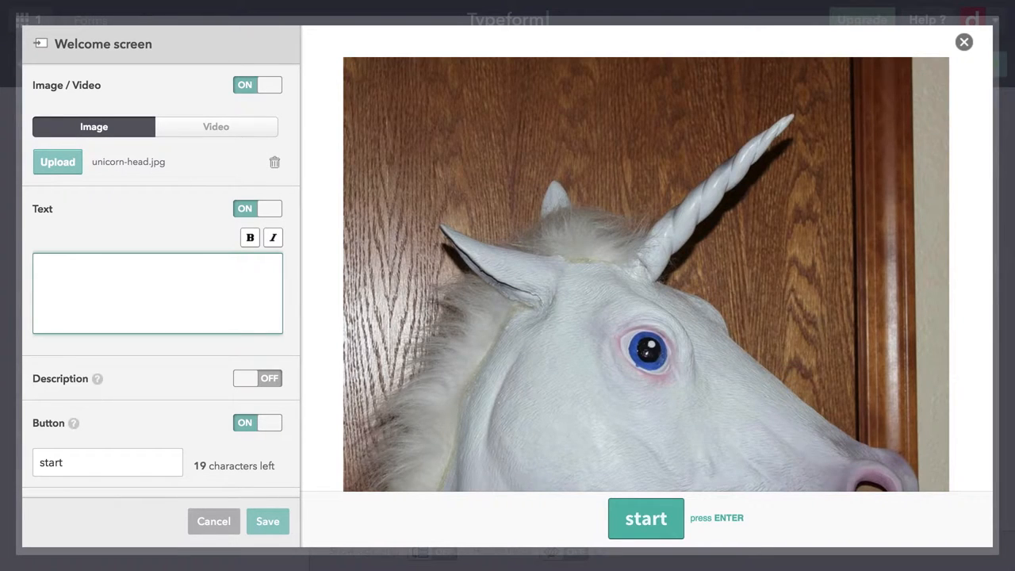
{"action": "type", "text": "It's Hallo"}
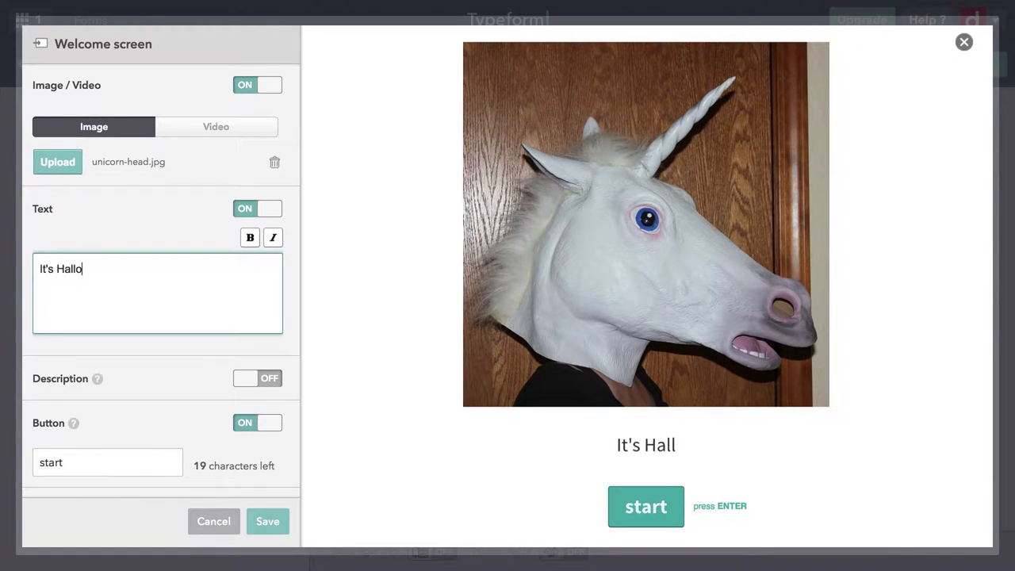
{"action": "type", "text": "ween"}
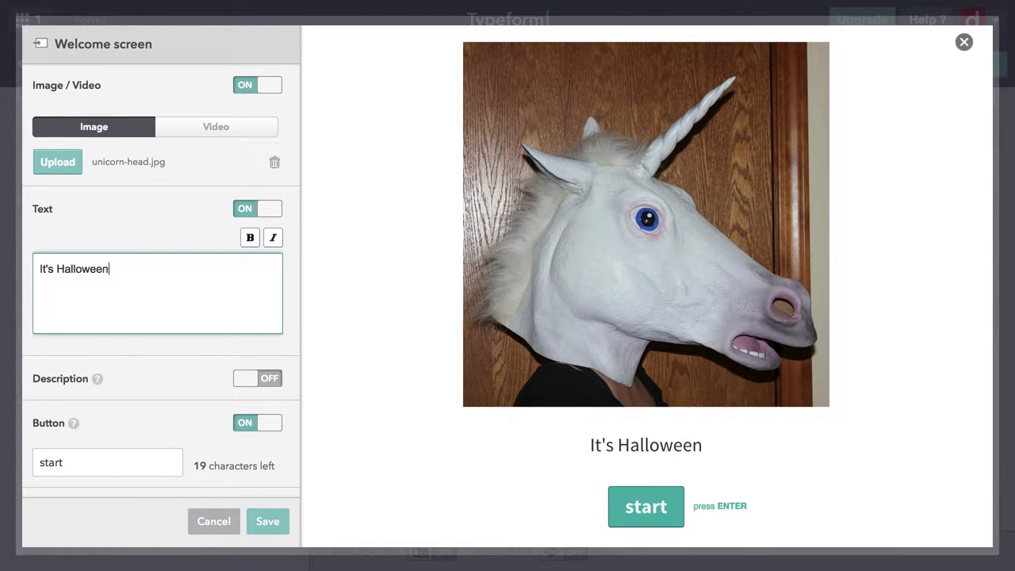
{"action": "type", "text": "and the u"}
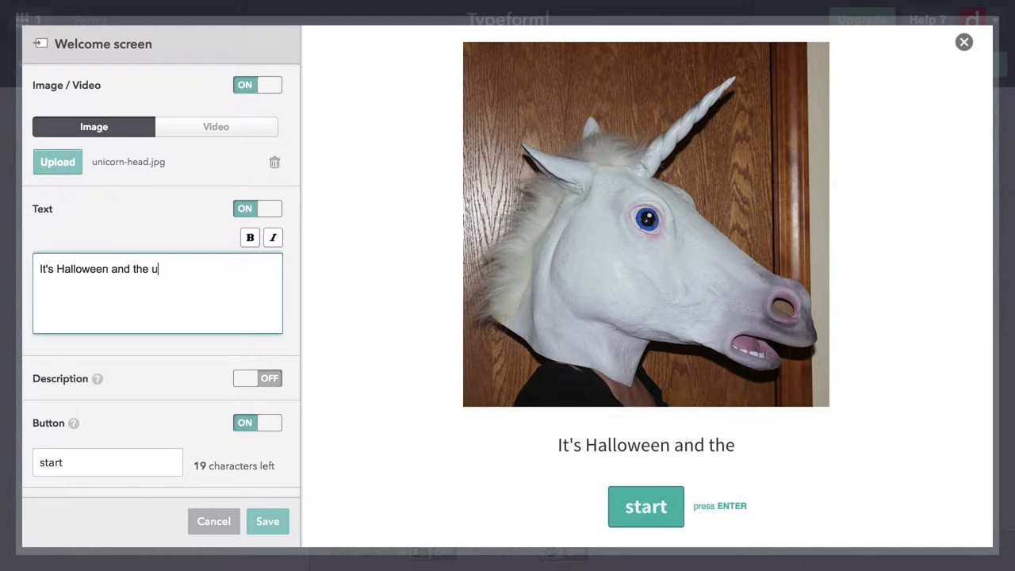
{"action": "type", "text": "nicorn"}
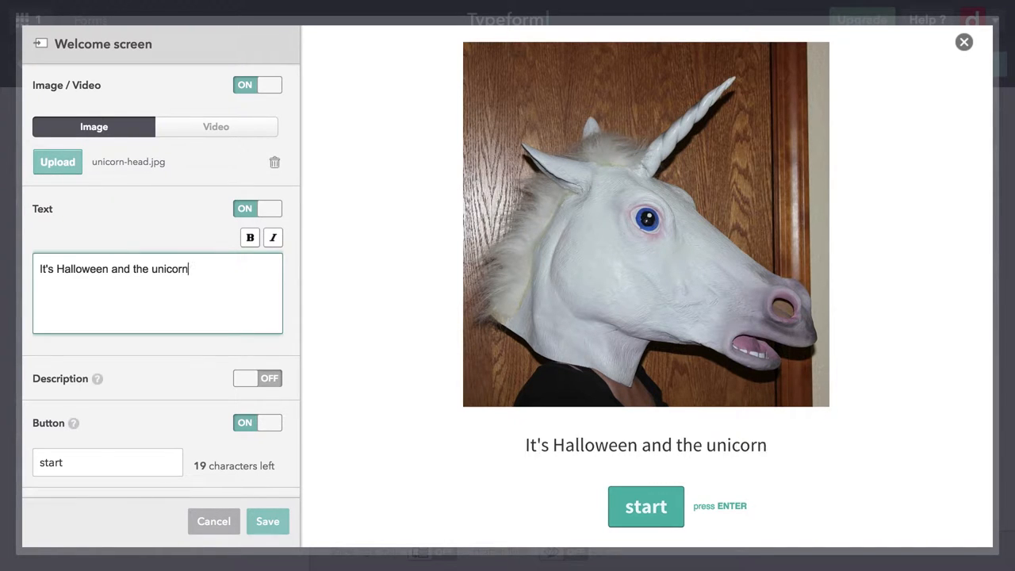
{"action": "type", "text": "s are out"}
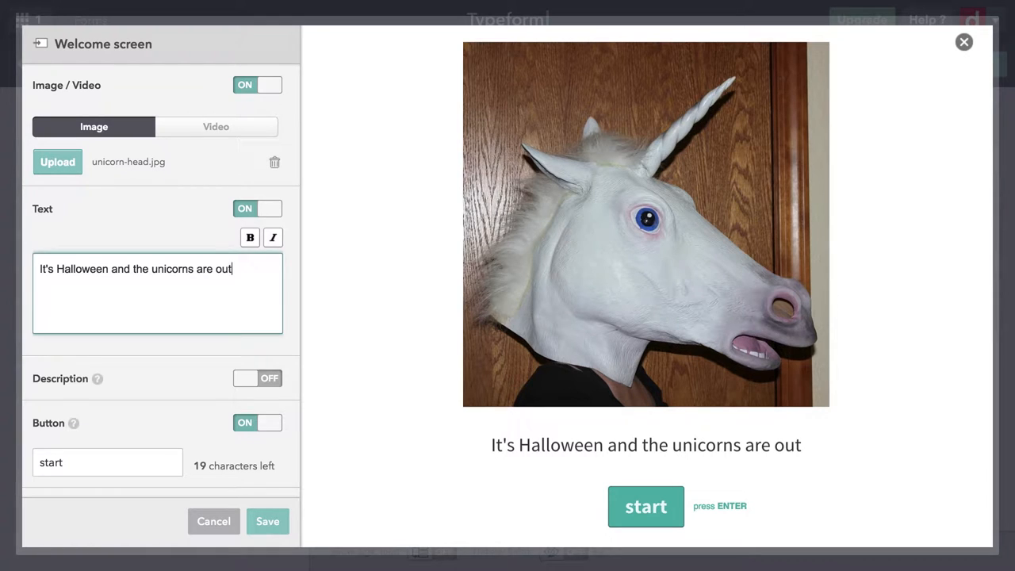
{"action": "type", "text": "."}
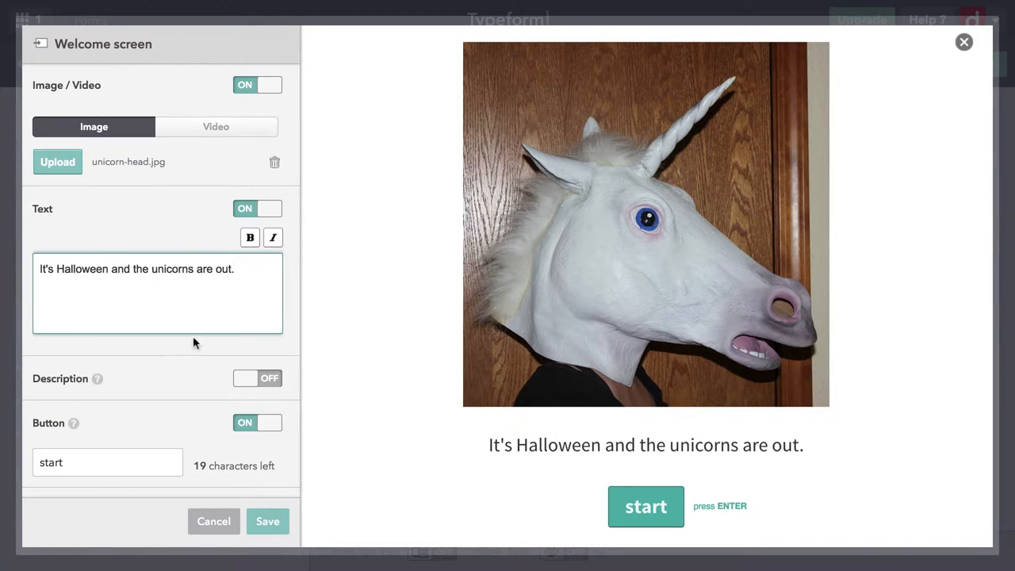
Enable the description and write "But what about your costume? We want to hear!"
{"action": "left_click", "coordinate": [257, 377]}
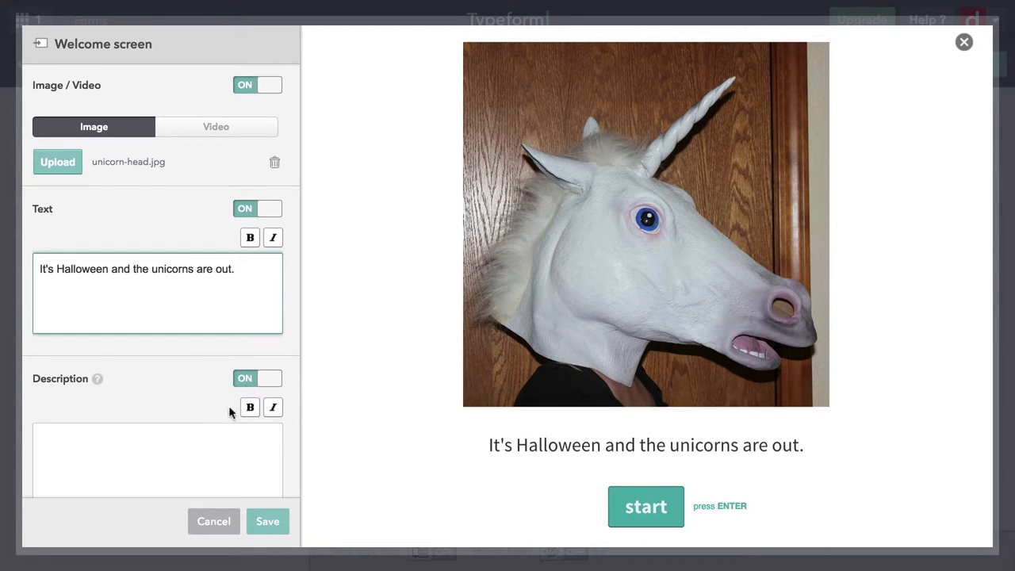
{"action": "left_click", "coordinate": [157, 460]}
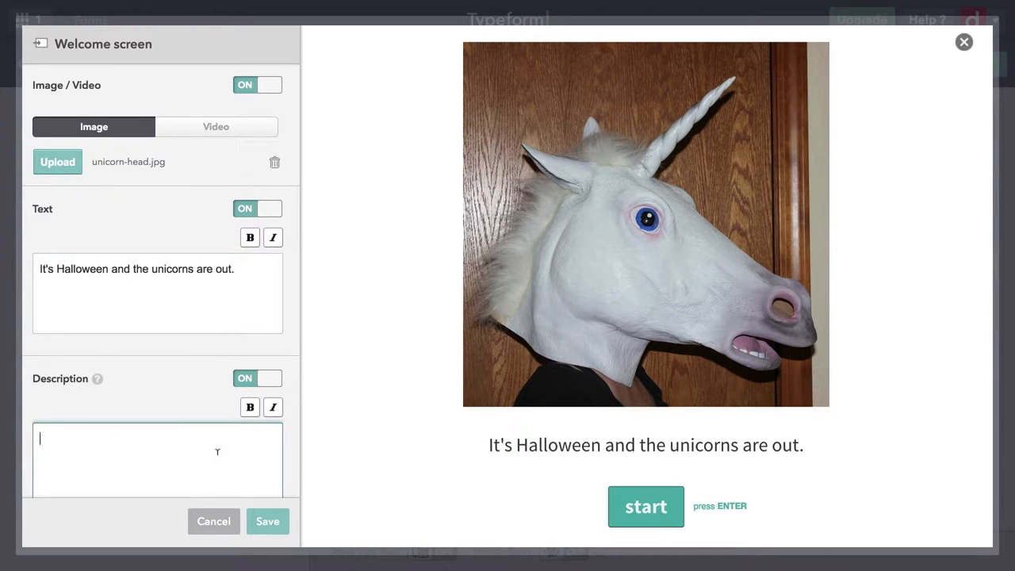
{"action": "type", "text": "But what"}
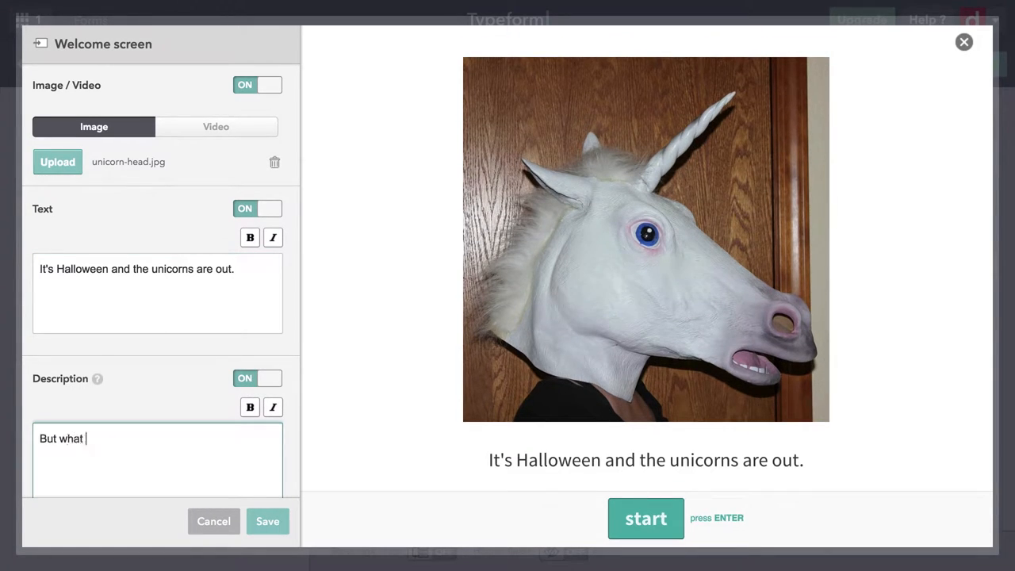
{"action": "type", "text": "about your c"}
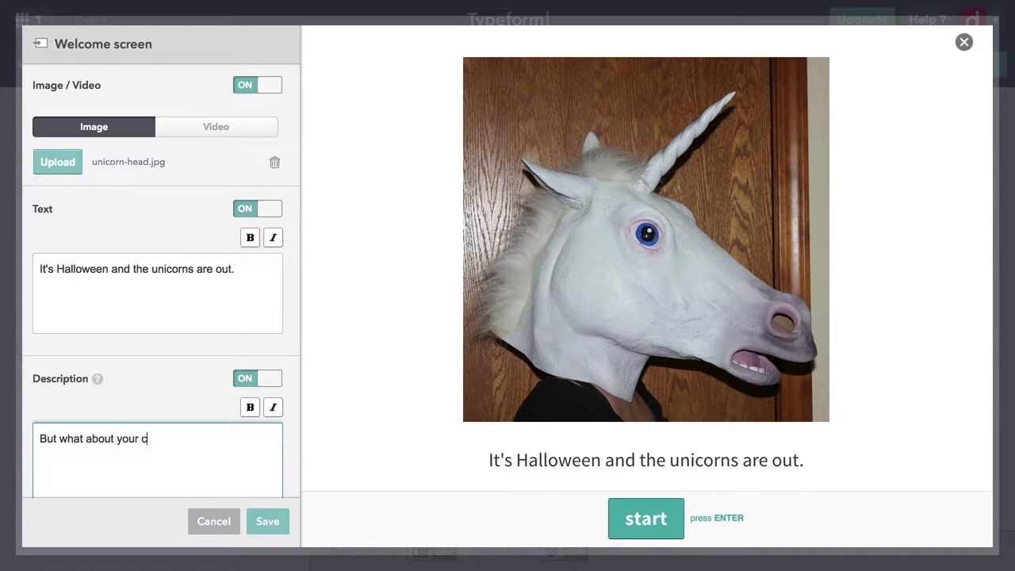
{"action": "type", "text": "ostume?"}
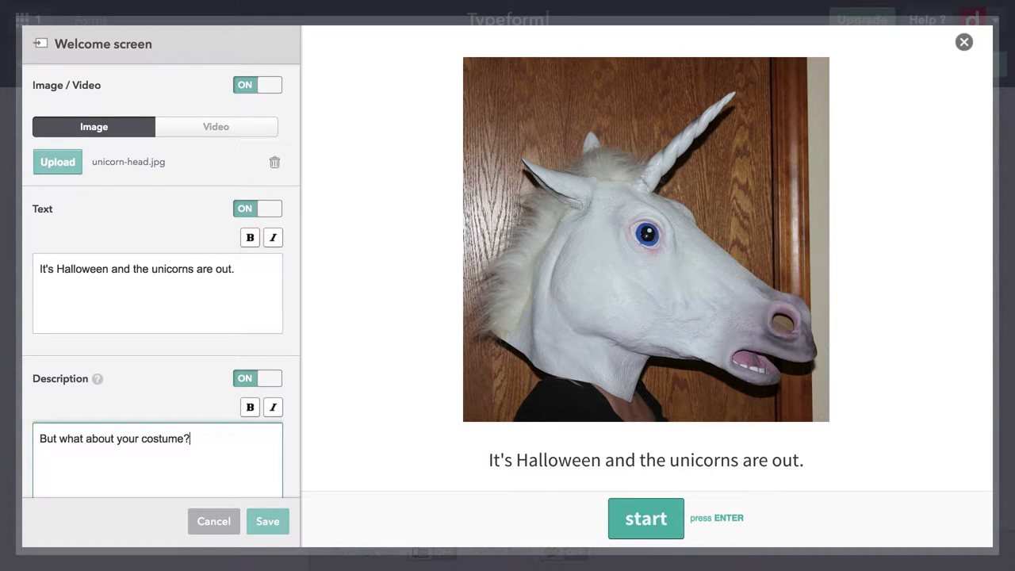
{"action": "type", "text": "We want to hear"}
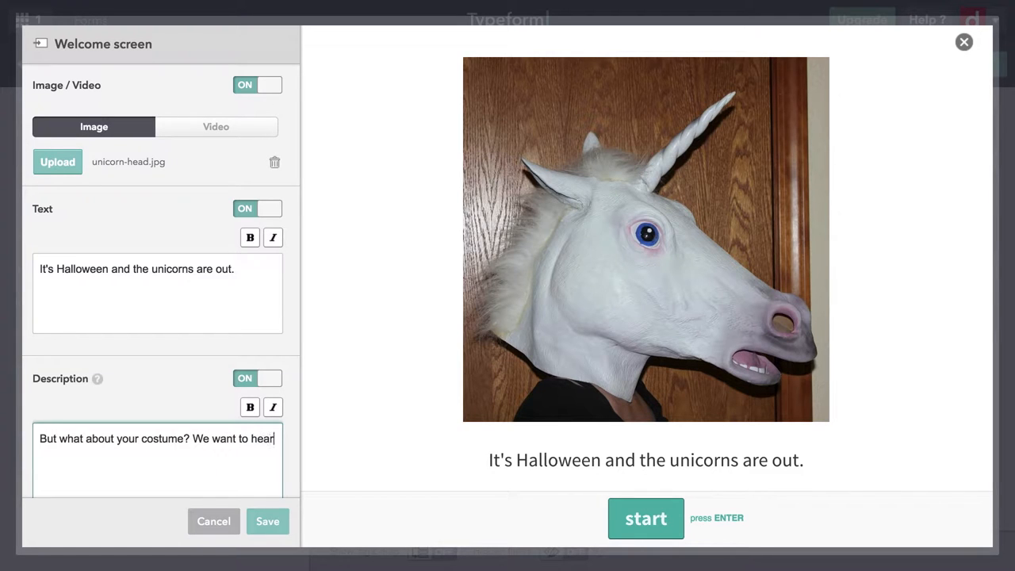
{"action": "type", "text": "!"}
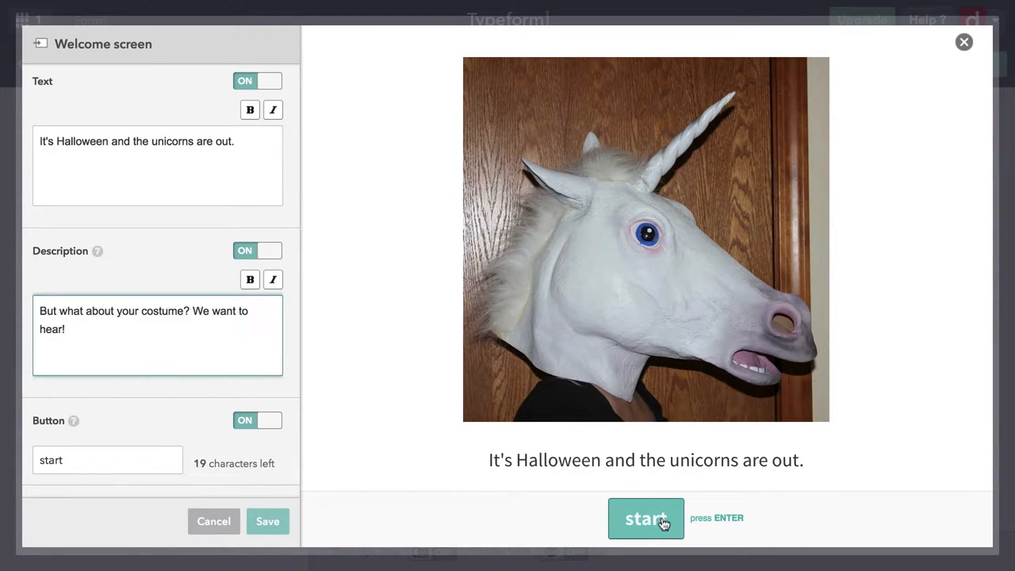
Change the welcome start button label to "I'd love to..."
{"action": "left_click", "coordinate": [108, 460]}
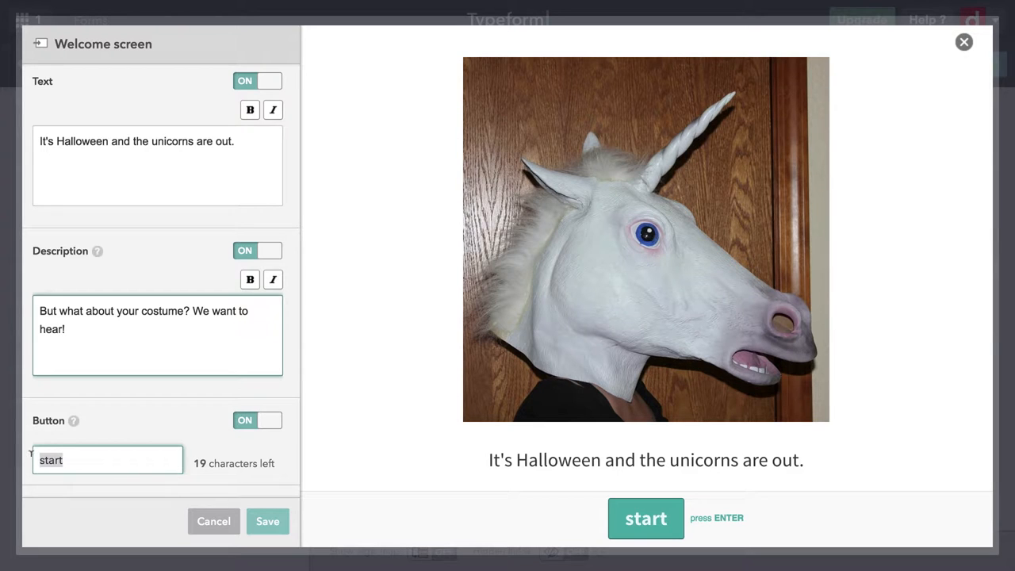
{"action": "type", "text": "I'd love to..."}
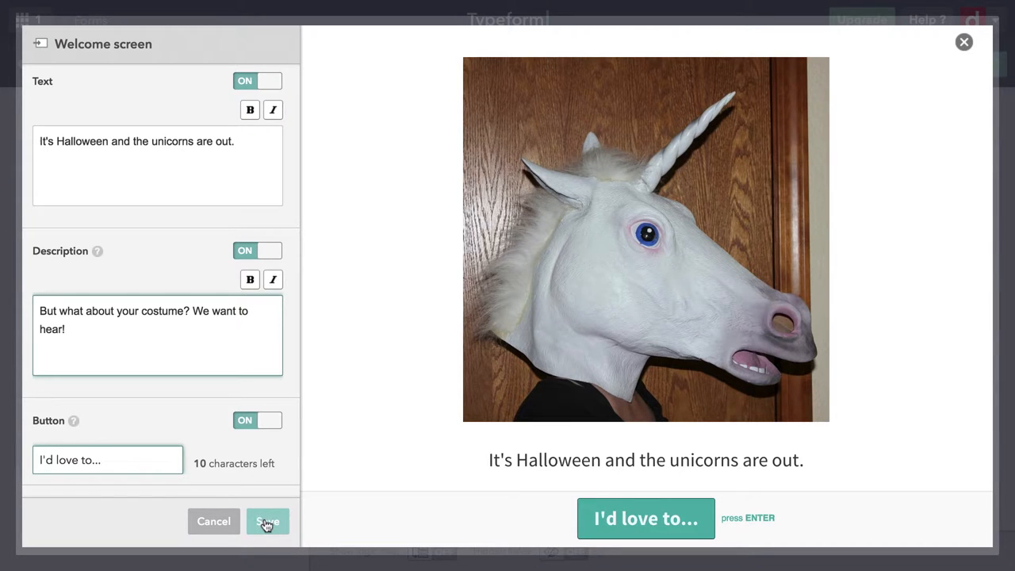
Save the welcome screen and close it back to the build overview
{"action": "left_click", "coordinate": [266, 521]}
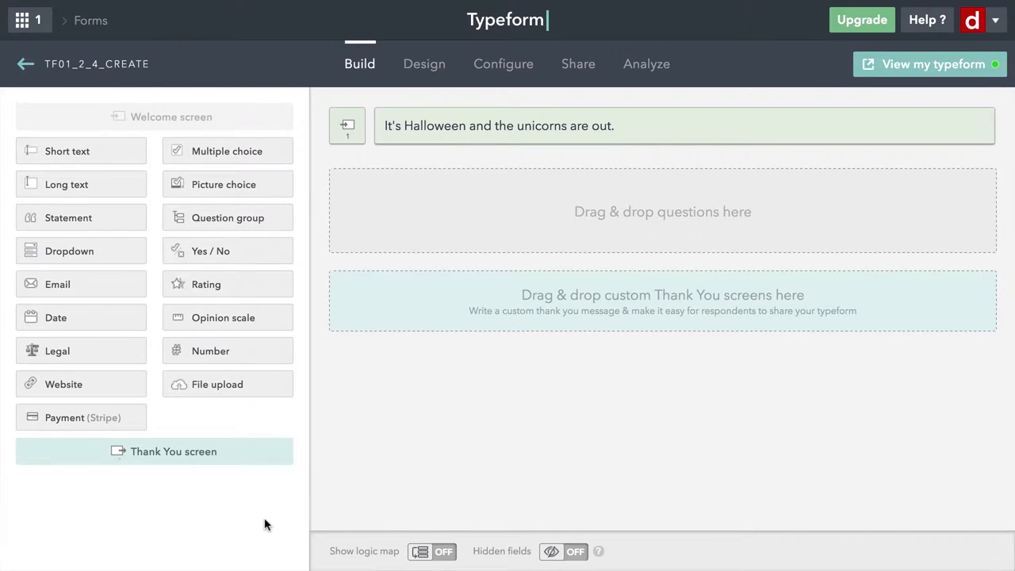
{"action": "mouse_move", "coordinate": [444, 159]}
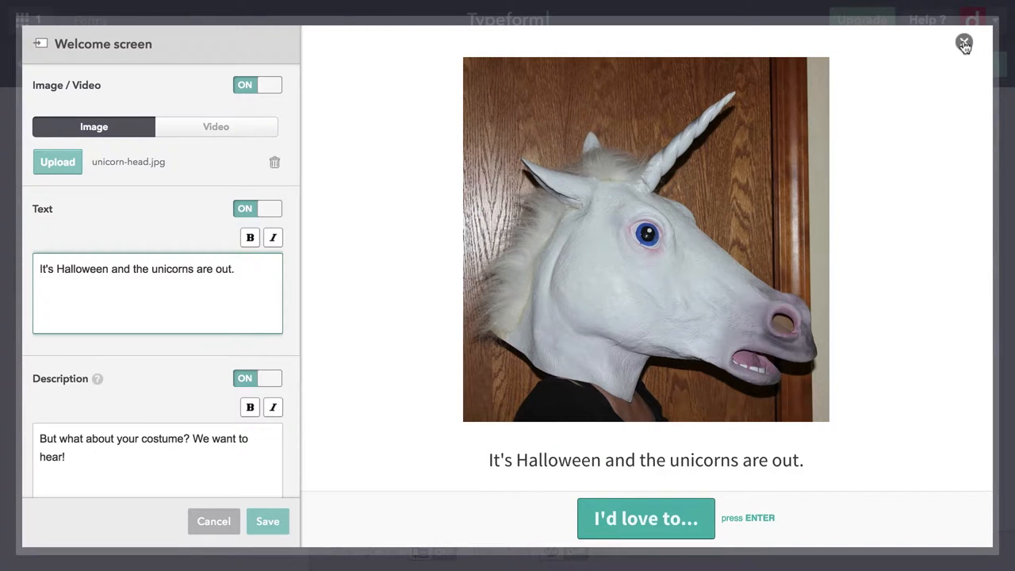
{"action": "left_click", "coordinate": [965, 42]}
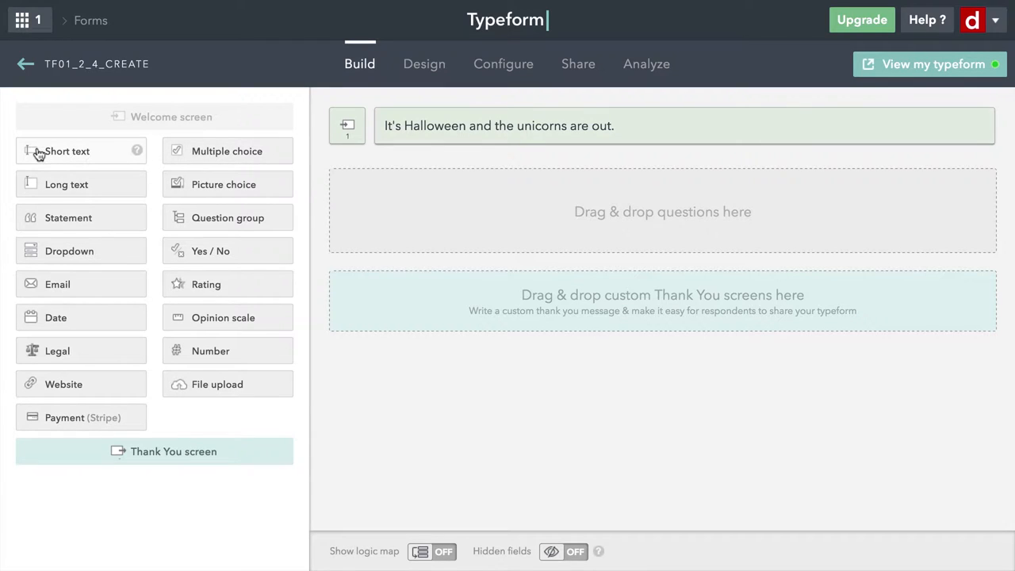
Add a required short-text question "But first things first; what's your name?"
{"action": "left_click_drag", "start_coordinate": [67, 151], "coordinate": [530, 205]}
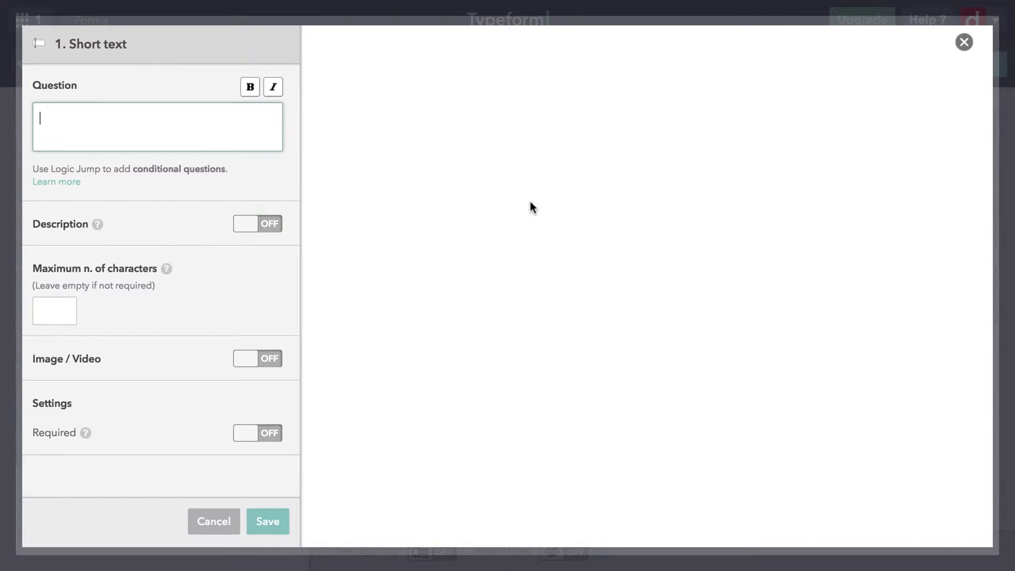
{"action": "left_click", "coordinate": [157, 127]}
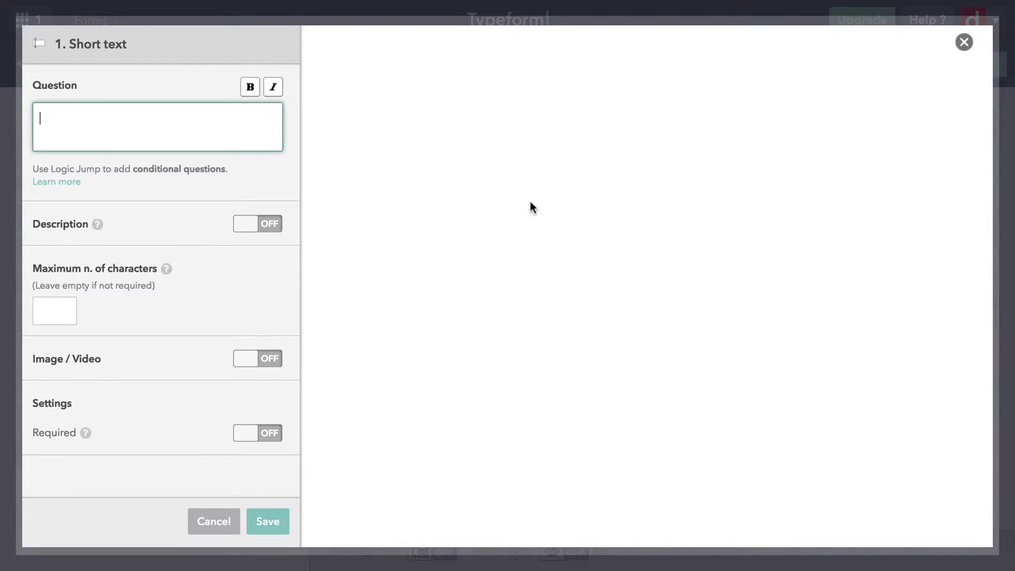
{"action": "type", "text": "But first things fir"}
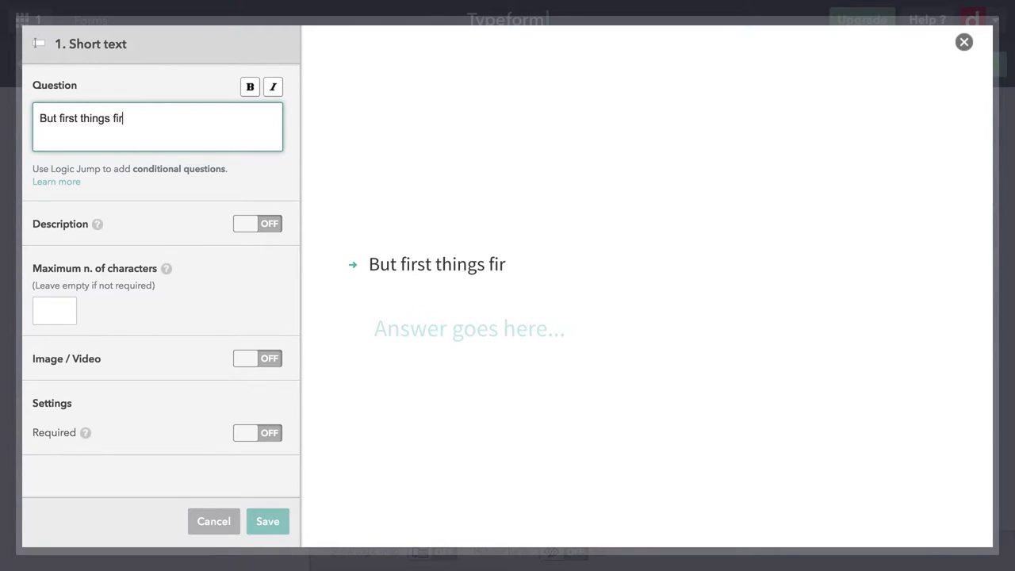
{"action": "type", "text": "st;"}
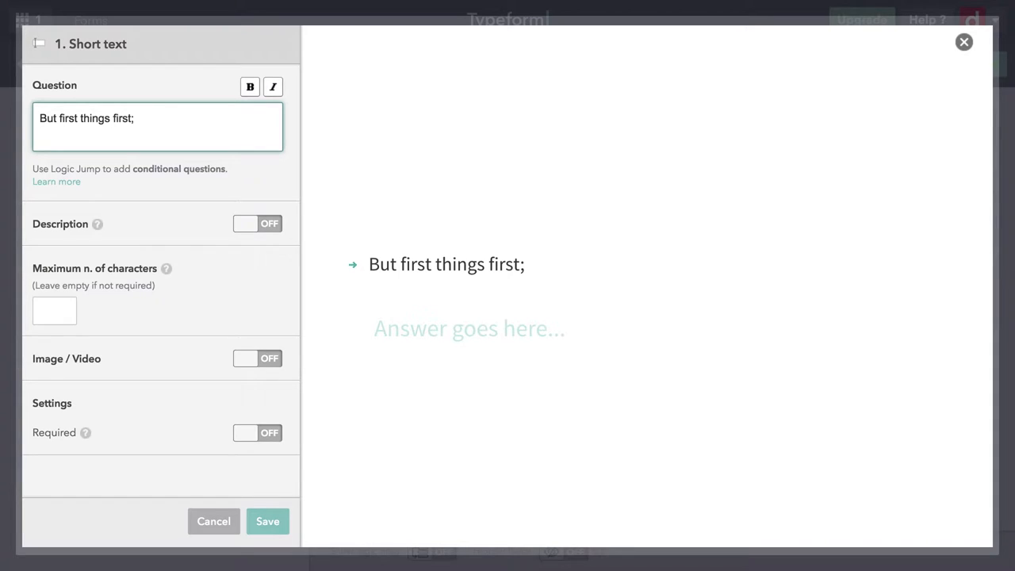
{"action": "type", "text": "what's"}
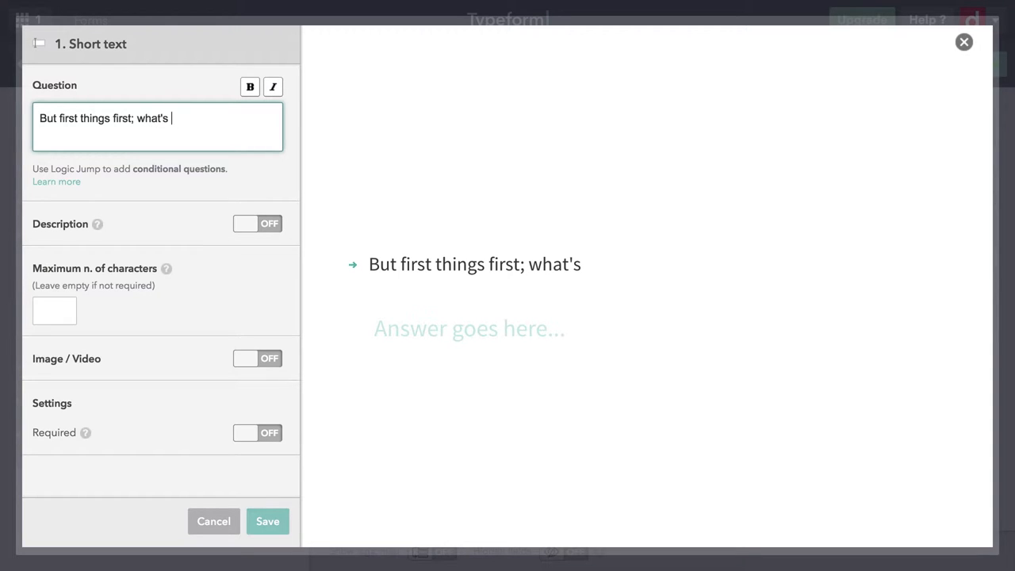
{"action": "type", "text": "your name?"}
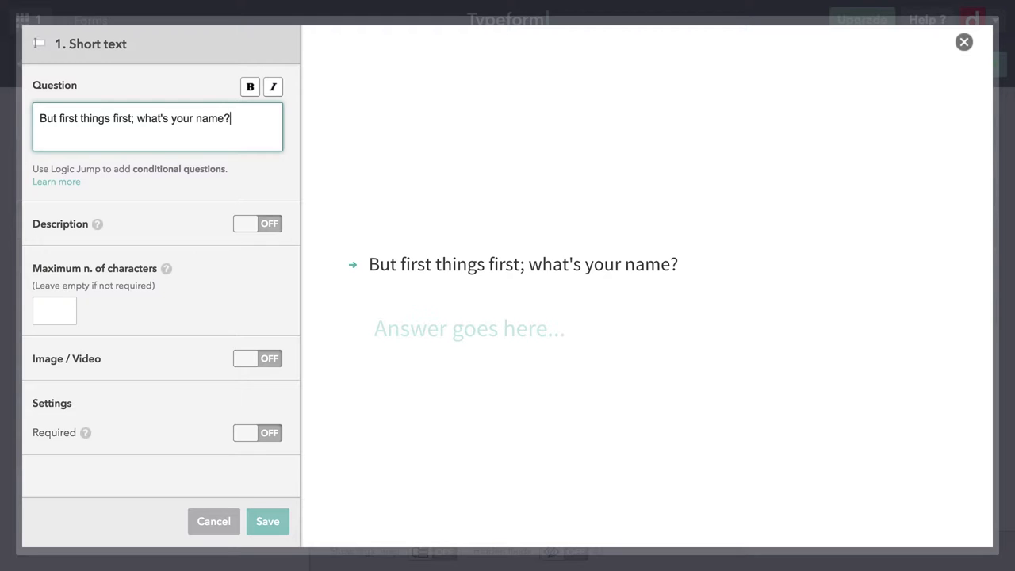
{"action": "mouse_move", "coordinate": [479, 285]}
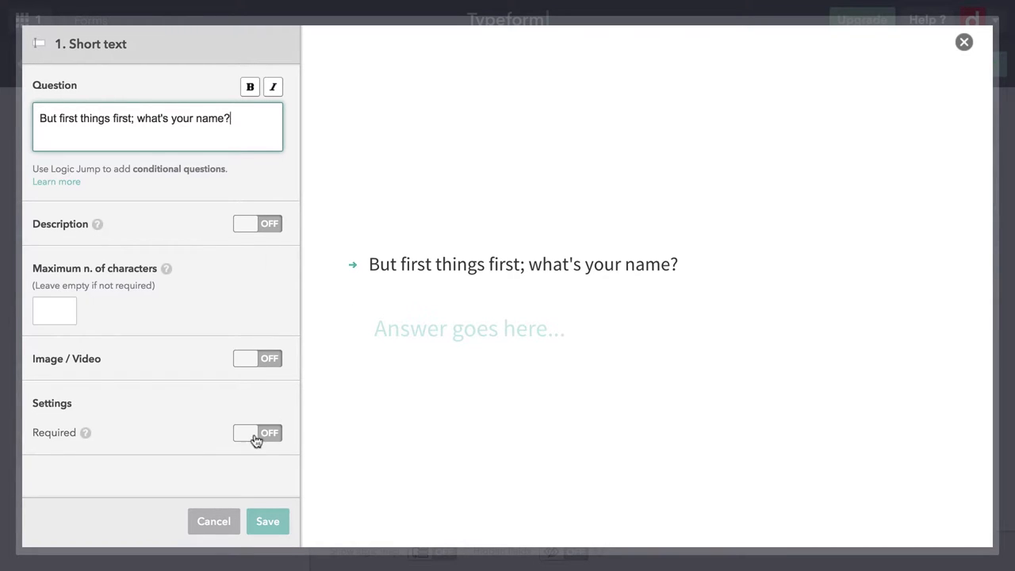
{"action": "left_click", "coordinate": [257, 433]}
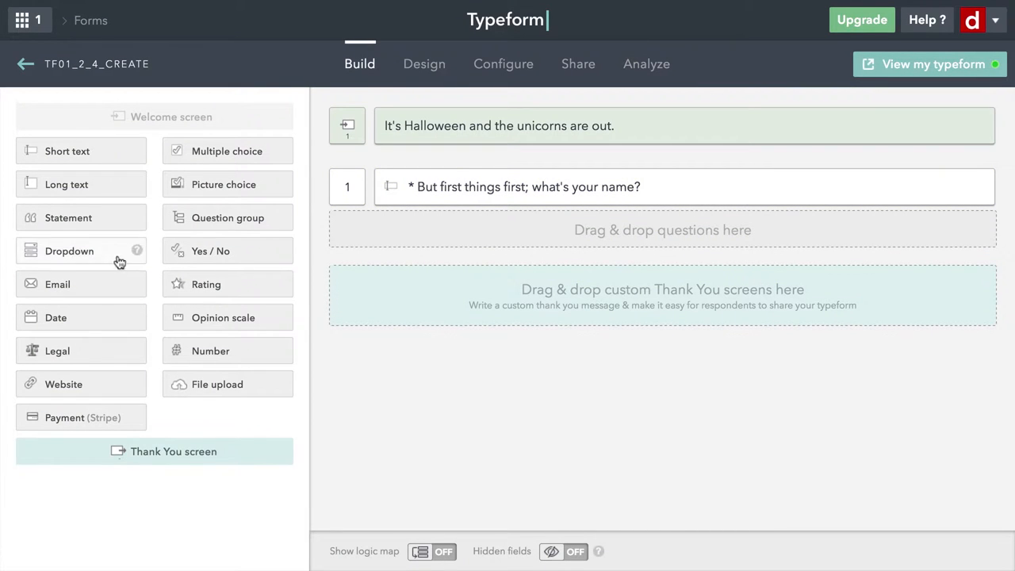
Add a statement starting "Hi," followed by the inserted name answer
{"action": "left_click_drag", "start_coordinate": [68, 217], "coordinate": [406, 230]}
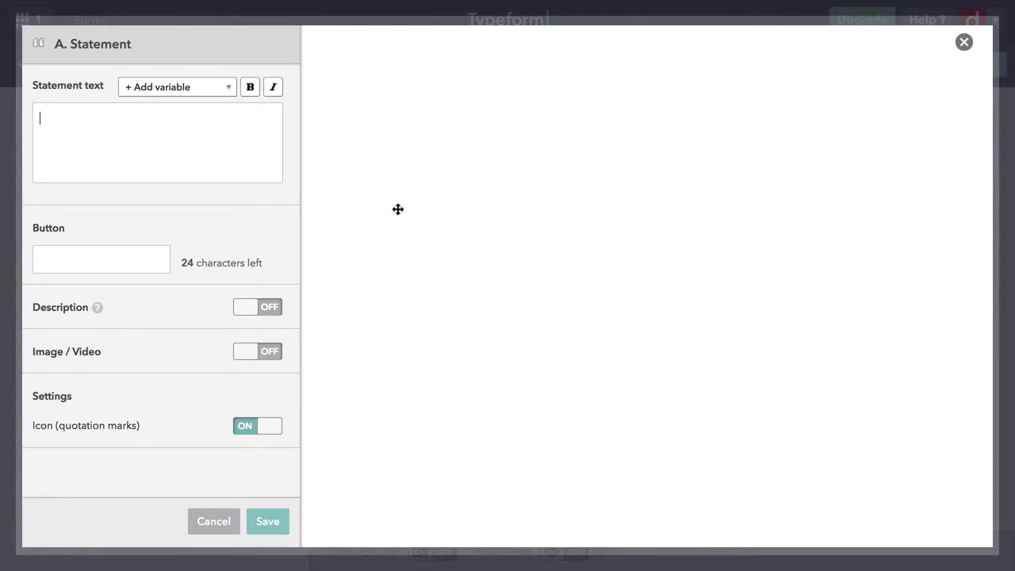
{"action": "left_click", "coordinate": [157, 143]}
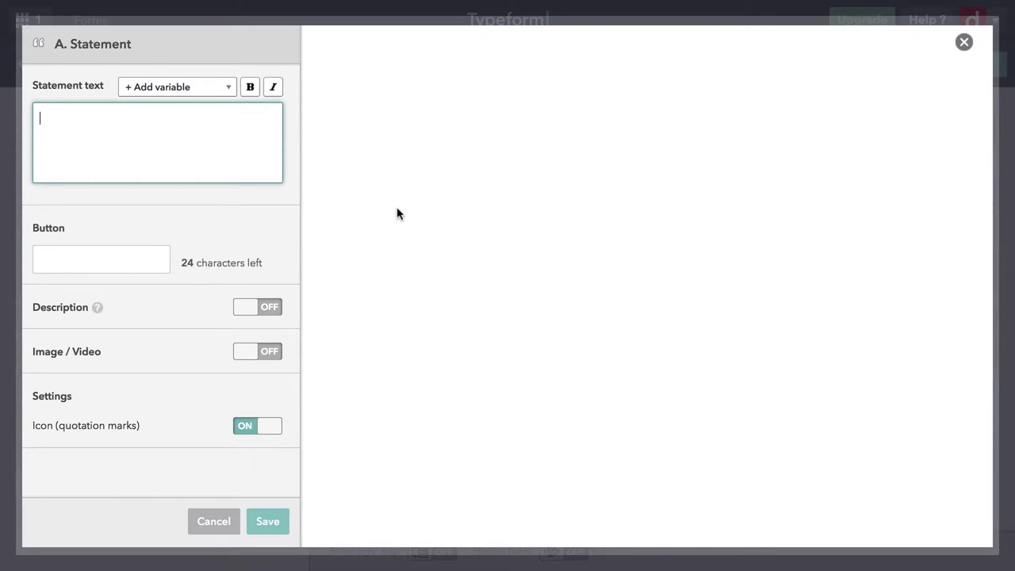
{"action": "type", "text": "Hi,"}
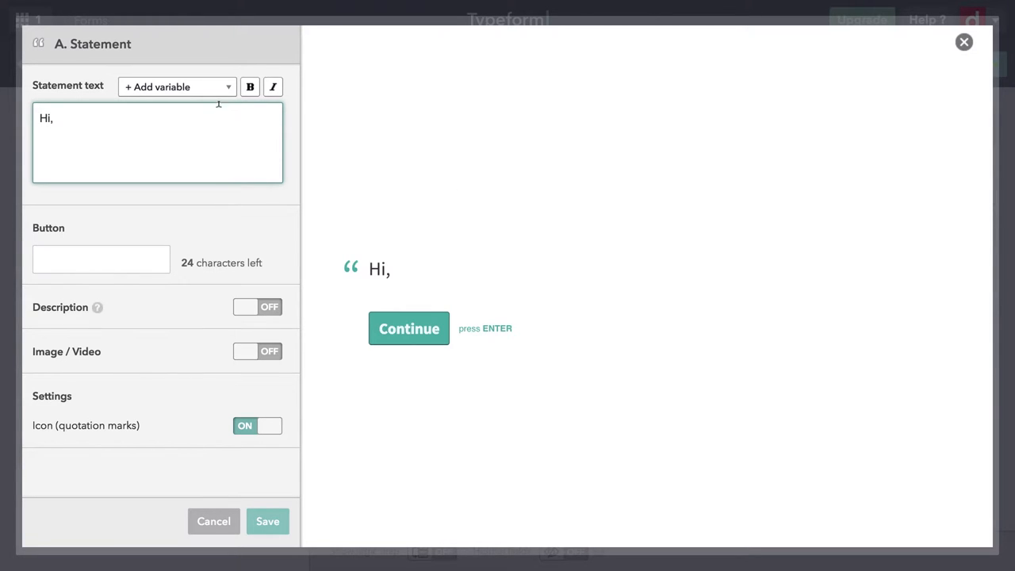
{"action": "left_click", "coordinate": [176, 86]}
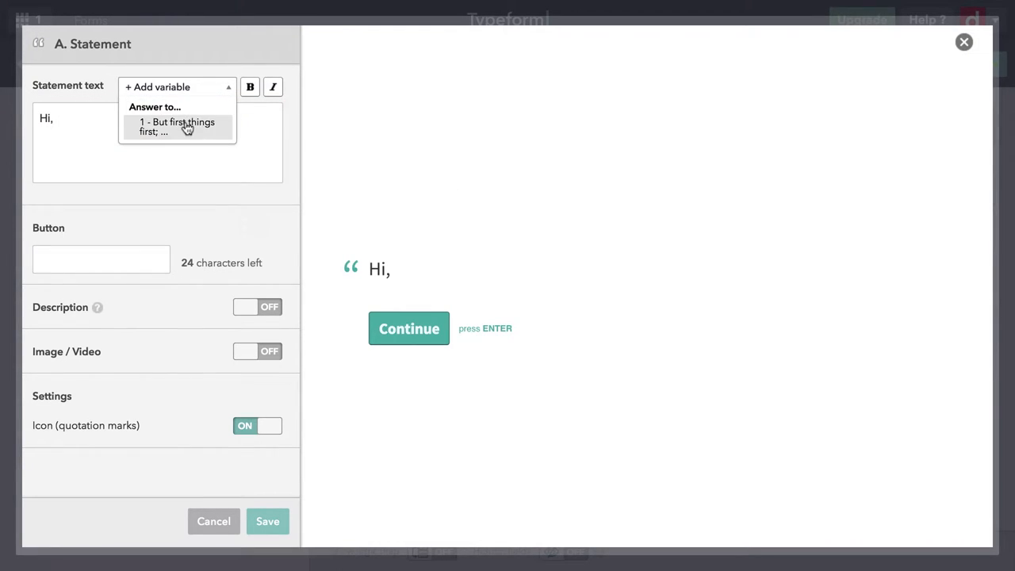
{"action": "left_click", "coordinate": [177, 127]}
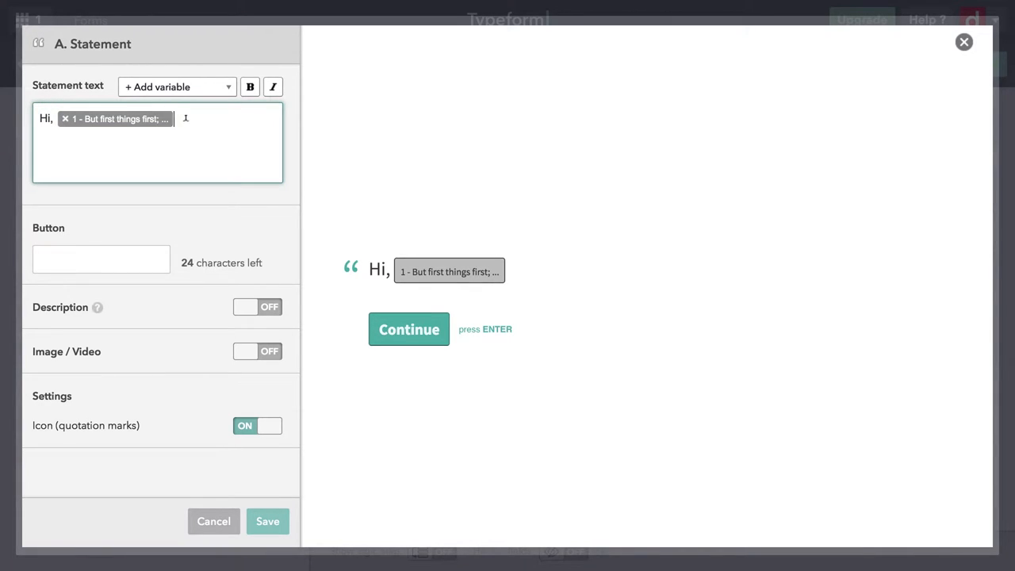
Finish the statement with "We're excited to hear about your fabulous costume!" and save it
{"action": "type", "text": "."}
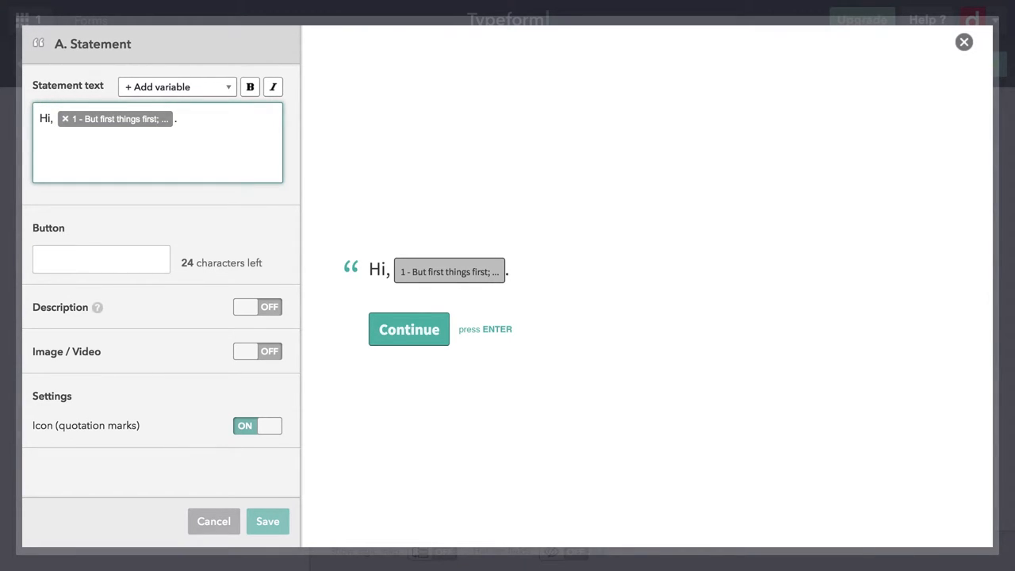
{"action": "type", "text": "W'"}
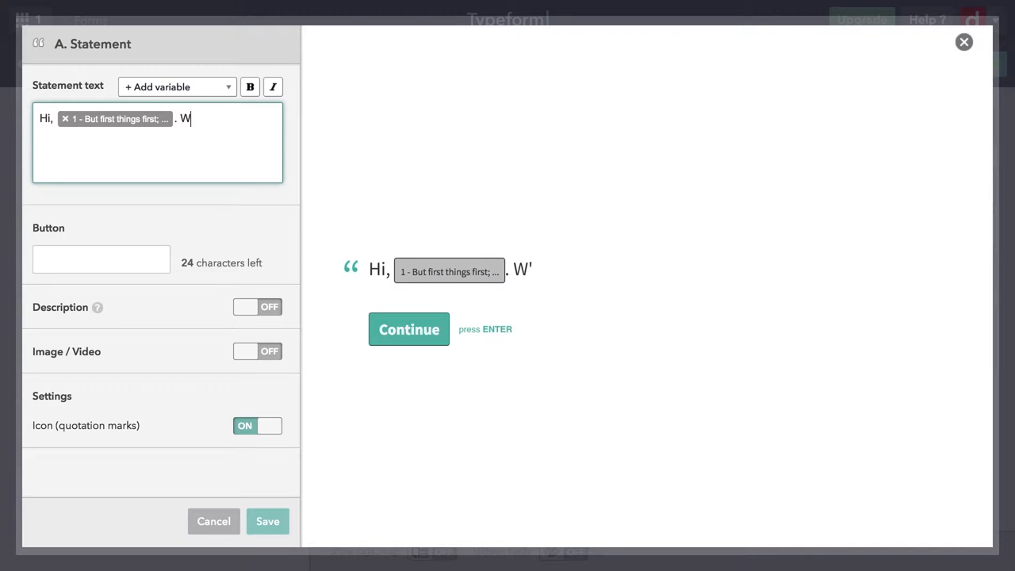
{"action": "type", "text": "e're excit"}
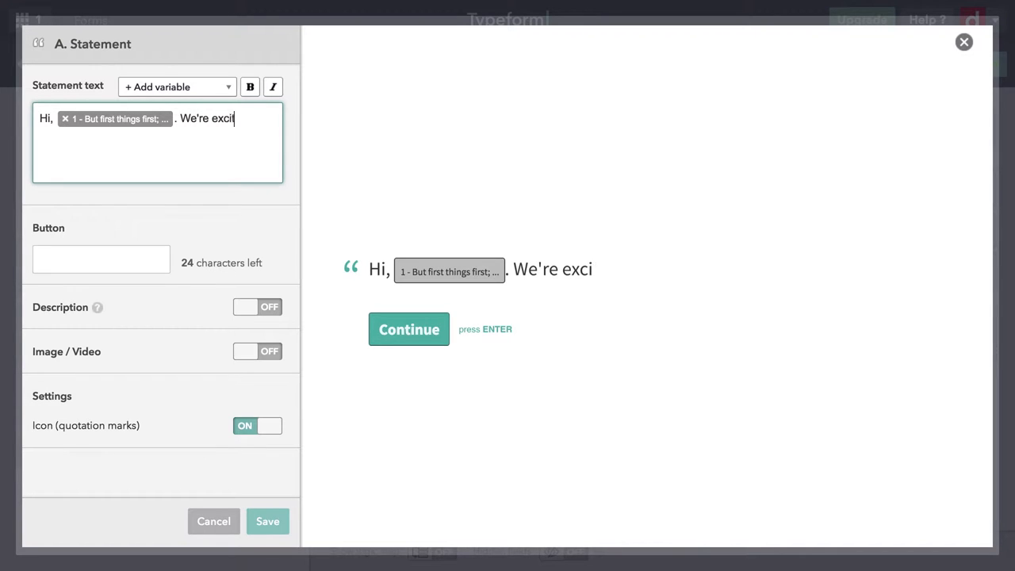
{"action": "type", "text": "ed to hear a"}
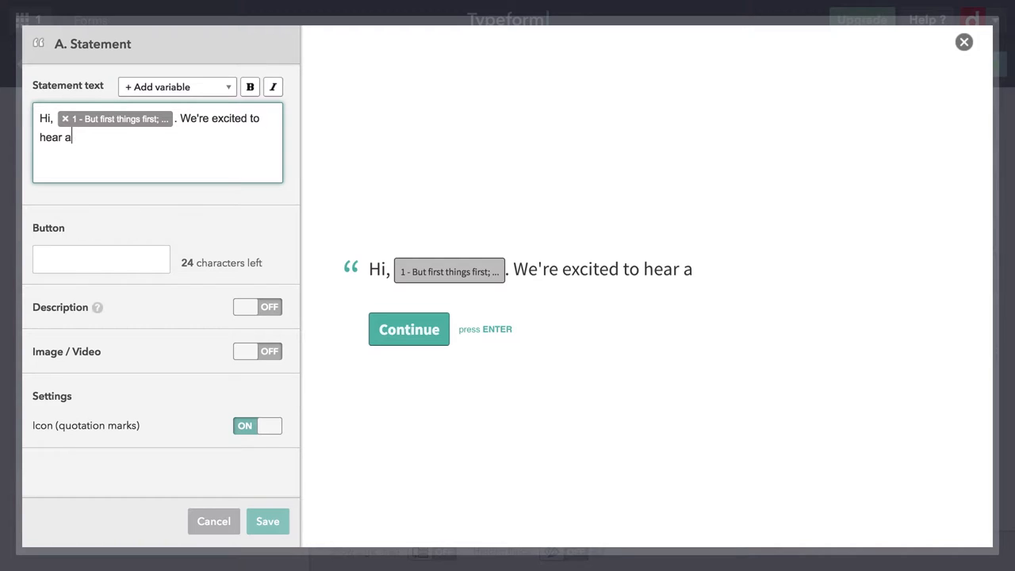
{"action": "type", "text": "bout"}
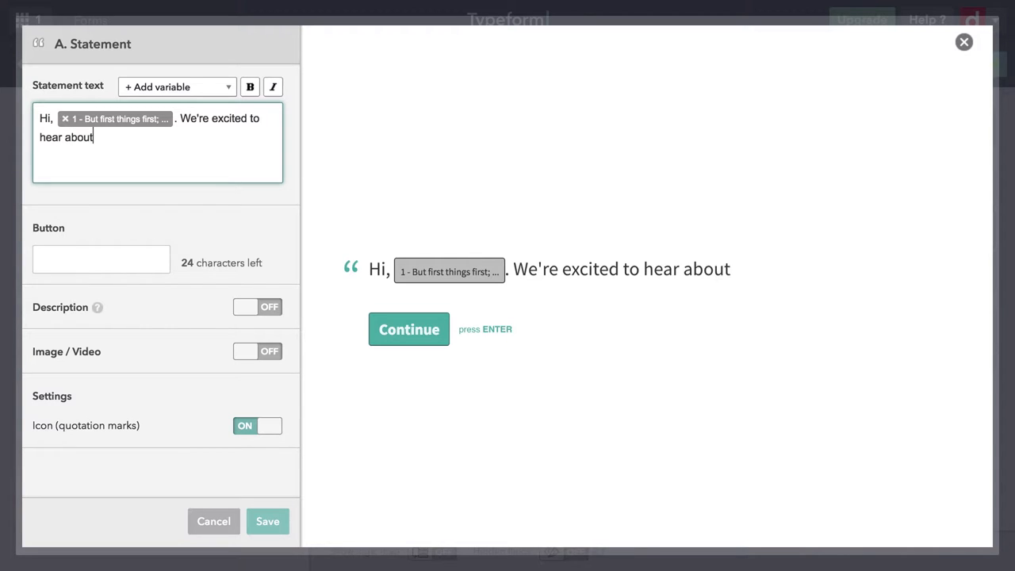
{"action": "type", "text": "your fabul"}
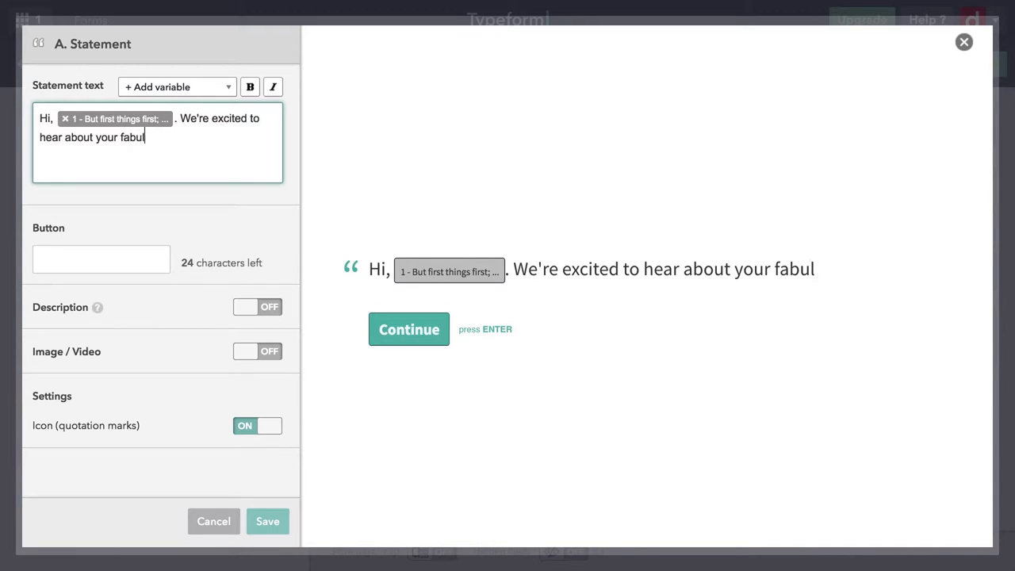
{"action": "type", "text": "ous costume"}
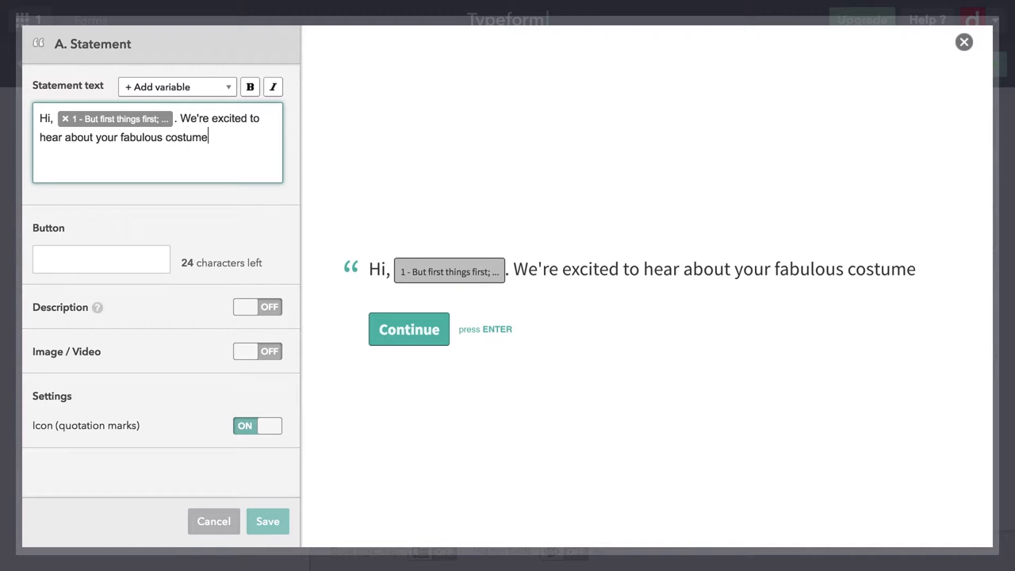
{"action": "type", "text": "!"}
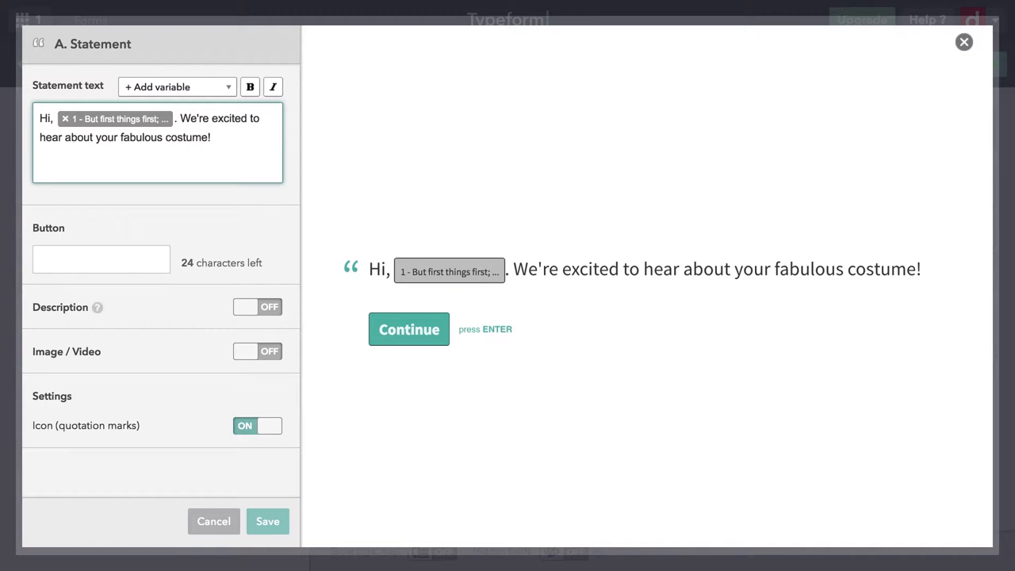
{"action": "mouse_move", "coordinate": [154, 216]}
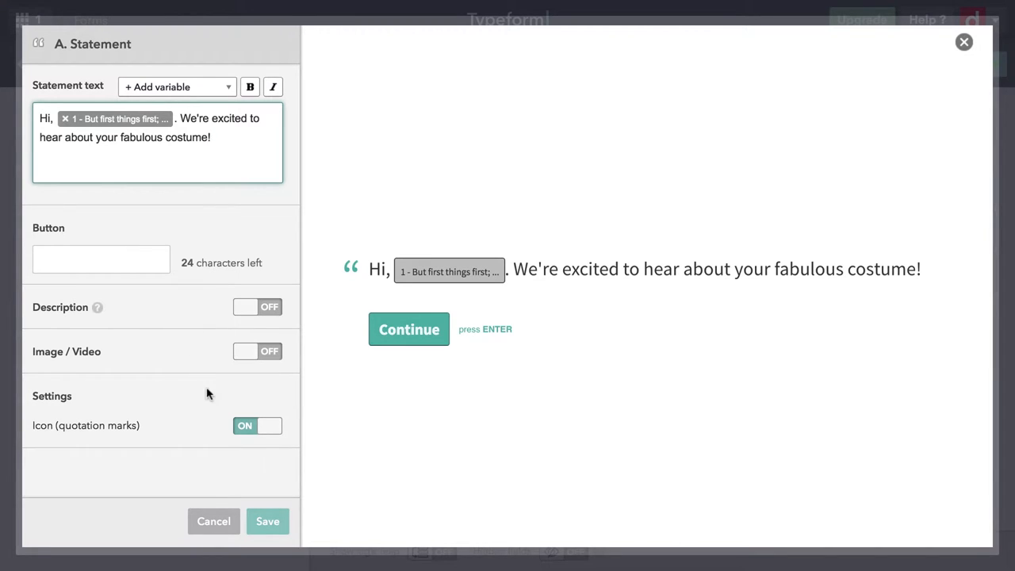
{"action": "mouse_move", "coordinate": [271, 460]}
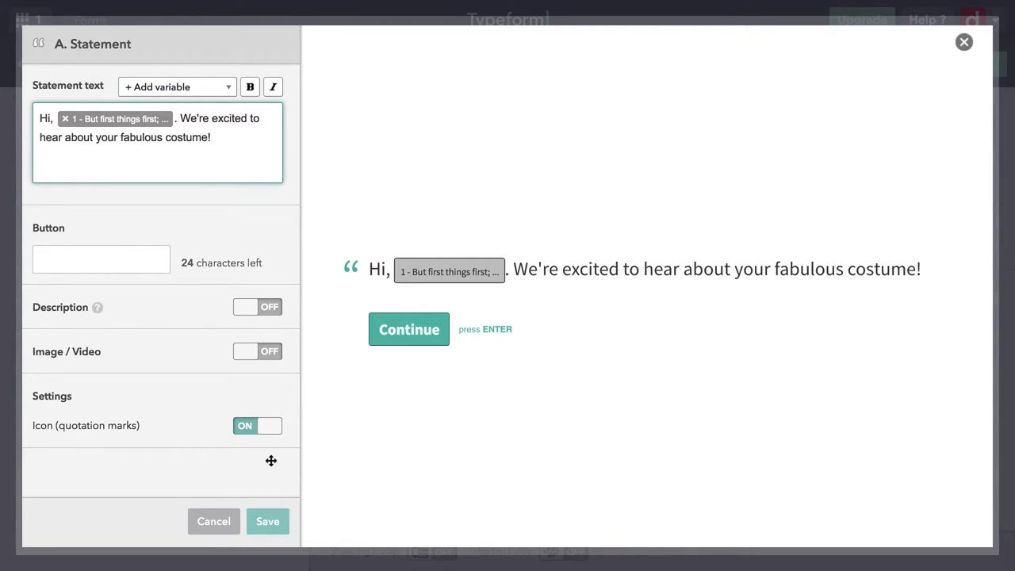
{"action": "left_click", "coordinate": [267, 520]}
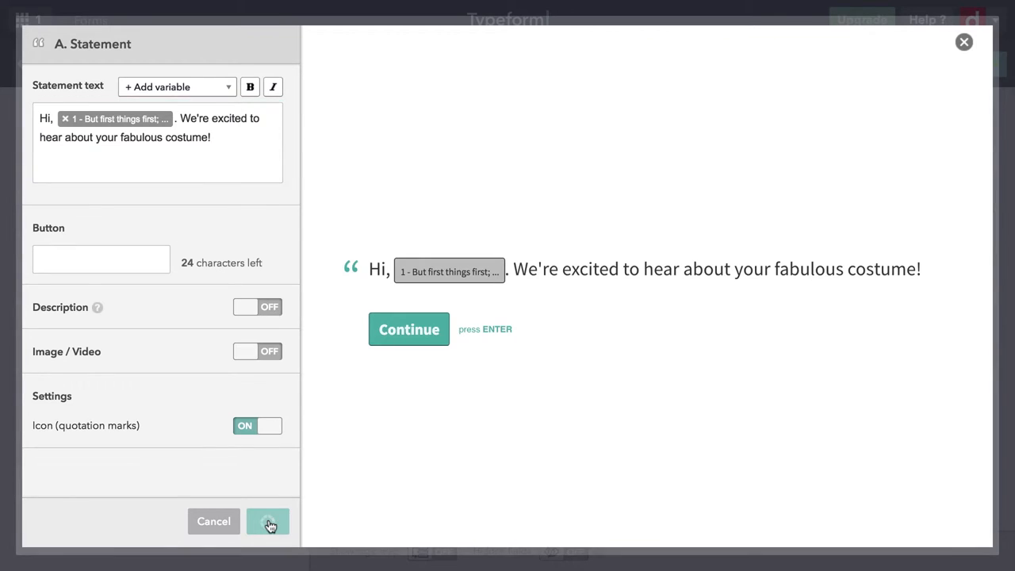
{"action": "left_click", "coordinate": [266, 521]}
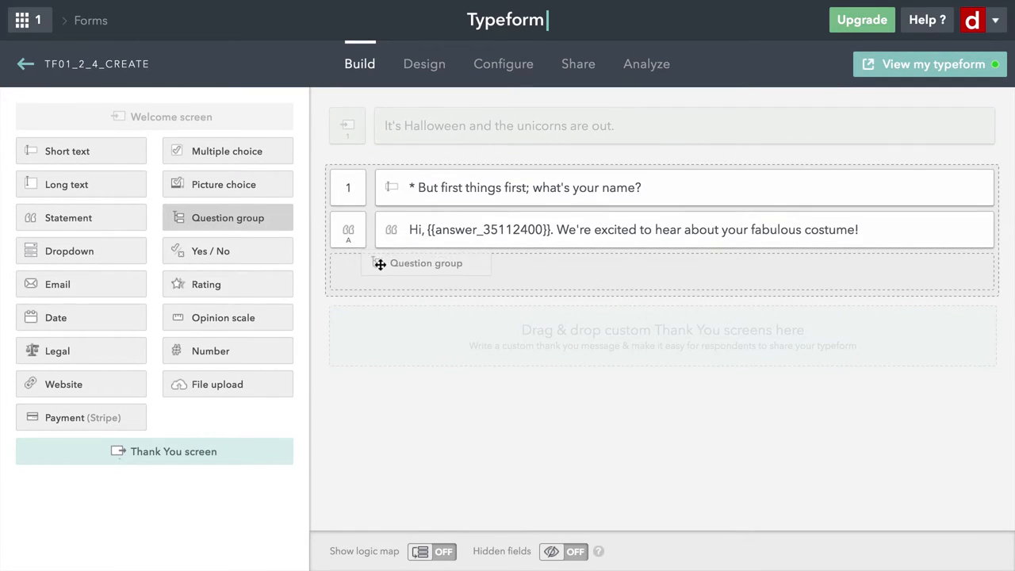
Add a question group titled "Rate your costume on the following criteria:" and save it
{"action": "left_click", "coordinate": [425, 264]}
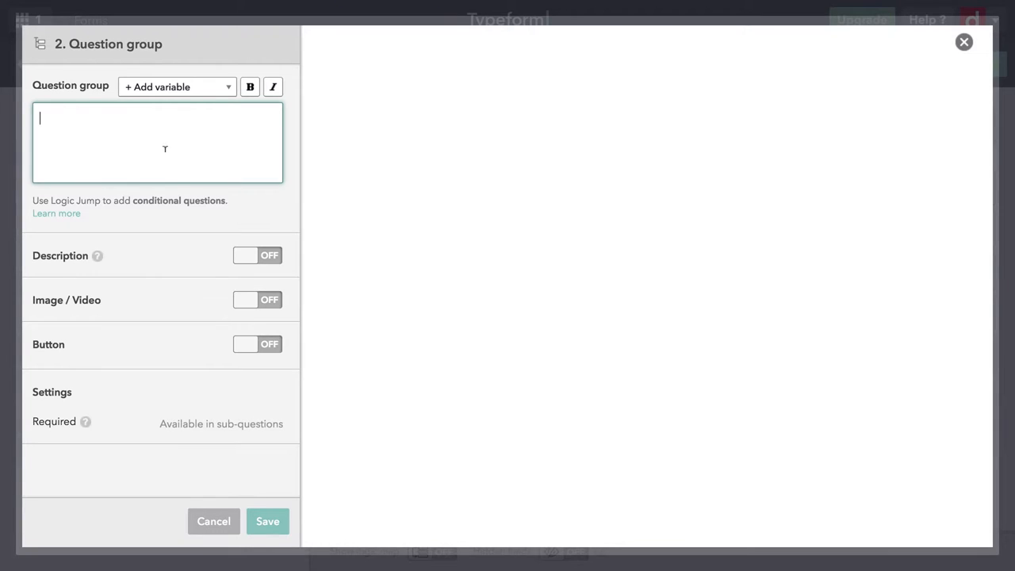
{"action": "type", "text": "Rate"}
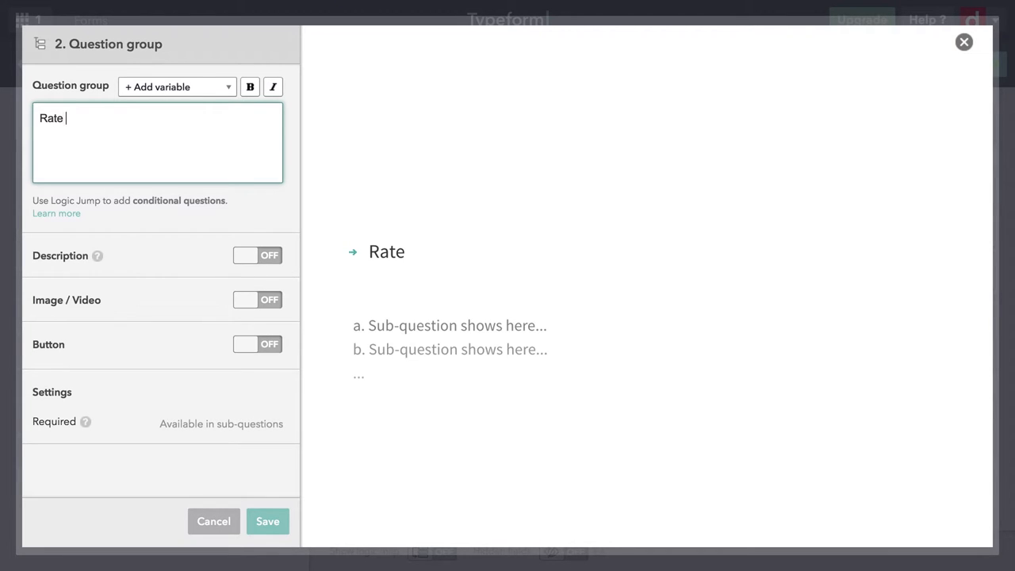
{"action": "type", "text": "your costume on"}
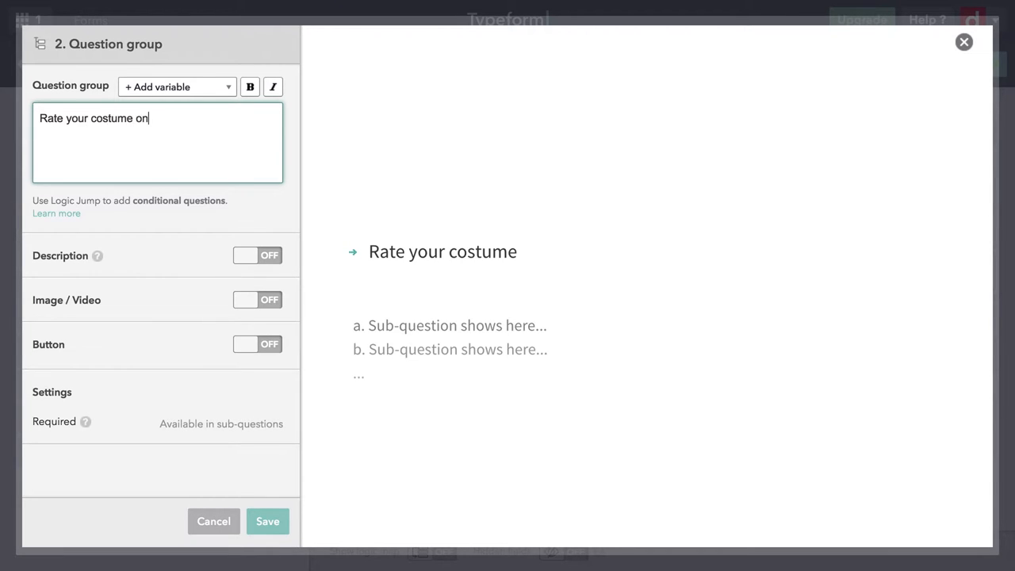
{"action": "type", "text": "the following"}
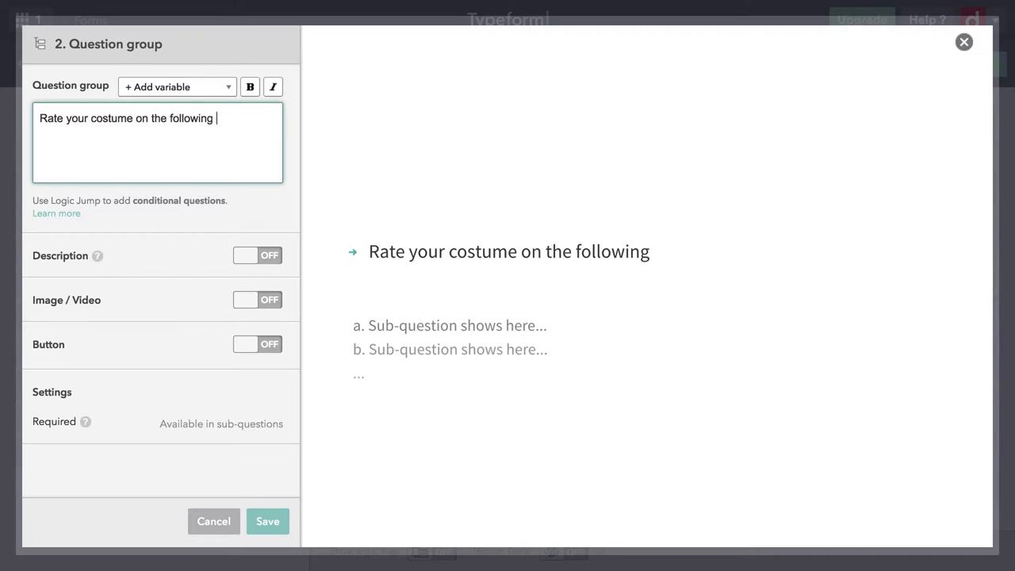
{"action": "type", "text": "criteria"}
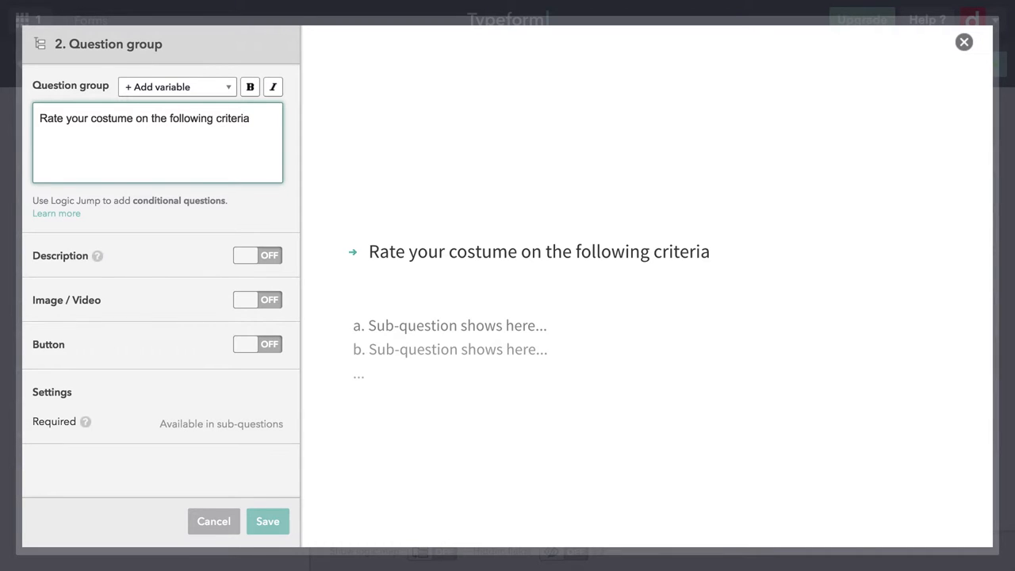
{"action": "type", "text": ":"}
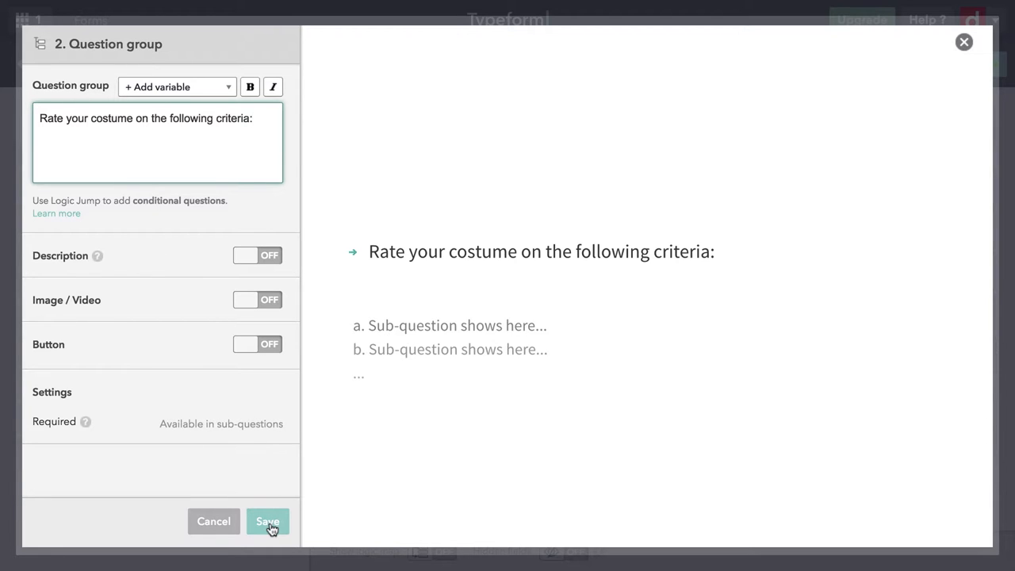
{"action": "left_click", "coordinate": [267, 521]}
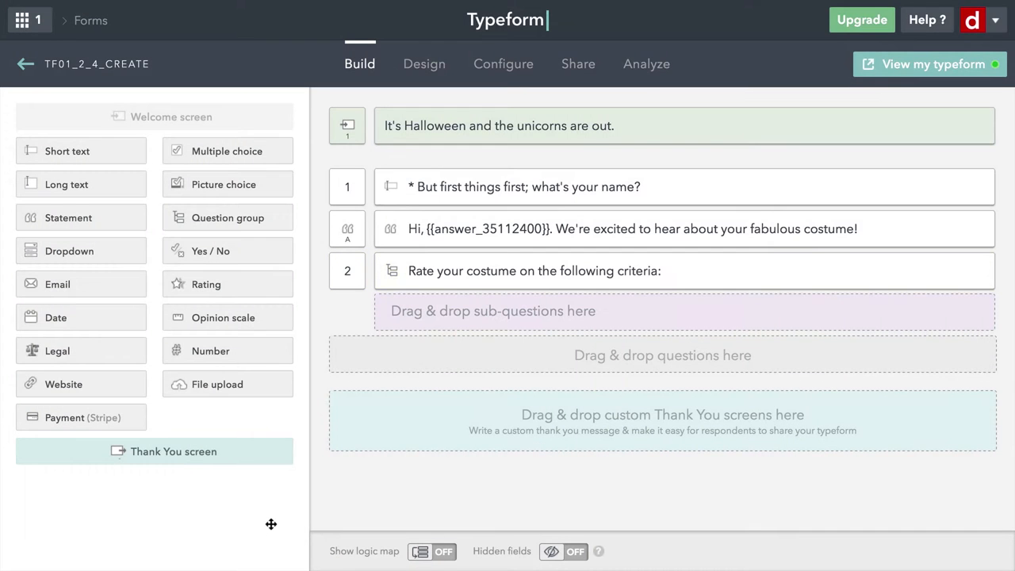
{"action": "mouse_move", "coordinate": [298, 391]}
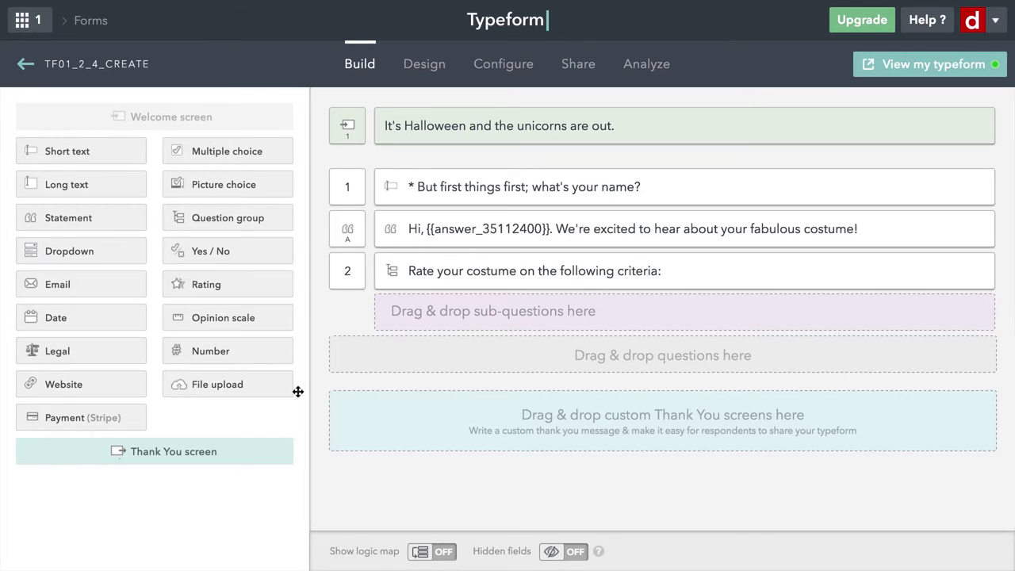
{"action": "mouse_move", "coordinate": [134, 251]}
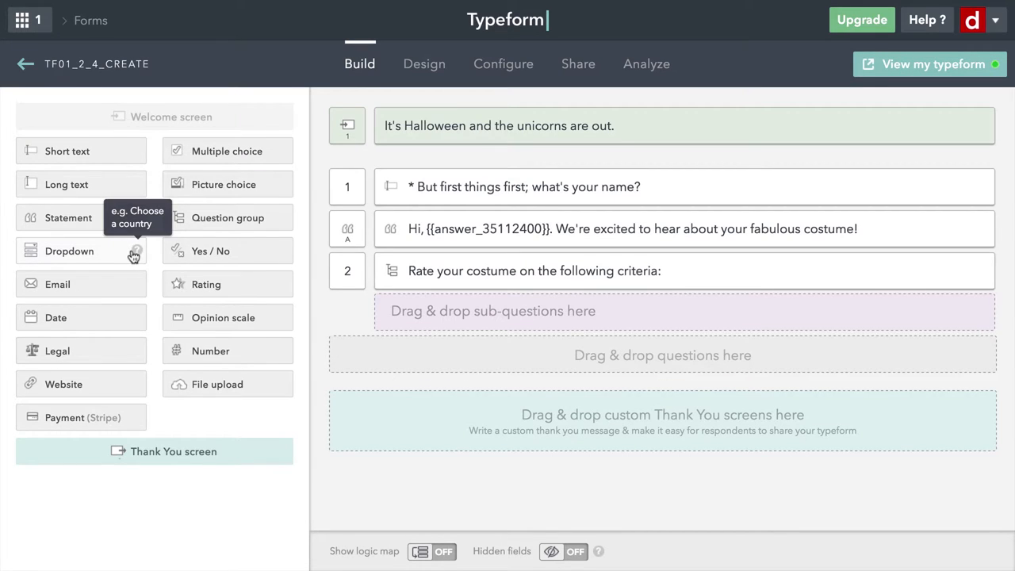
{"action": "mouse_move", "coordinate": [204, 284]}
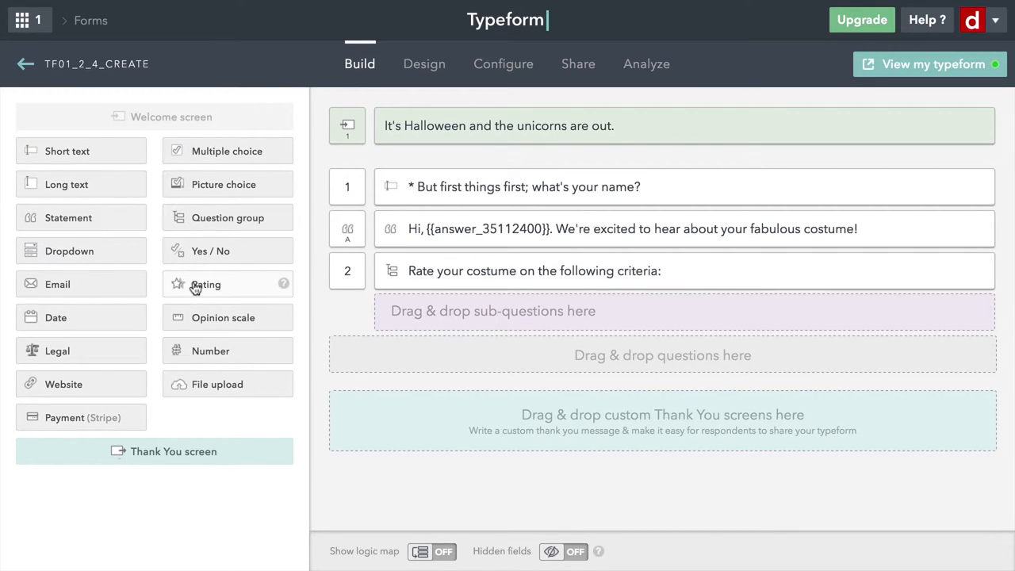
Add a Rating sub-question to the costume group asking "How scary was it?"
{"action": "left_click_drag", "start_coordinate": [206, 284], "coordinate": [457, 327]}
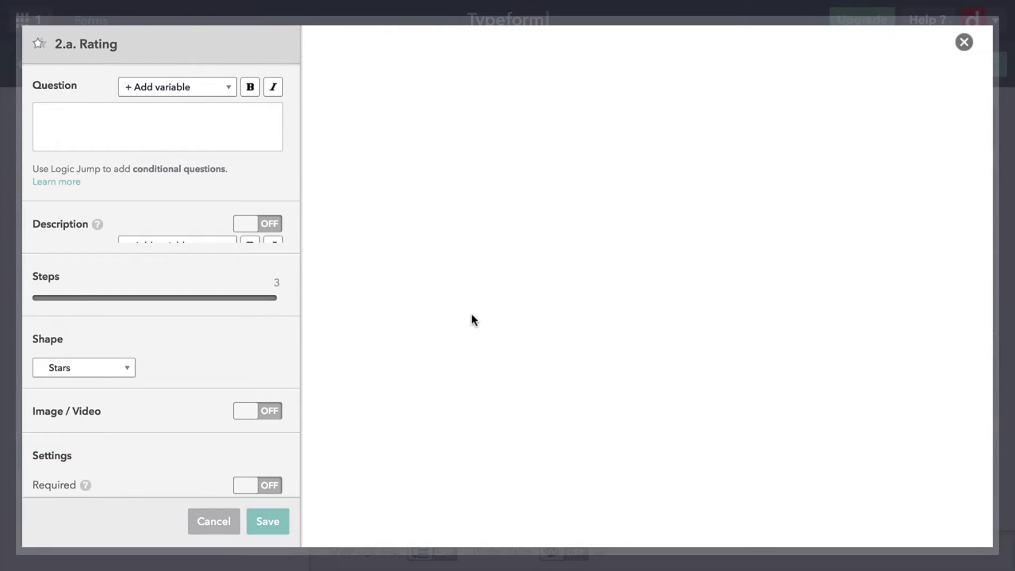
{"action": "left_click", "coordinate": [157, 127]}
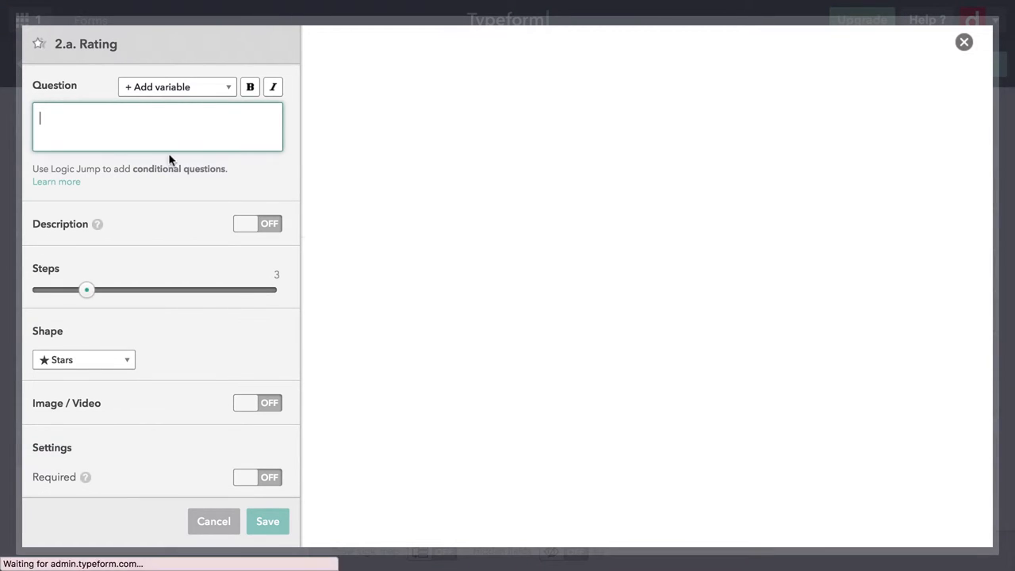
{"action": "type", "text": "How"}
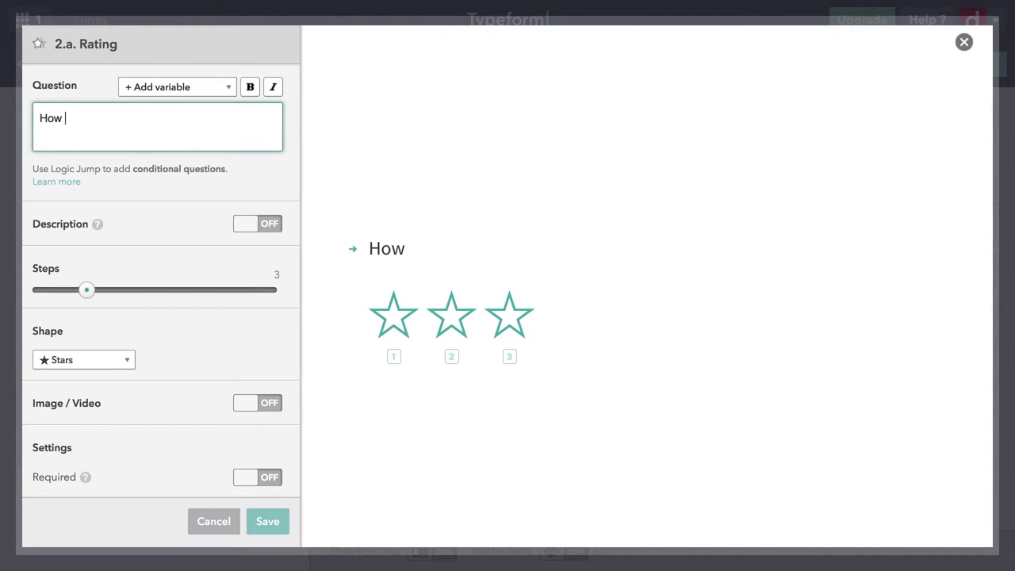
{"action": "type", "text": "scary wa"}
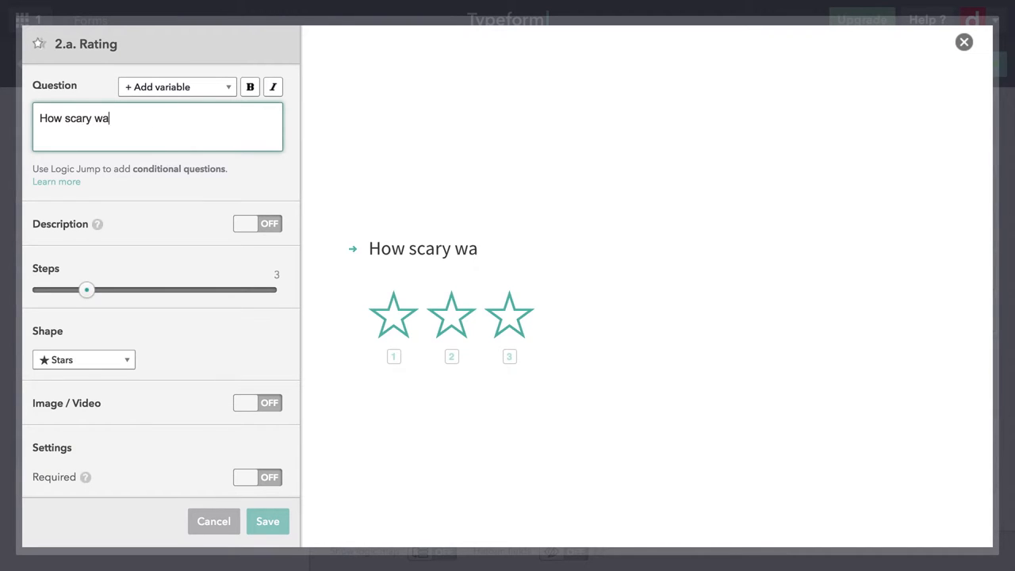
{"action": "type", "text": "s it?"}
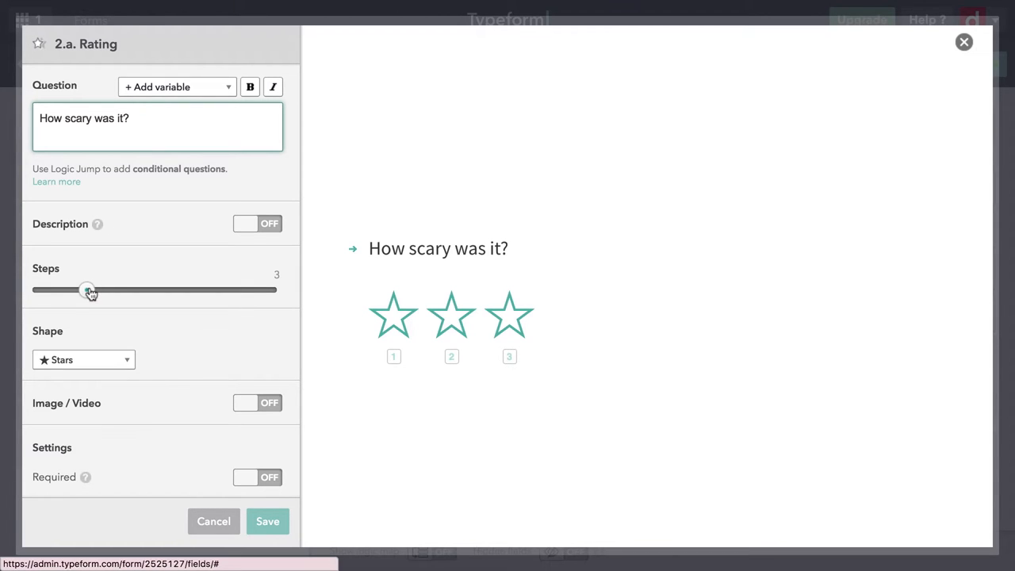
Set the scary rating to 5 steps with the Skulls shape and save it
{"action": "left_click_drag", "start_coordinate": [88, 288], "coordinate": [139, 288]}
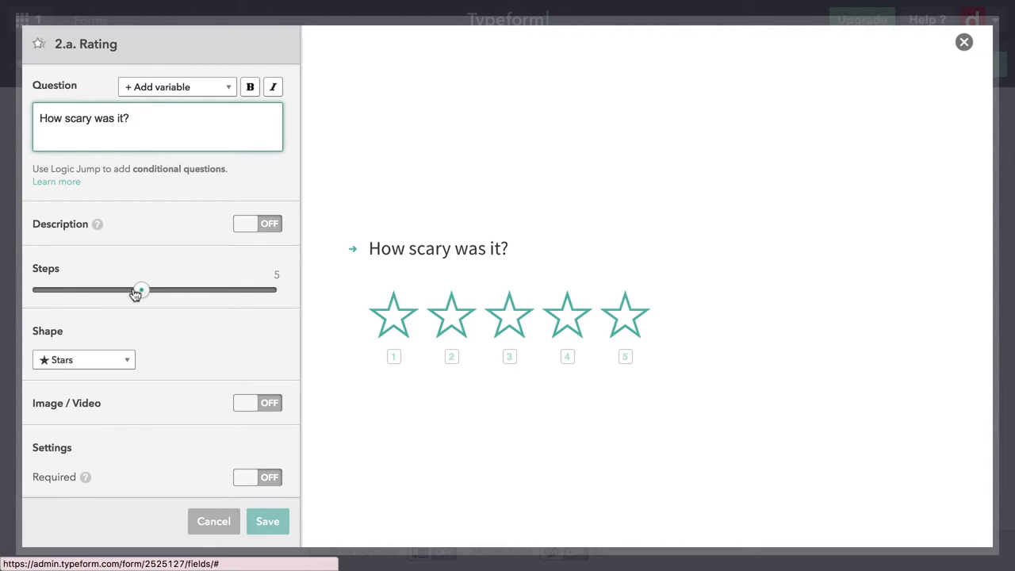
{"action": "left_click", "coordinate": [82, 359]}
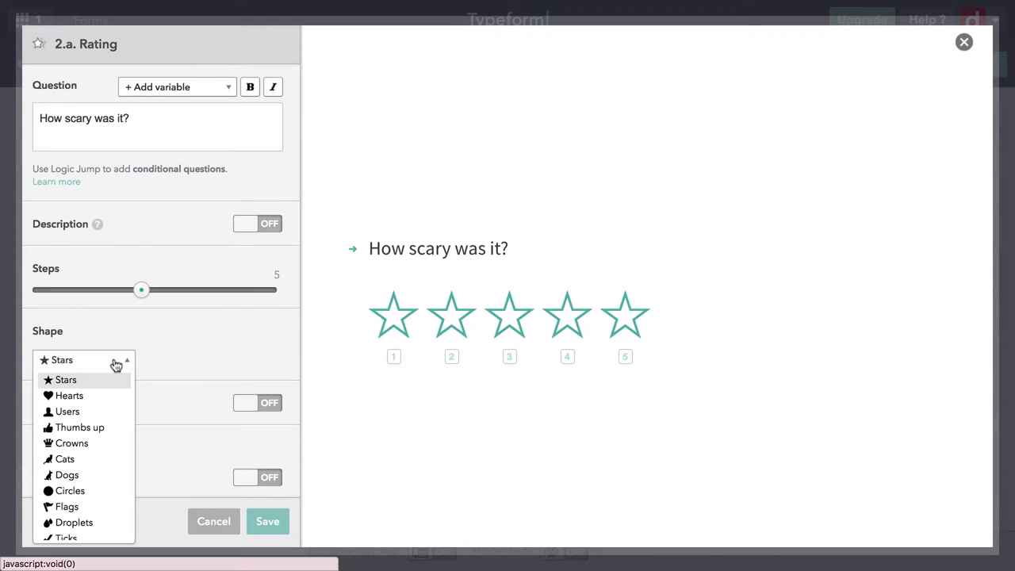
{"action": "left_click", "coordinate": [67, 379]}
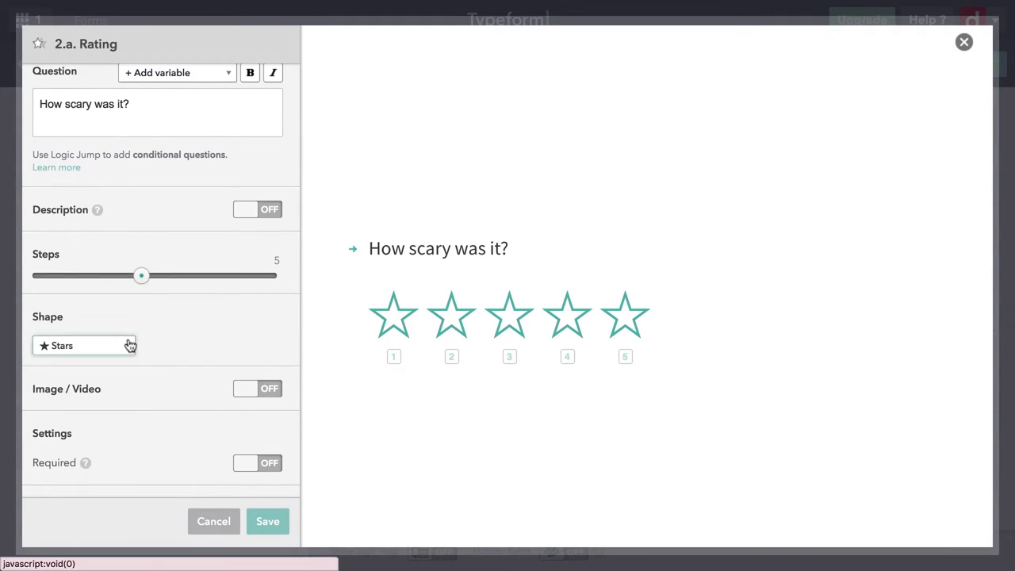
{"action": "left_click", "coordinate": [83, 345]}
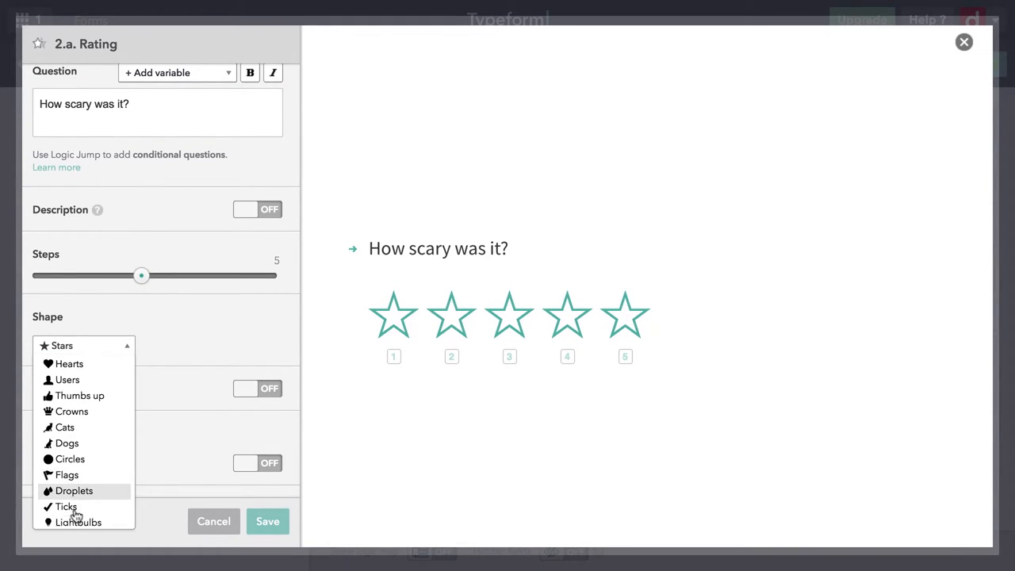
{"action": "scroll", "scroll_direction": "down", "scroll_amount": 3}
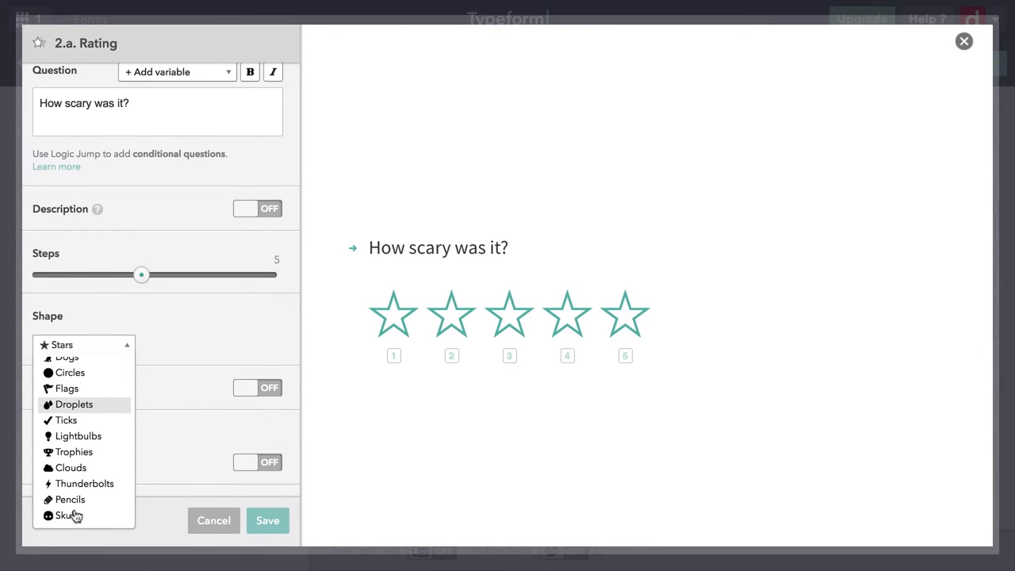
{"action": "left_click", "coordinate": [61, 516]}
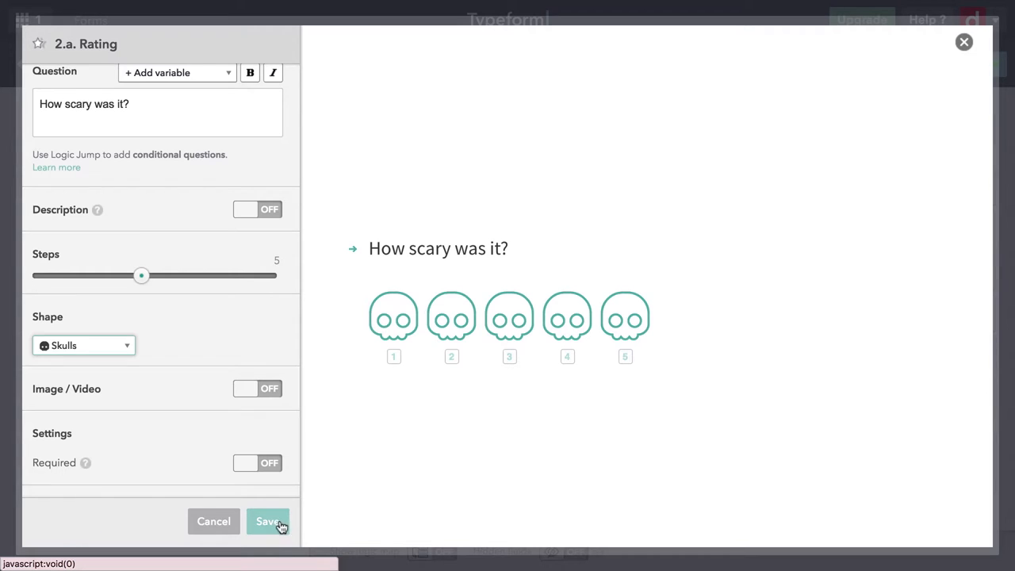
{"action": "left_click", "coordinate": [268, 520]}
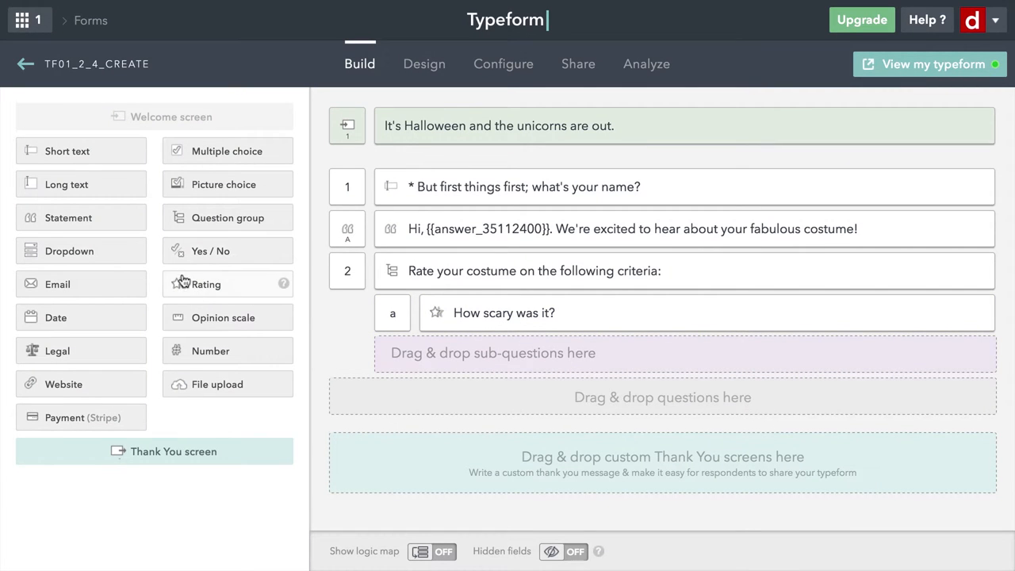
Add another Rating sub-question to the group asking "How regal was it"
{"action": "left_click_drag", "start_coordinate": [206, 284], "coordinate": [484, 352]}
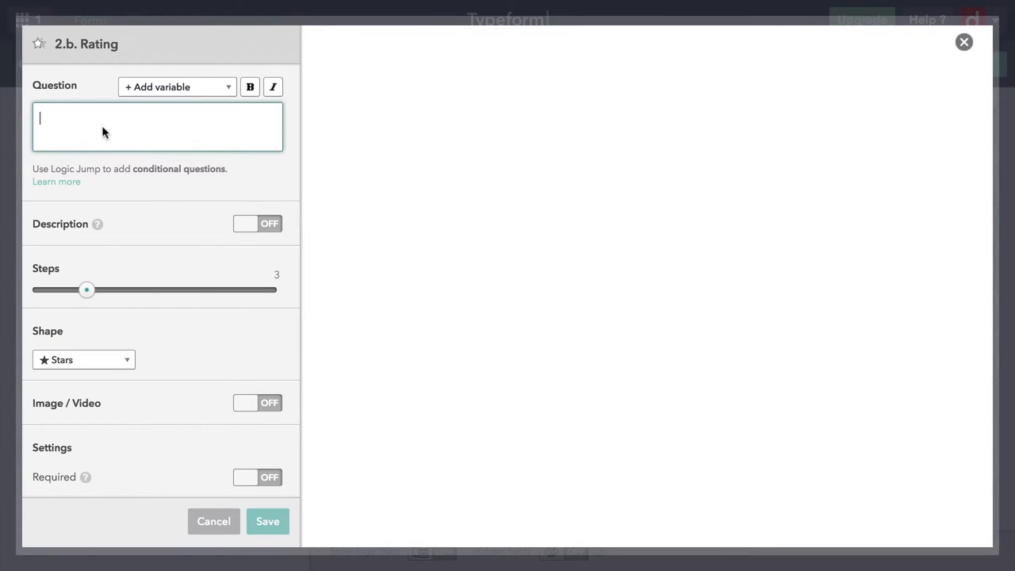
{"action": "type", "text": "How r"}
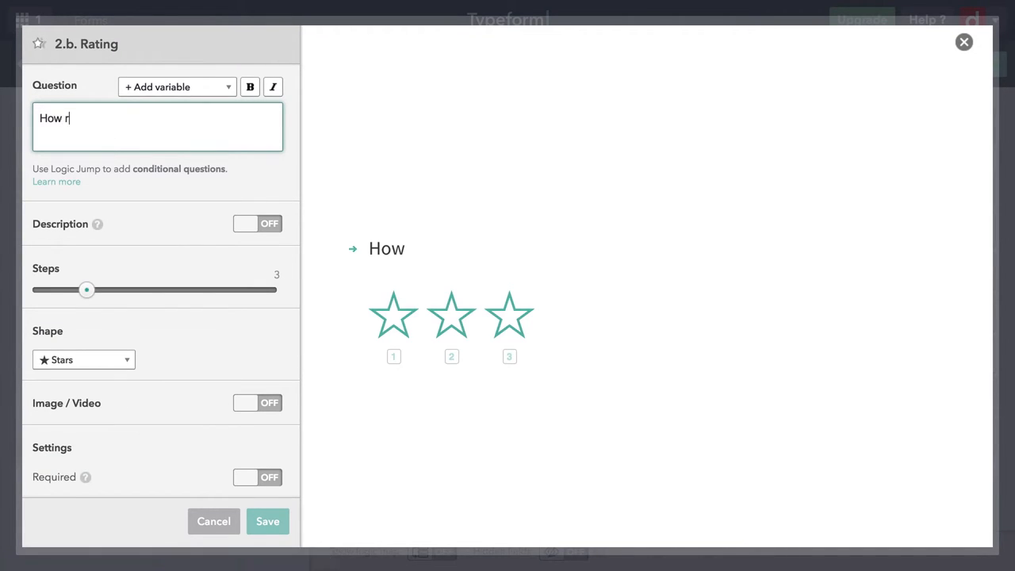
{"action": "type", "text": "regal was"}
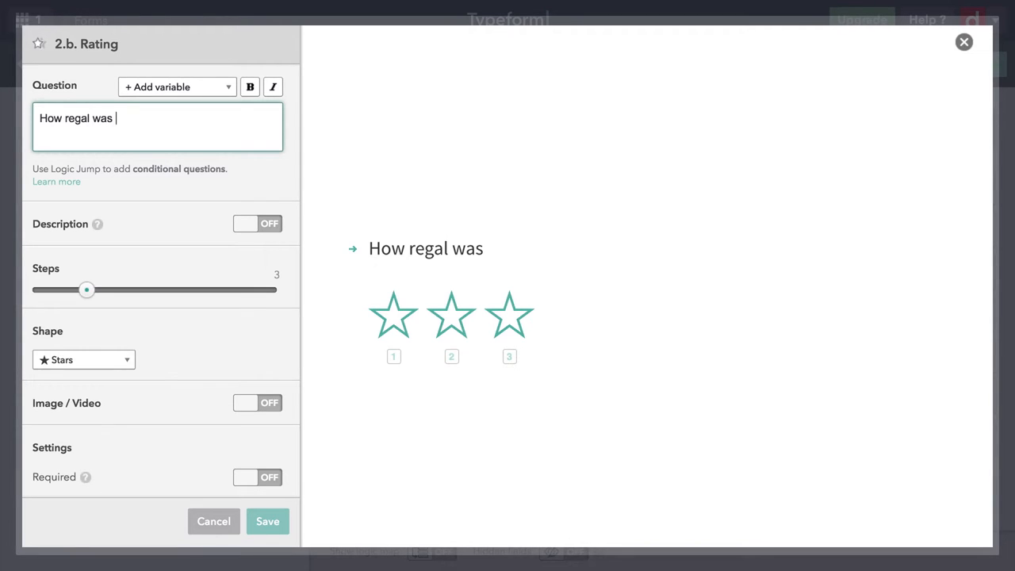
{"action": "type", "text": "it?"}
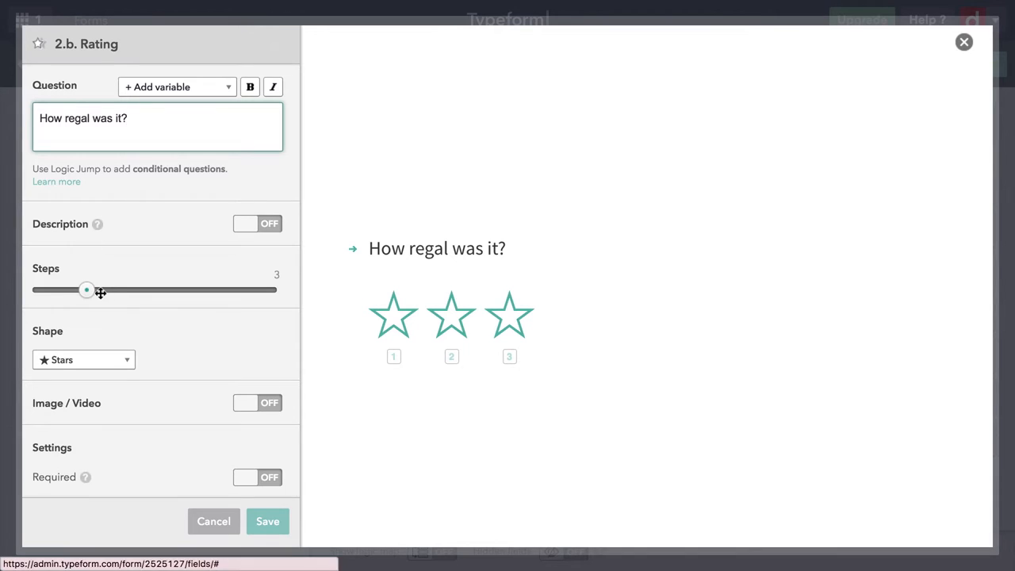
Set the regal rating to 5 steps with the Crowns shape and save it
{"action": "left_click_drag", "start_coordinate": [86, 288], "coordinate": [114, 289]}
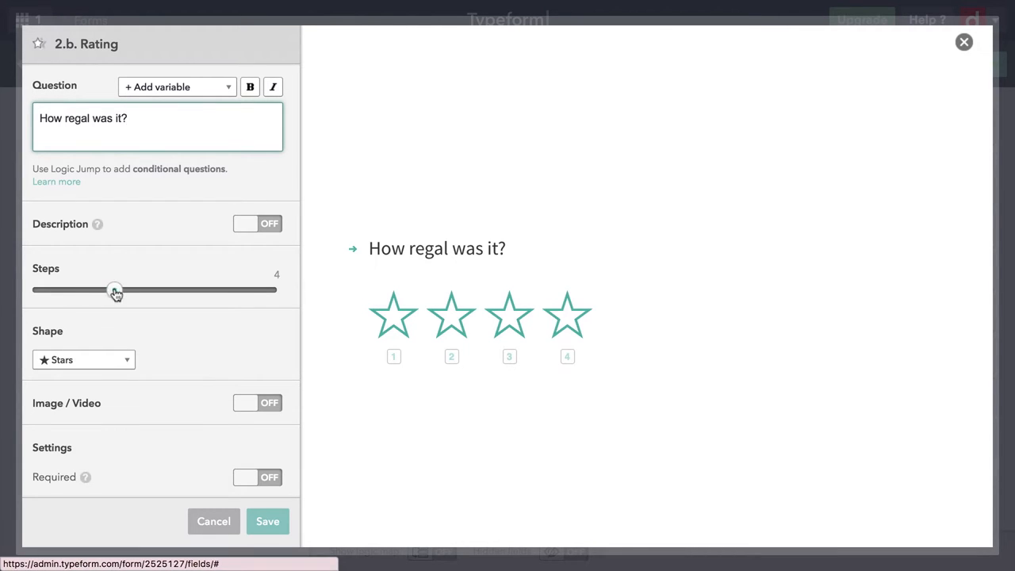
{"action": "left_click_drag", "start_coordinate": [114, 289], "coordinate": [141, 289]}
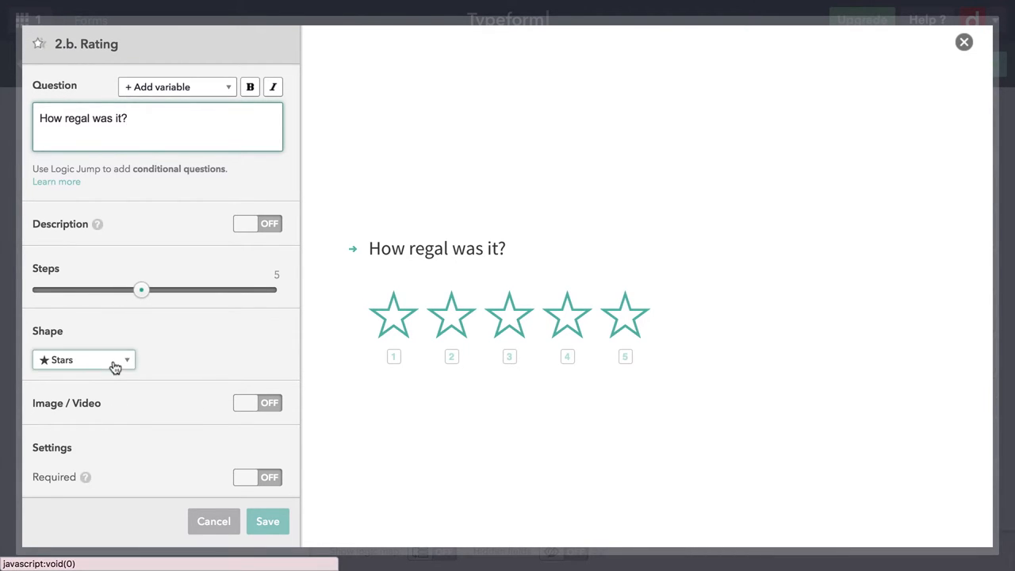
{"action": "left_click", "coordinate": [83, 359]}
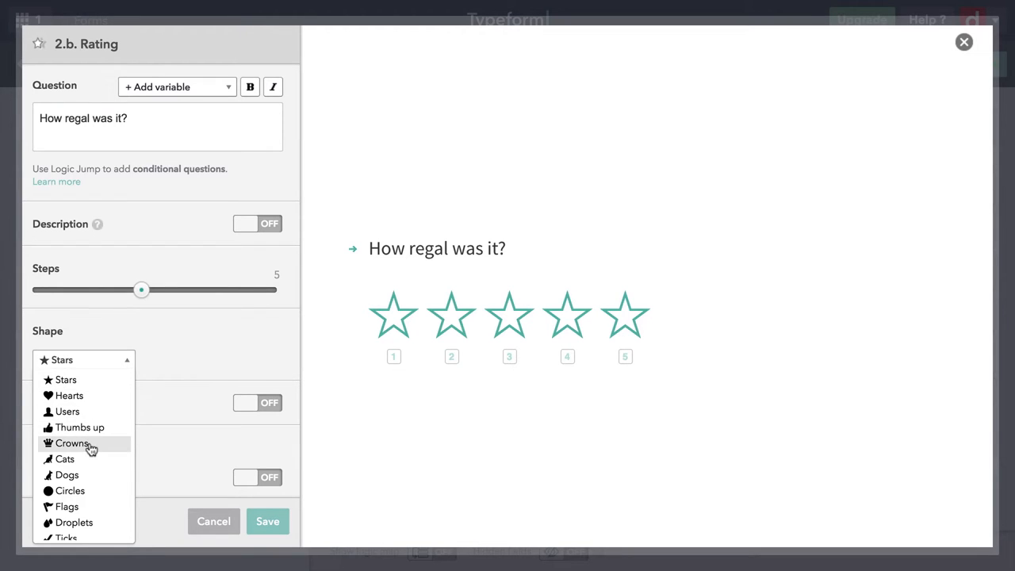
{"action": "left_click", "coordinate": [73, 443]}
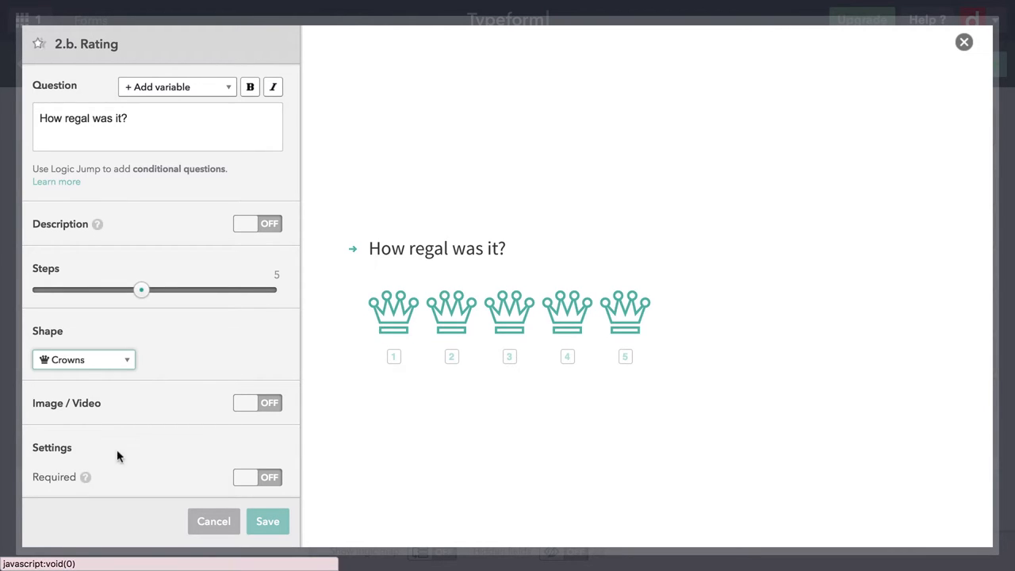
{"action": "left_click", "coordinate": [267, 520]}
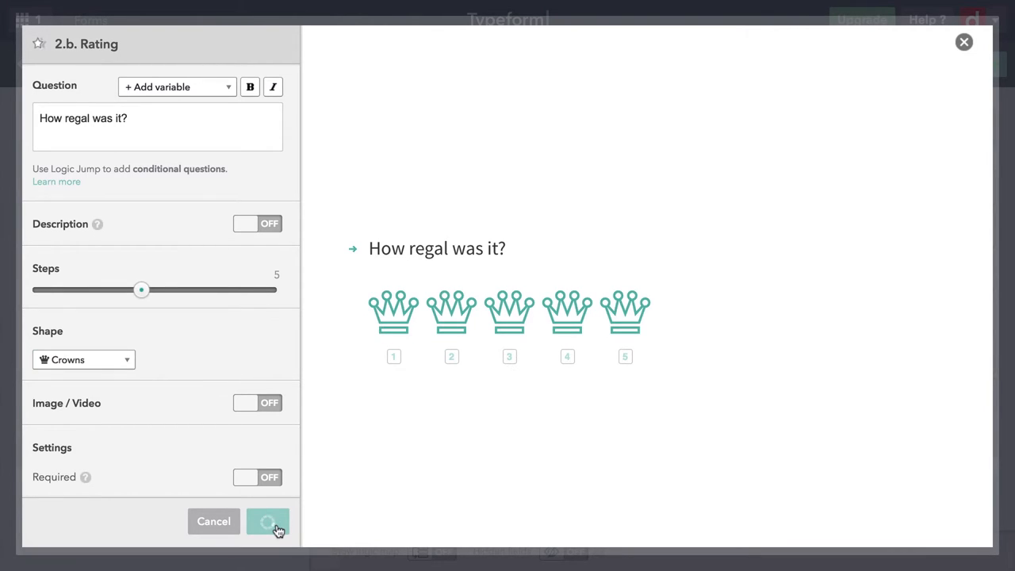
{"action": "left_click", "coordinate": [268, 522]}
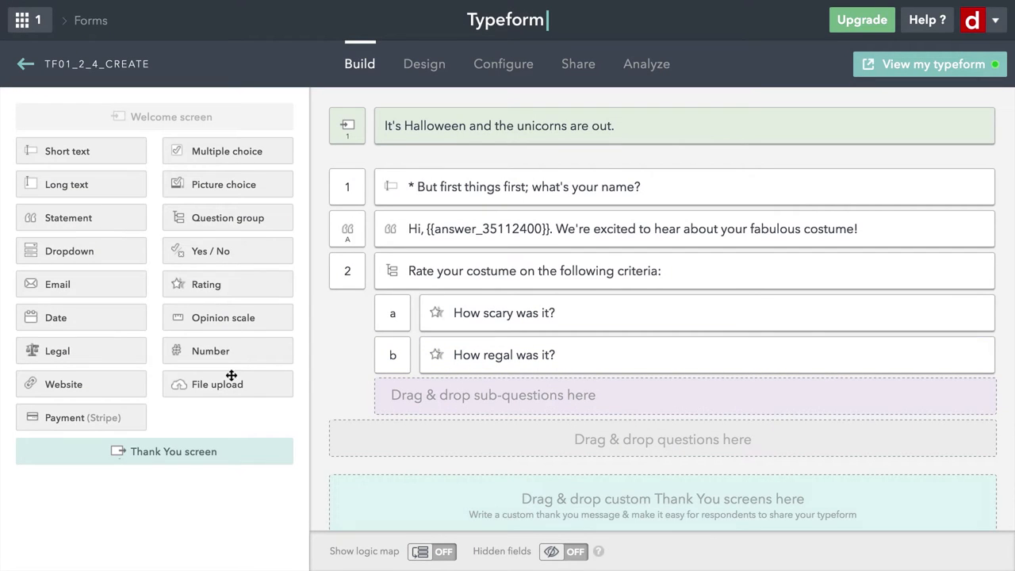
Add sub-question "How much work did it take?" as a 5-step Pencils rating and save it
{"action": "left_click_drag", "start_coordinate": [206, 284], "coordinate": [492, 377]}
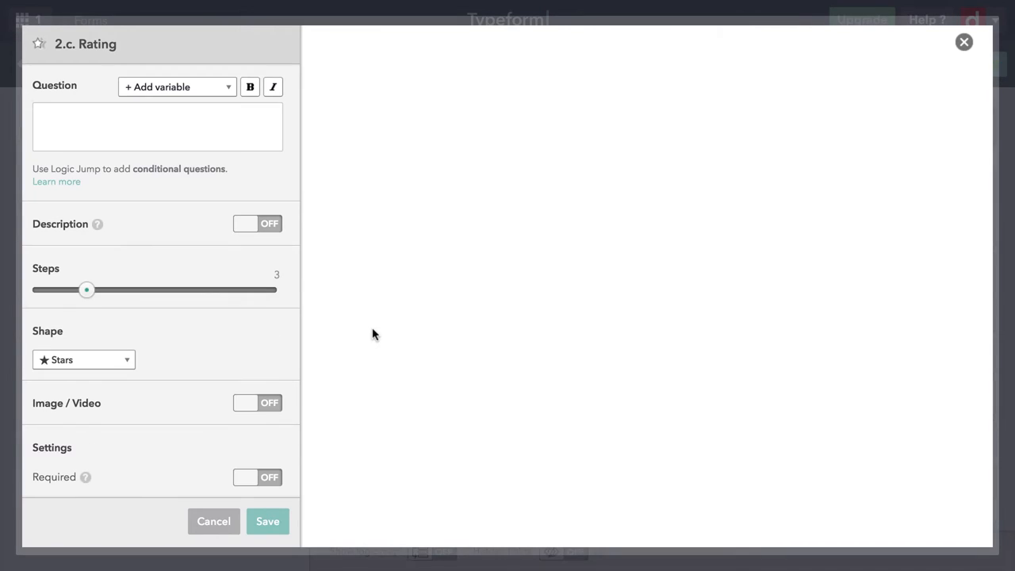
{"action": "type", "text": "How much work"}
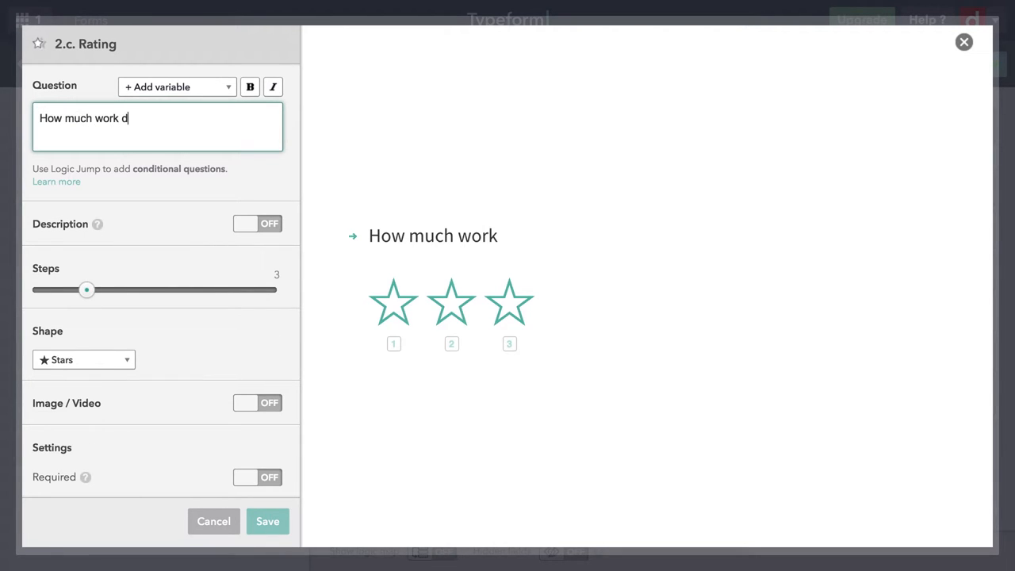
{"action": "type", "text": "did it take?"}
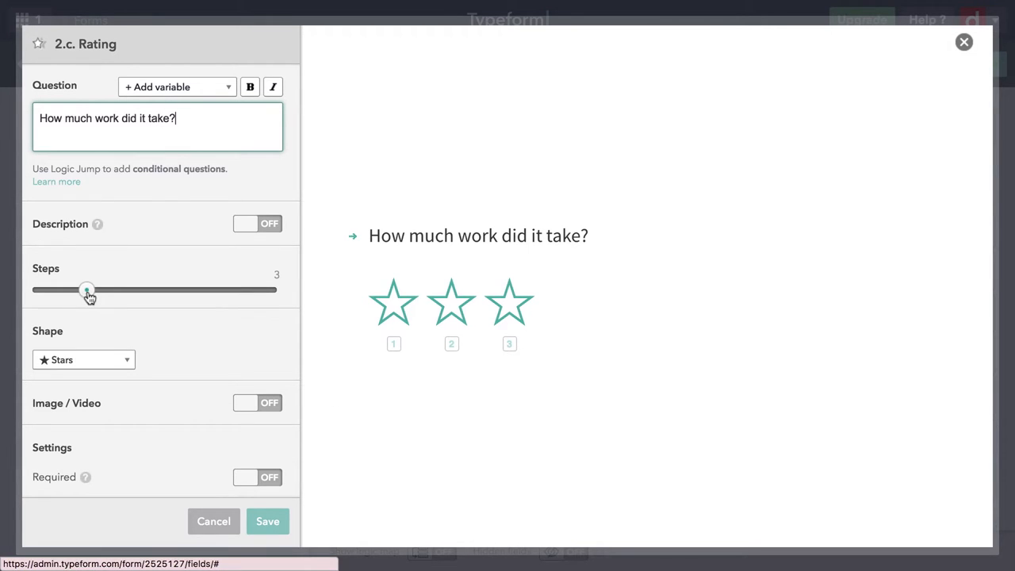
{"action": "left_click_drag", "start_coordinate": [87, 289], "coordinate": [142, 288]}
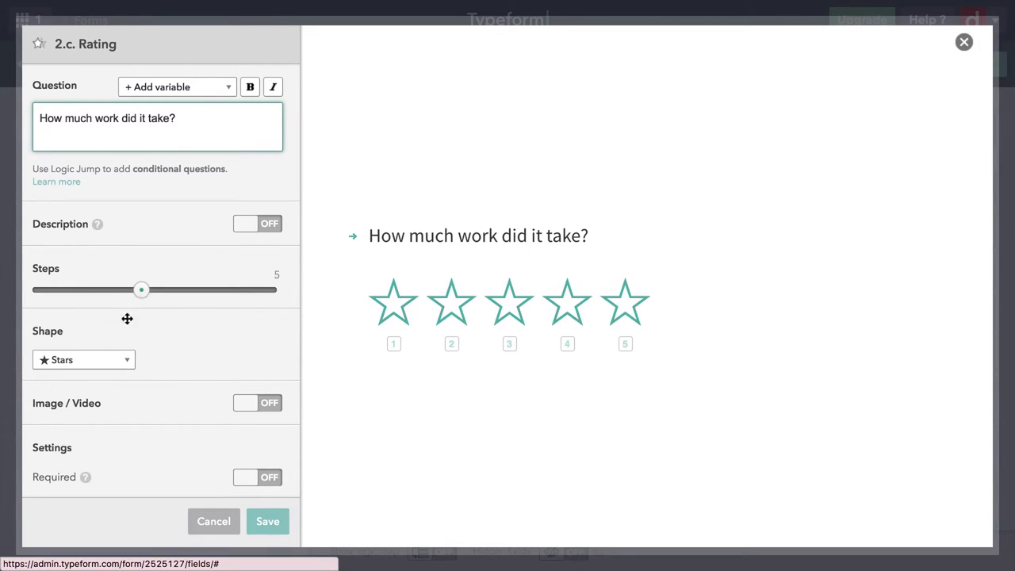
{"action": "left_click", "coordinate": [82, 359]}
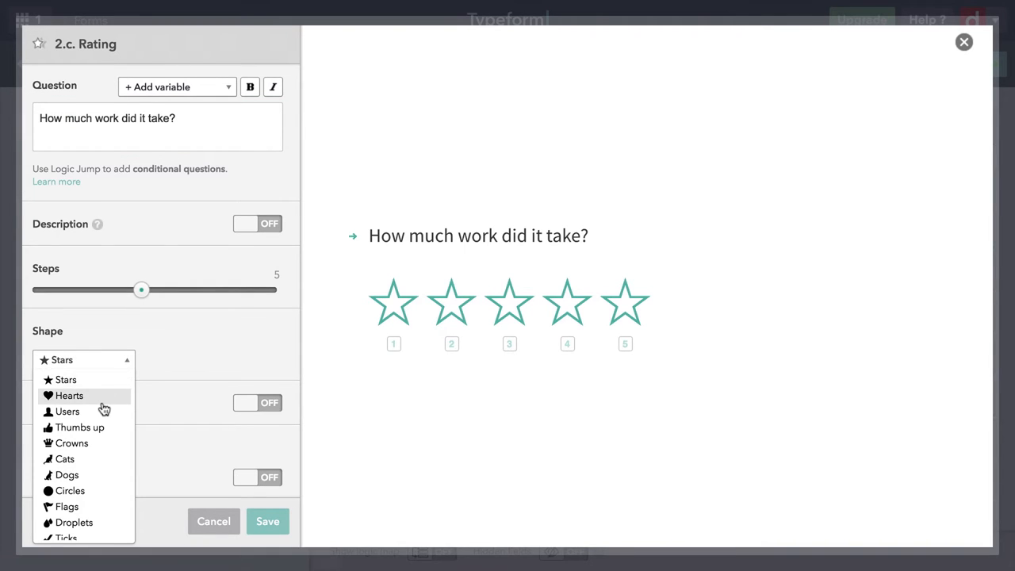
{"action": "scroll", "scroll_direction": "down", "scroll_amount": 3}
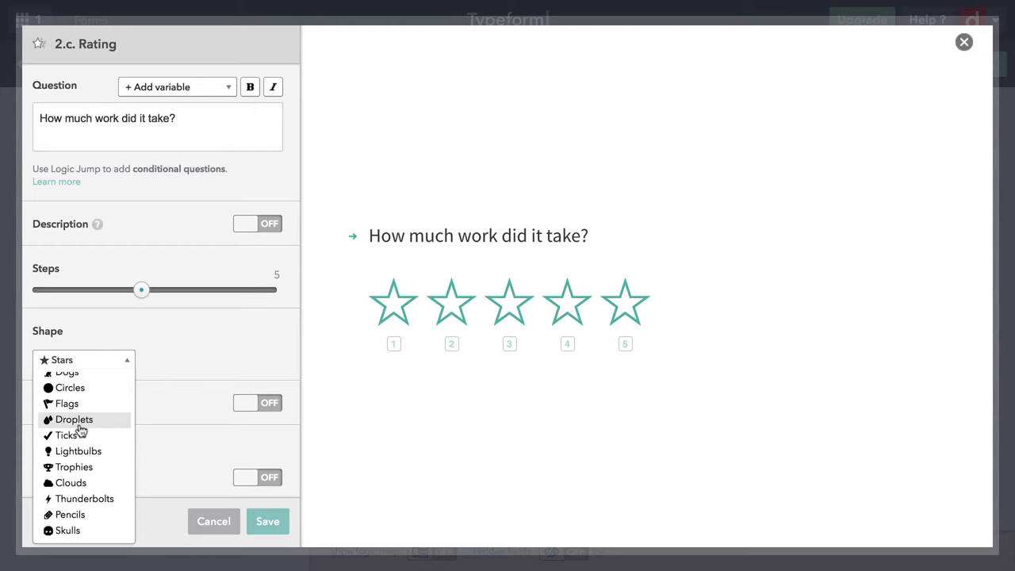
{"action": "left_click", "coordinate": [70, 514]}
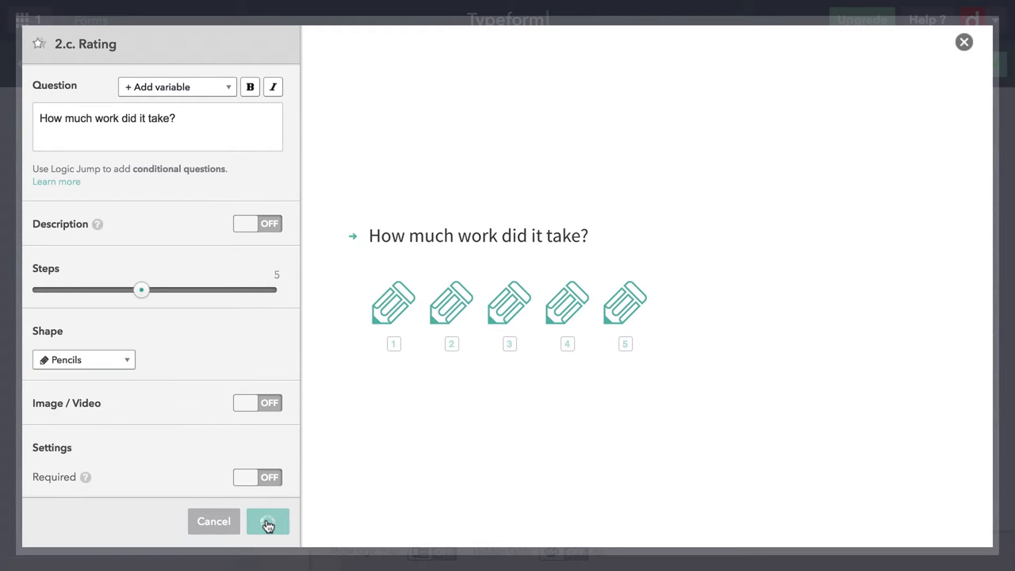
{"action": "left_click", "coordinate": [266, 520]}
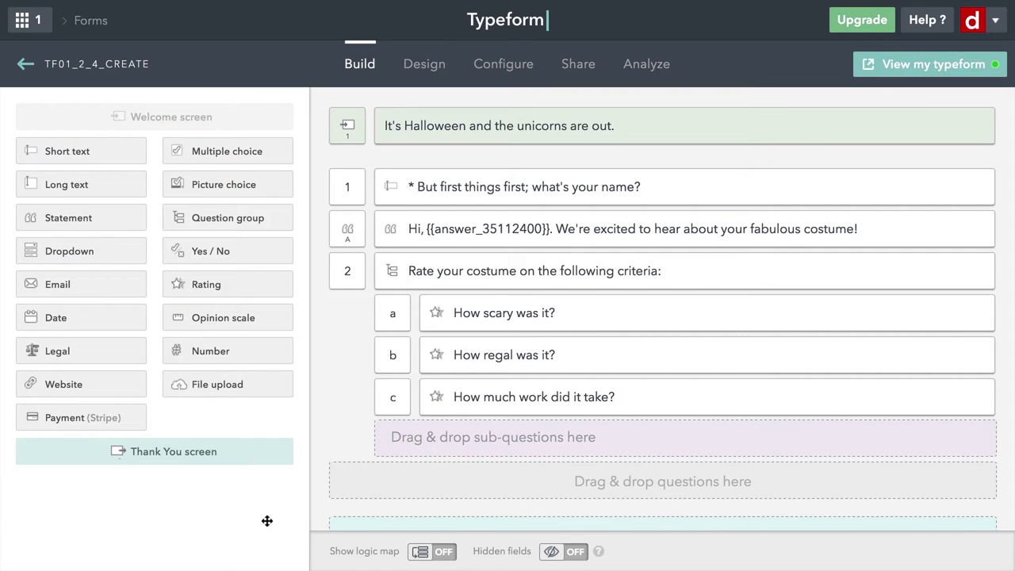
{"action": "mouse_move", "coordinate": [229, 283]}
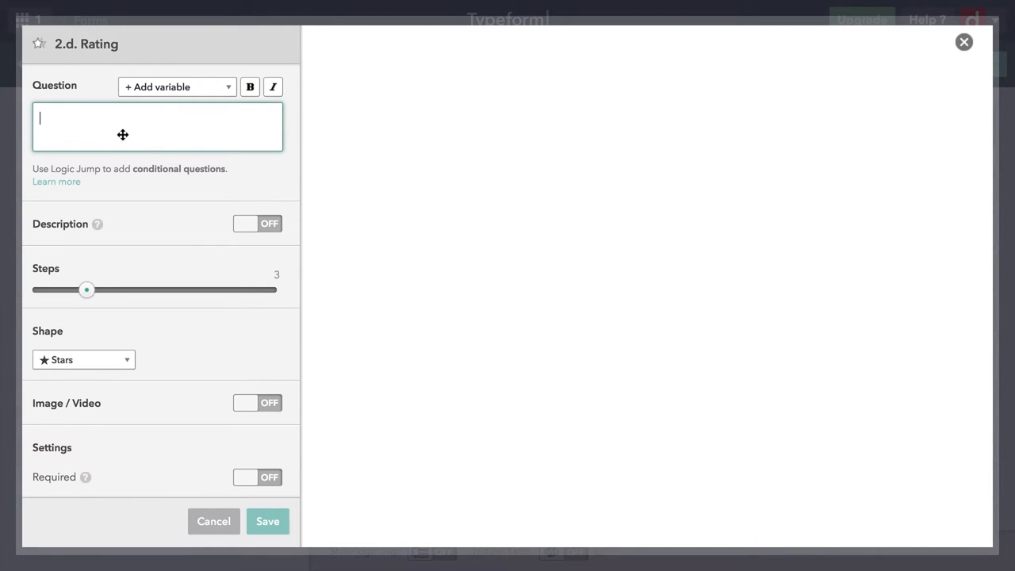
Add sub-question "How much did your friends like it?" as a 5-step Hearts rating and save it
{"action": "type", "text": "How much did your"}
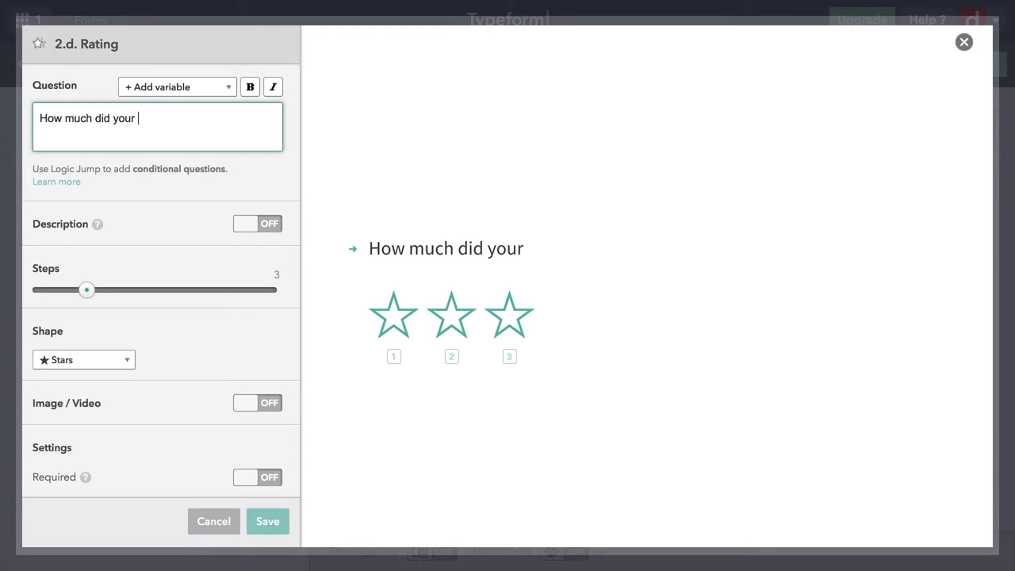
{"action": "type", "text": "friends like it"}
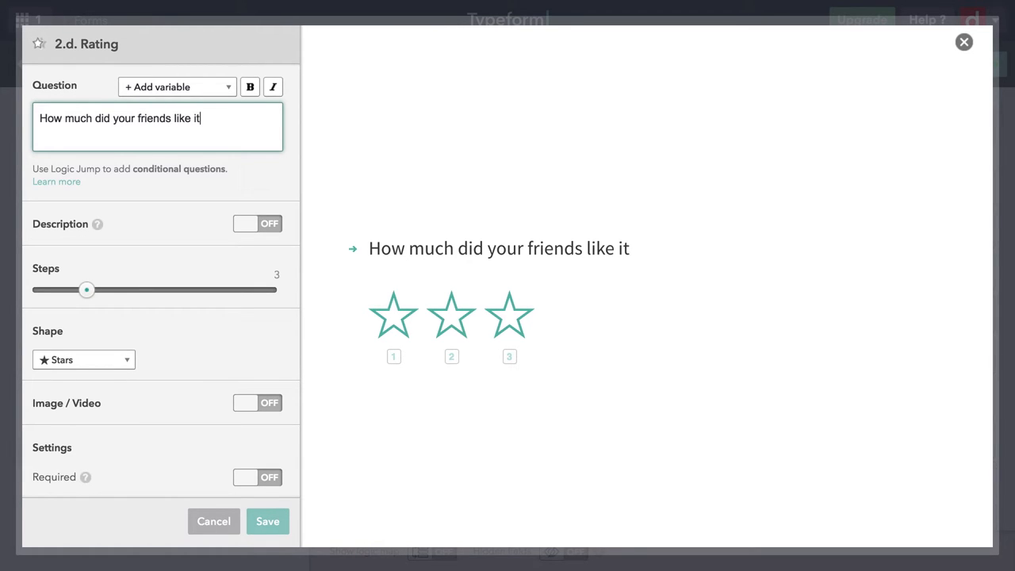
{"action": "type", "text": "?"}
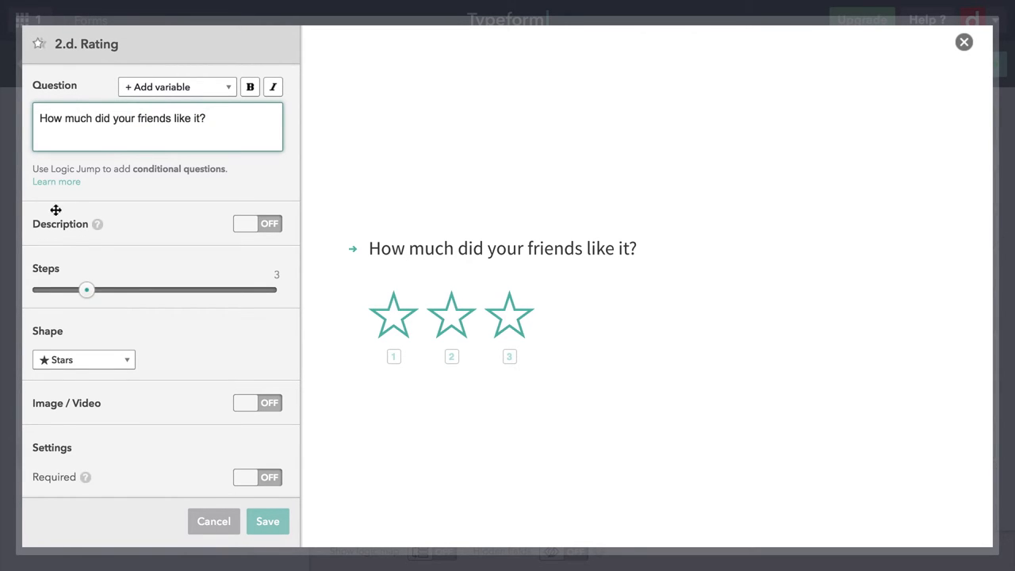
{"action": "left_click_drag", "start_coordinate": [86, 289], "coordinate": [141, 288]}
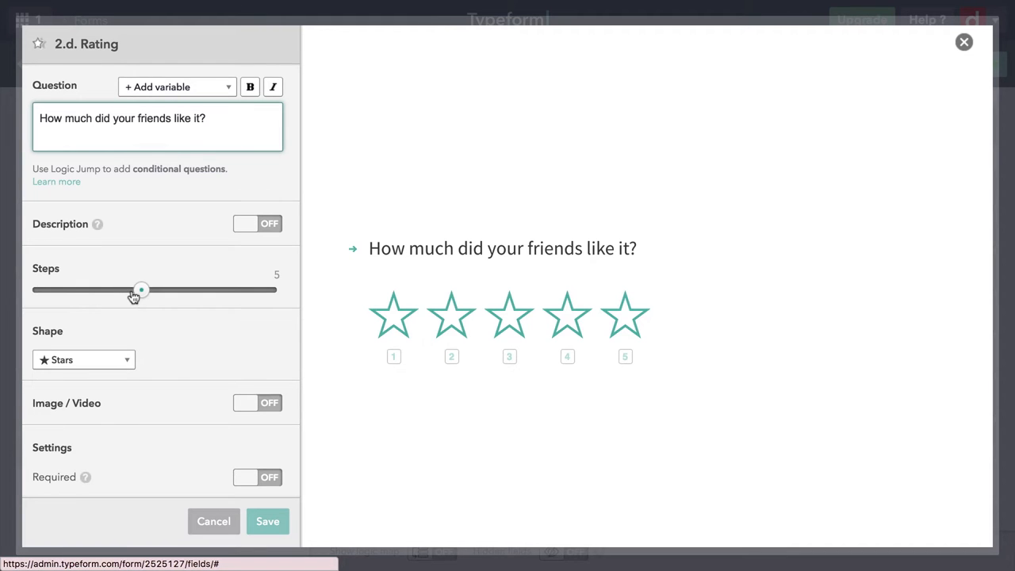
{"action": "left_click", "coordinate": [82, 359]}
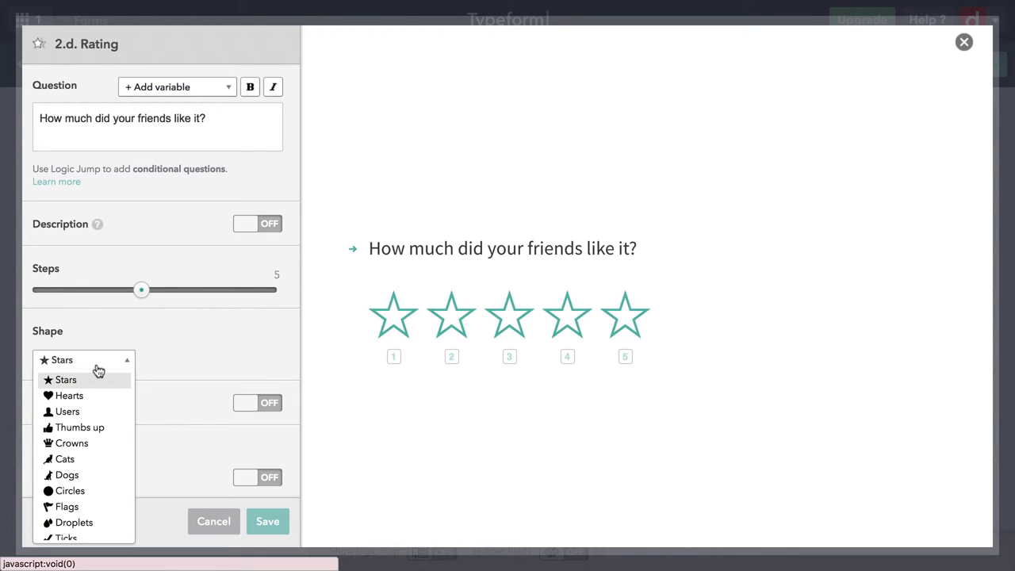
{"action": "left_click", "coordinate": [70, 395]}
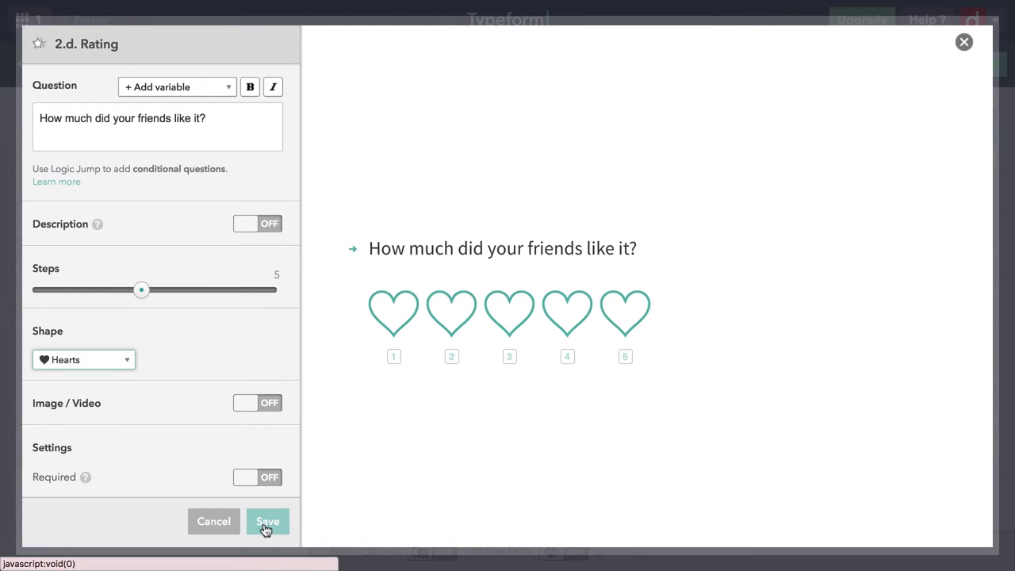
{"action": "left_click", "coordinate": [266, 521]}
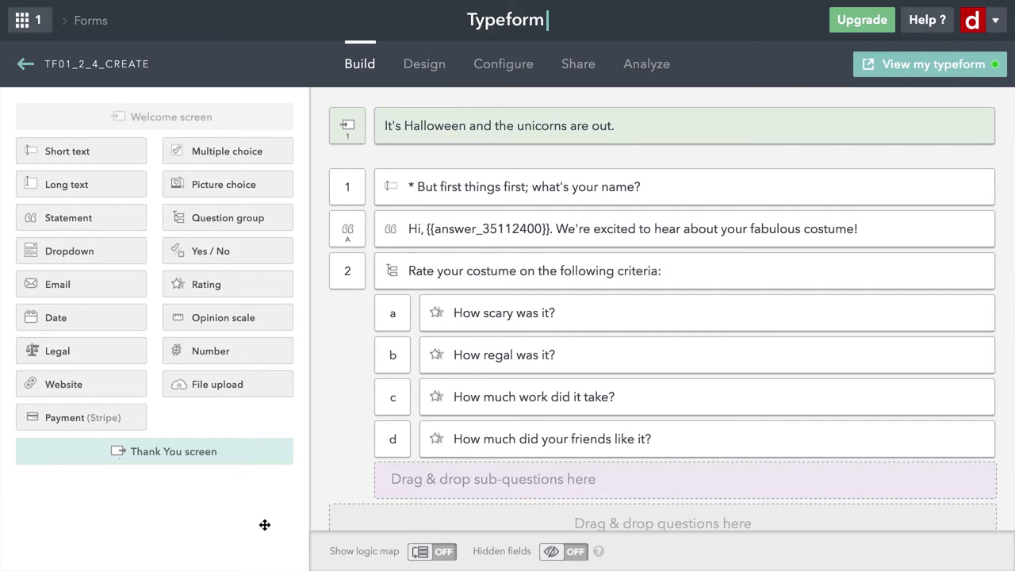
Write the closing statement "That's all, {answer 1}. Have a happy Halloween!" using the name variable, and save
{"action": "scroll", "scroll_direction": "down", "scroll_amount": 3}
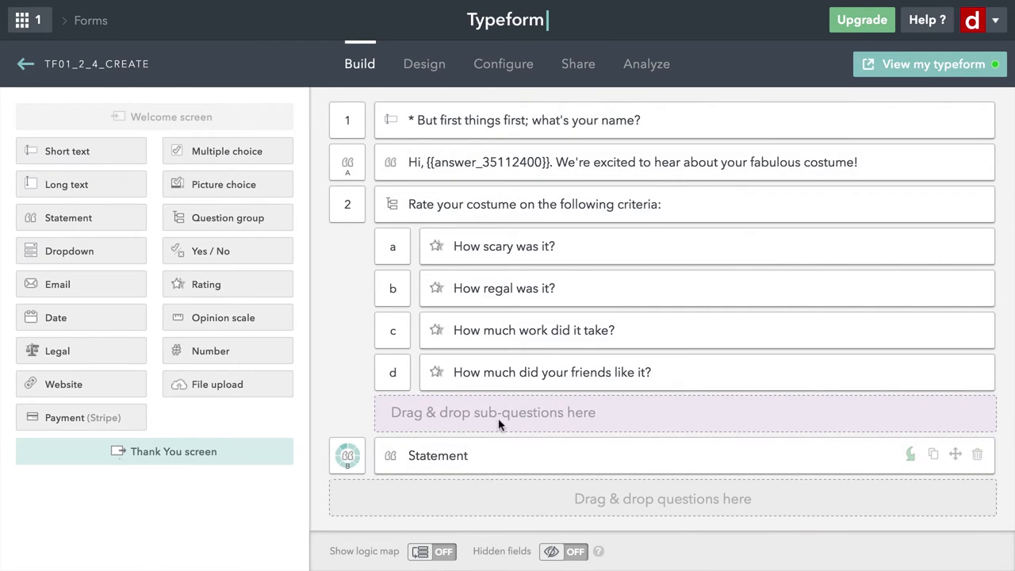
{"action": "left_click", "coordinate": [438, 455]}
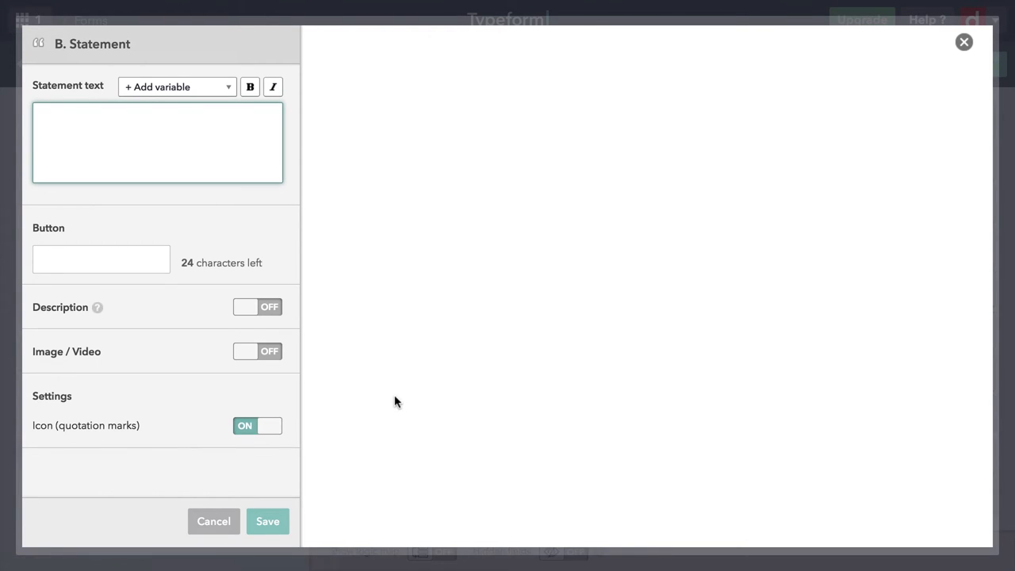
{"action": "type", "text": "That's"}
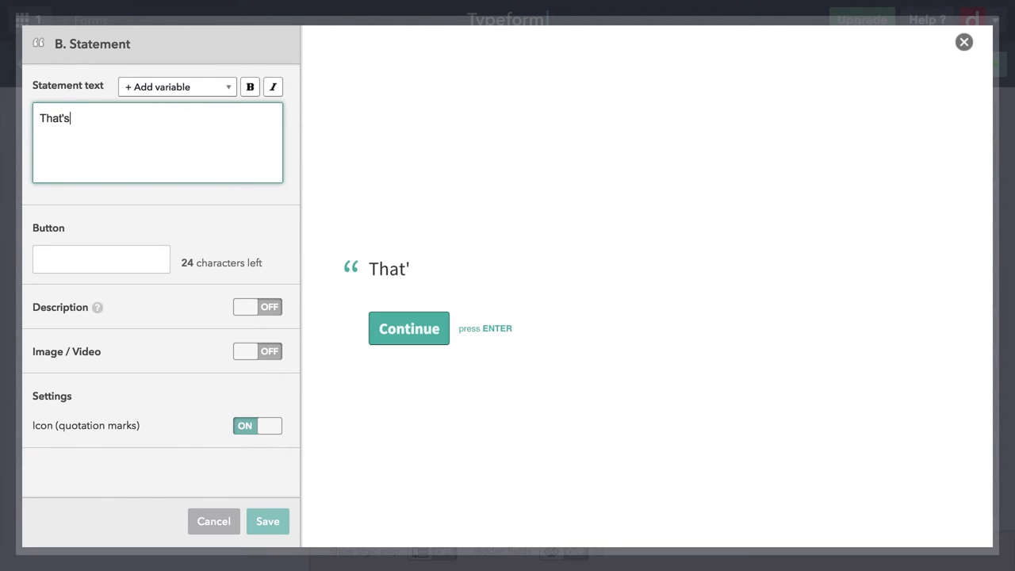
{"action": "type", "text": "all,"}
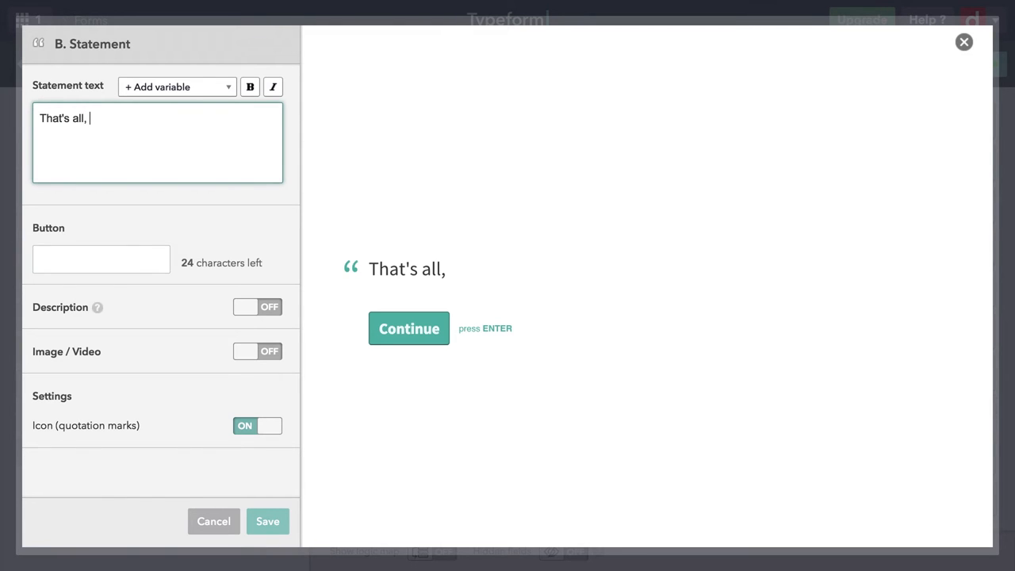
{"action": "left_click", "coordinate": [176, 86]}
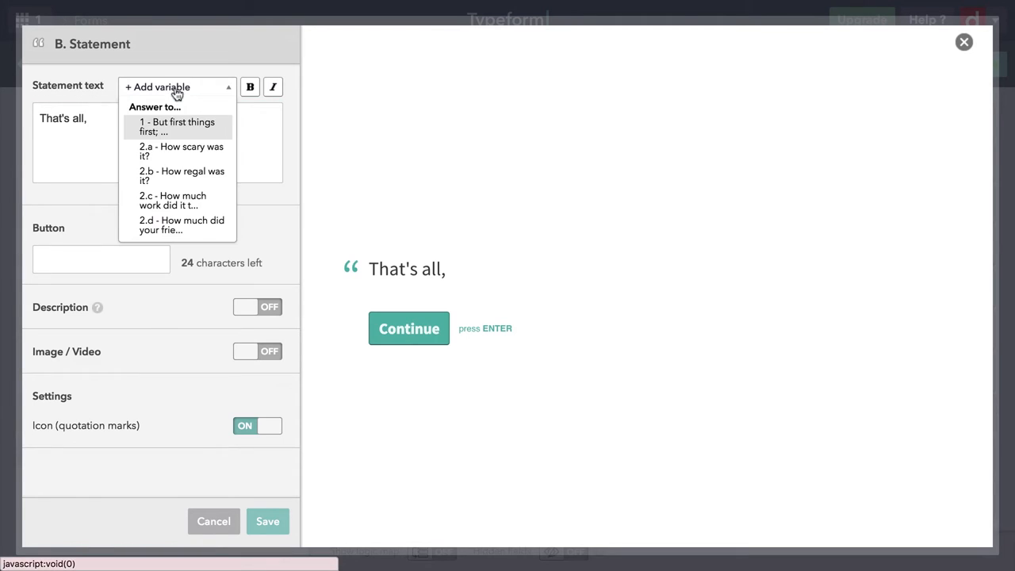
{"action": "mouse_move", "coordinate": [178, 126]}
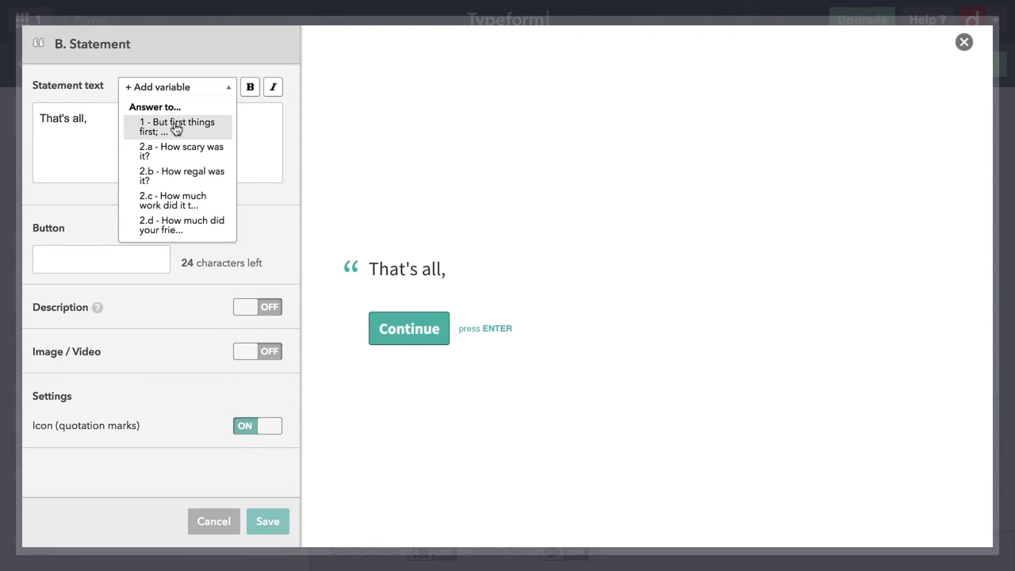
{"action": "left_click", "coordinate": [178, 127]}
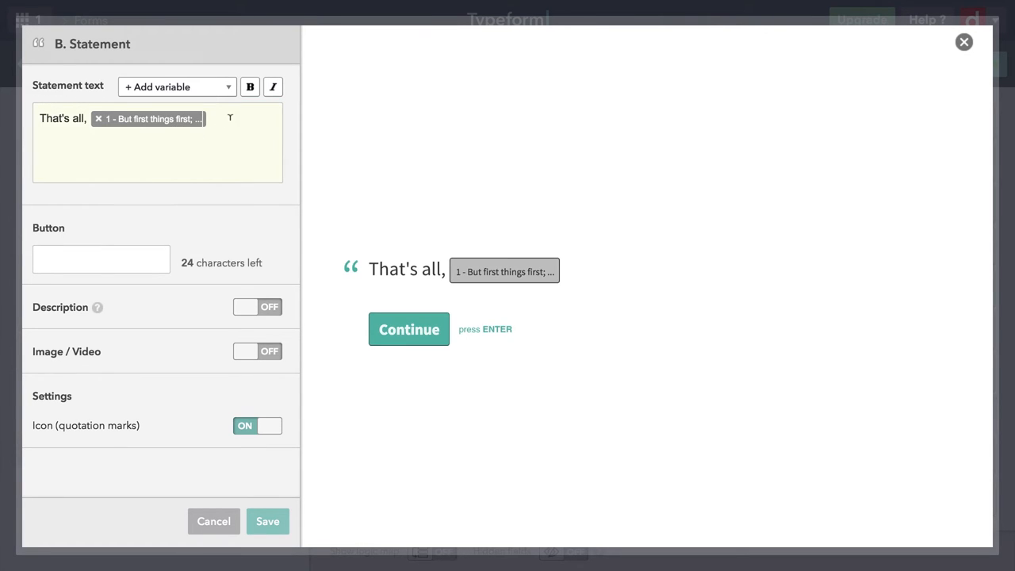
{"action": "type", "text": ". Have a happy"}
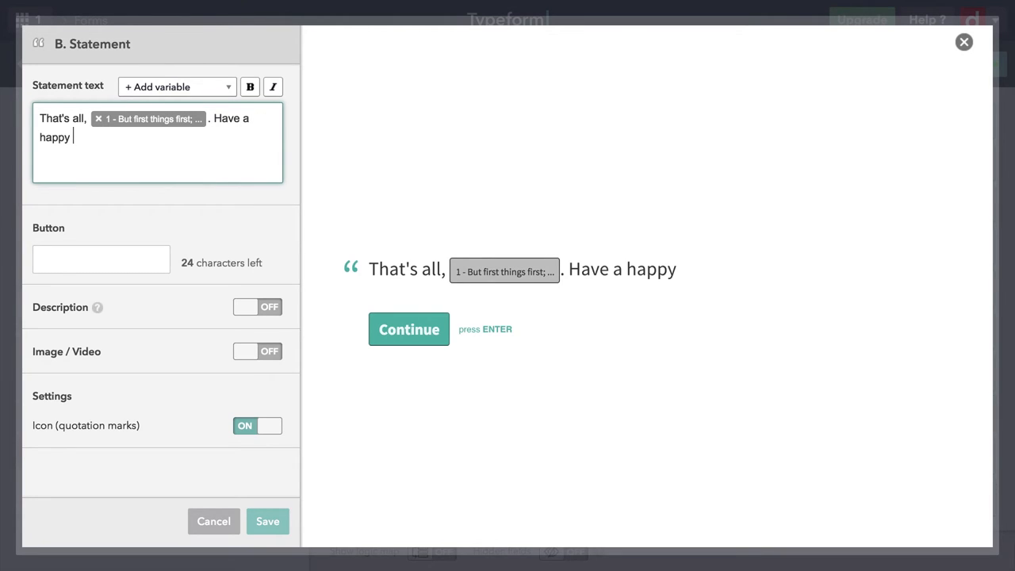
{"action": "type", "text": "Hallowee"}
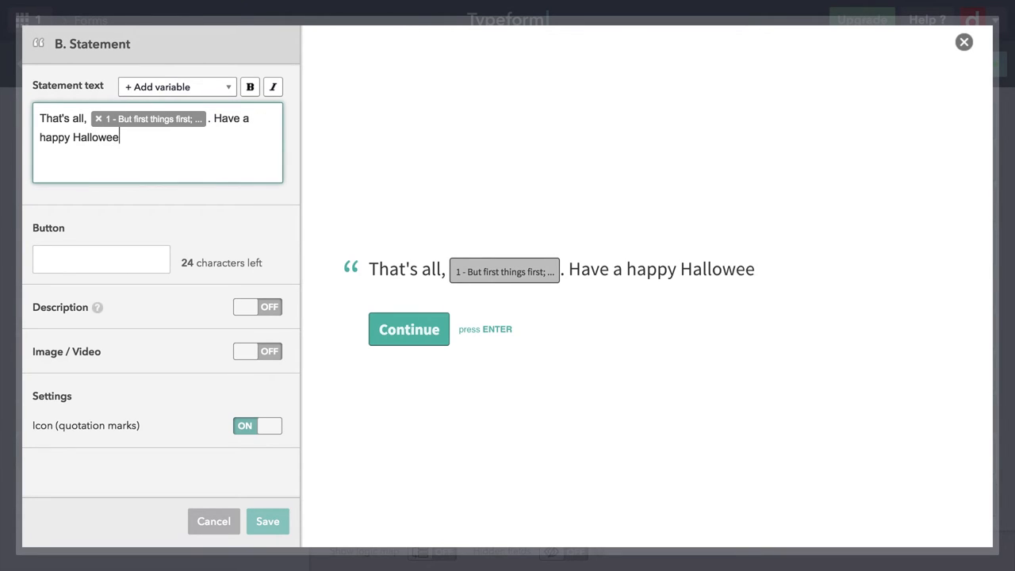
{"action": "type", "text": "n!"}
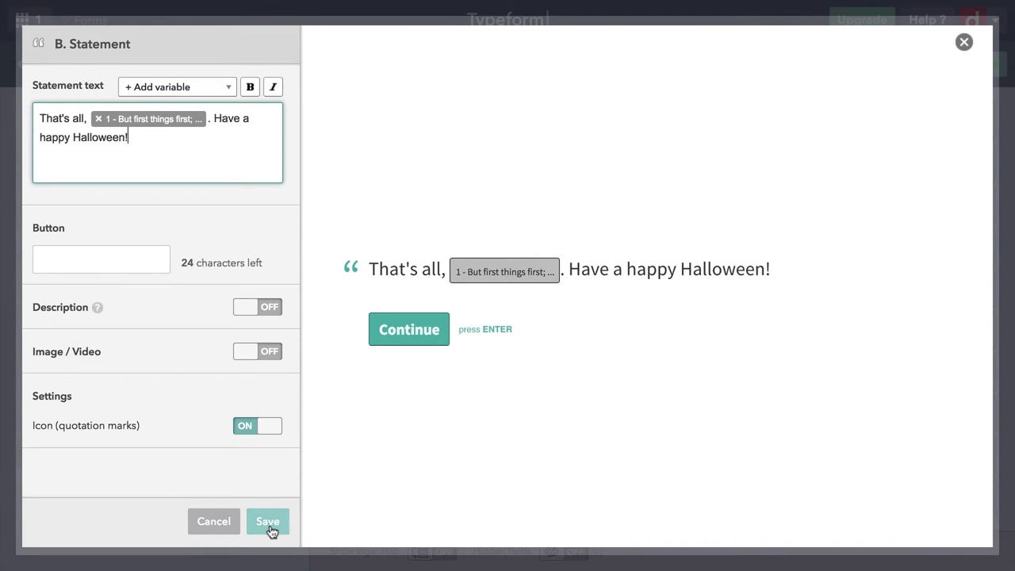
{"action": "left_click", "coordinate": [267, 520]}
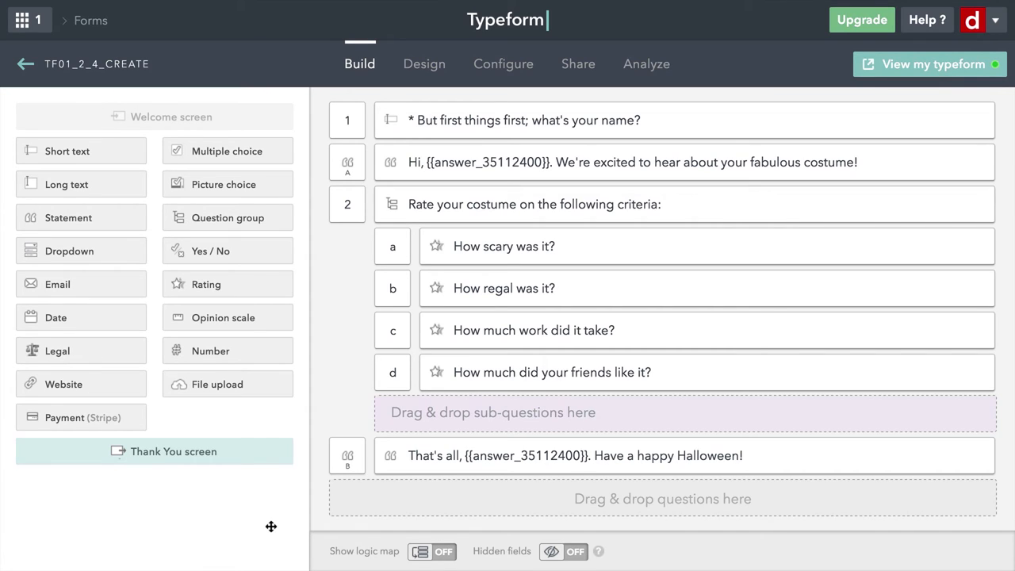
{"action": "mouse_move", "coordinate": [425, 64]}
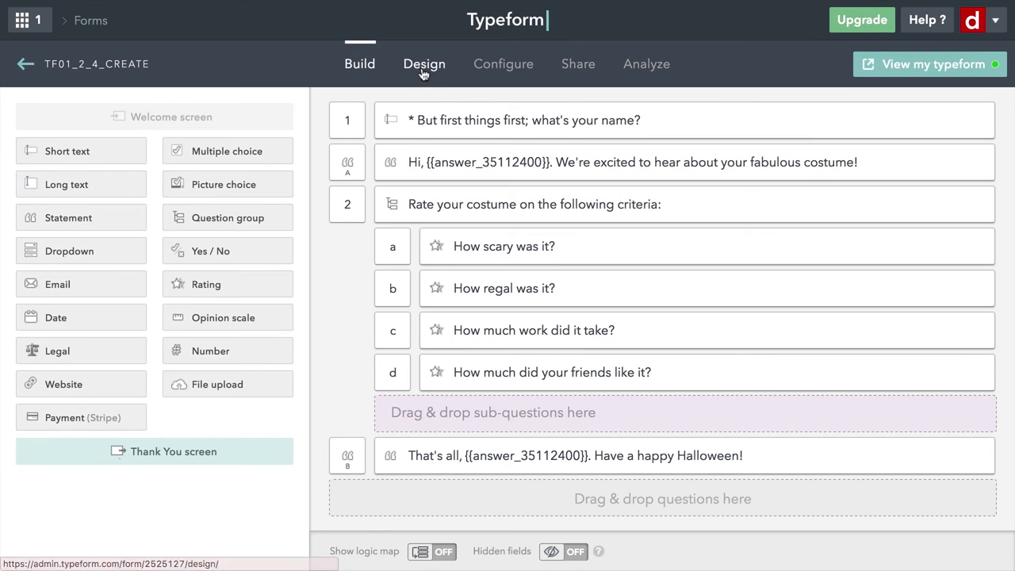
In Design, apply the black palette with yellow answers to the whole typeform
{"action": "left_click", "coordinate": [424, 63]}
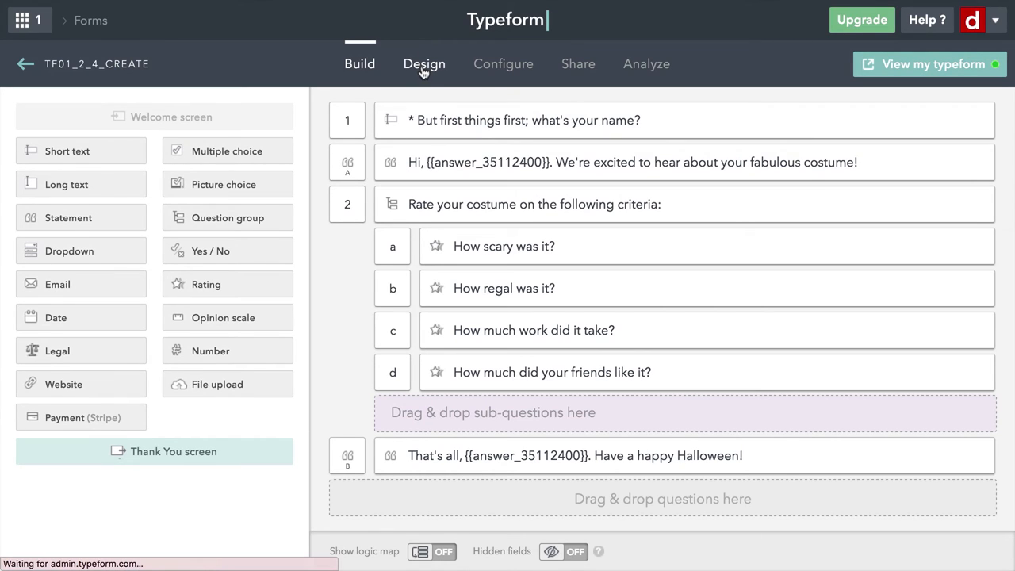
{"action": "left_click", "coordinate": [425, 64]}
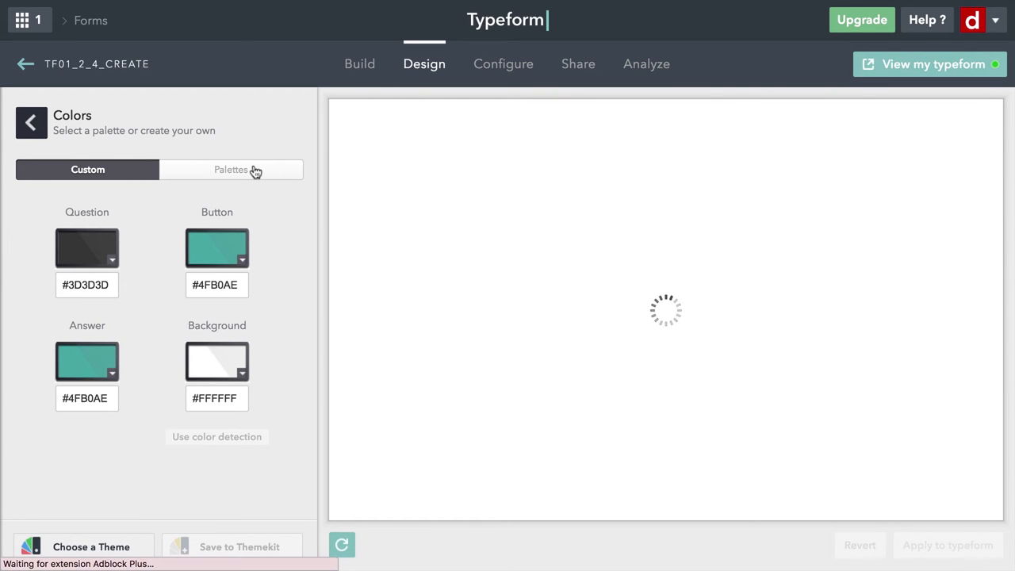
{"action": "left_click", "coordinate": [231, 168]}
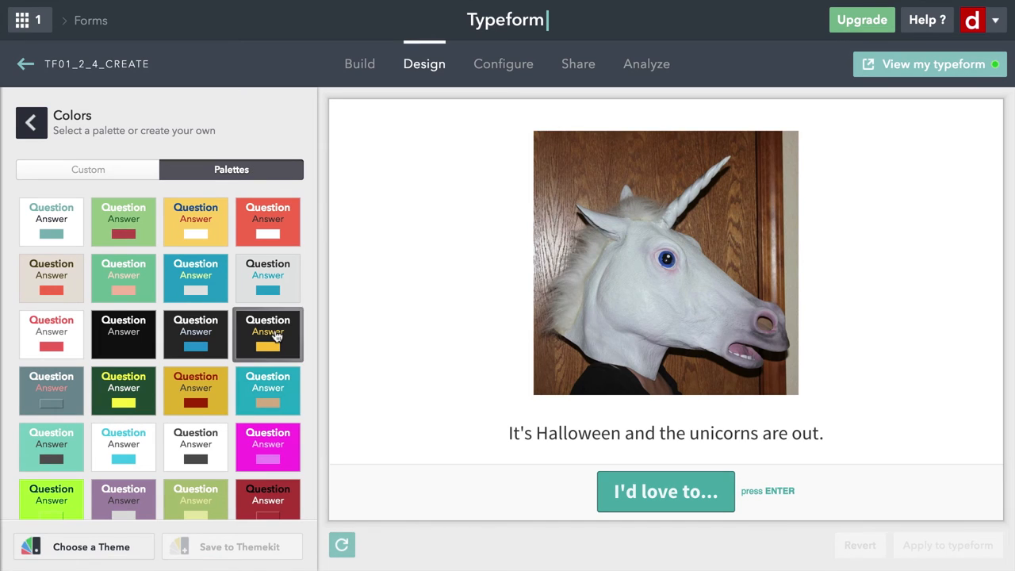
{"action": "left_click", "coordinate": [266, 333]}
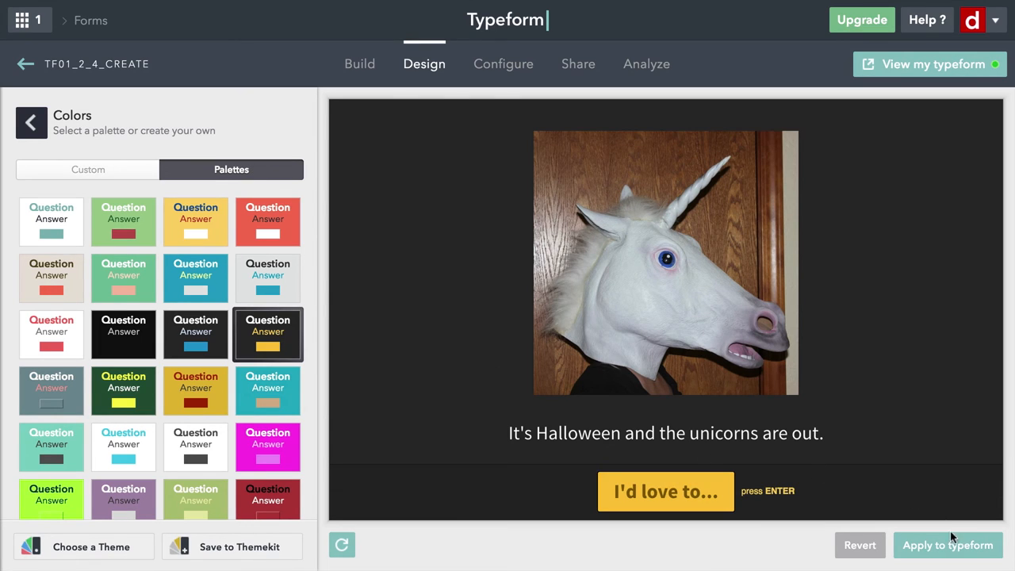
{"action": "left_click", "coordinate": [949, 545]}
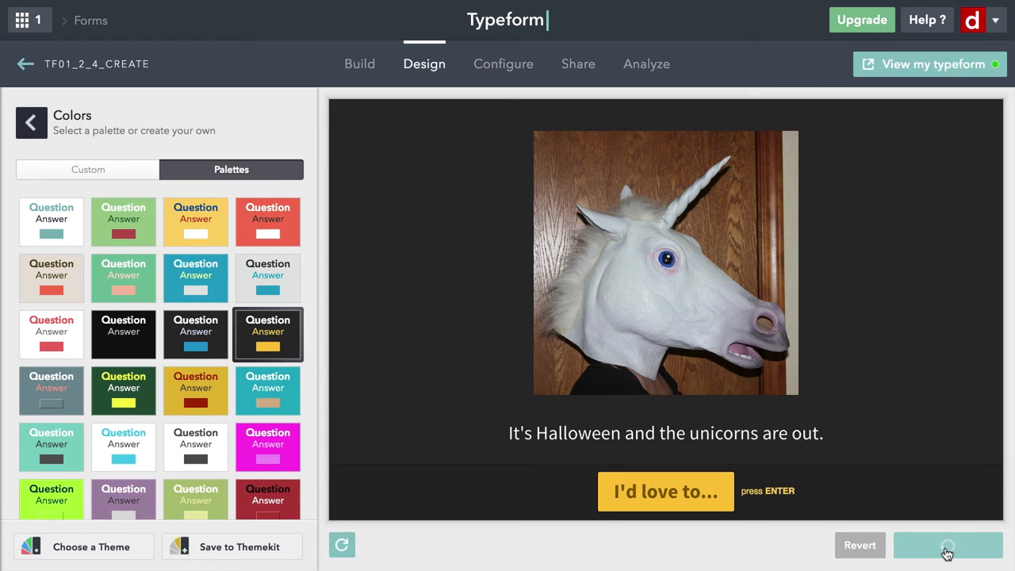
{"action": "left_click", "coordinate": [947, 546]}
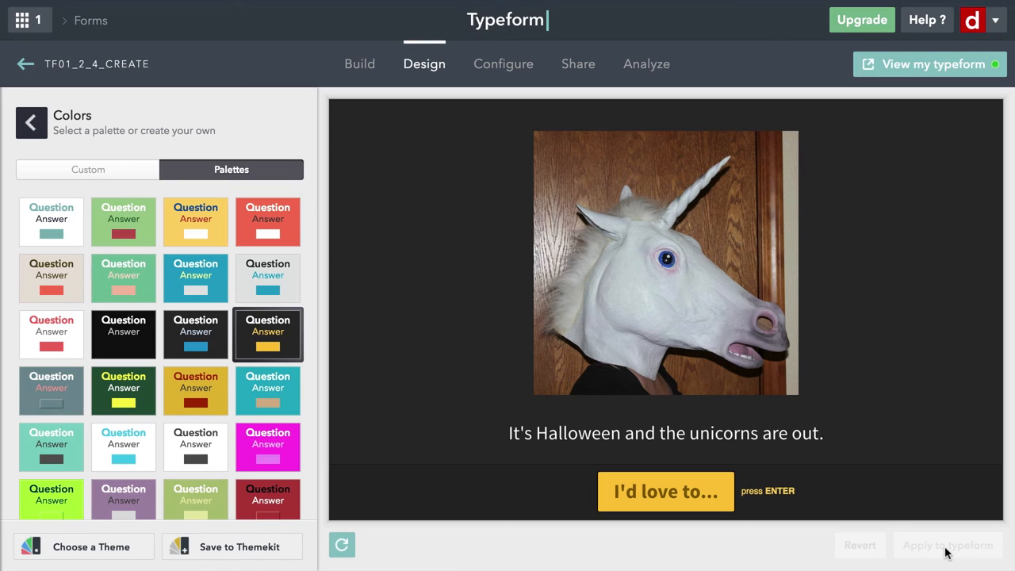
{"action": "mouse_move", "coordinate": [944, 289]}
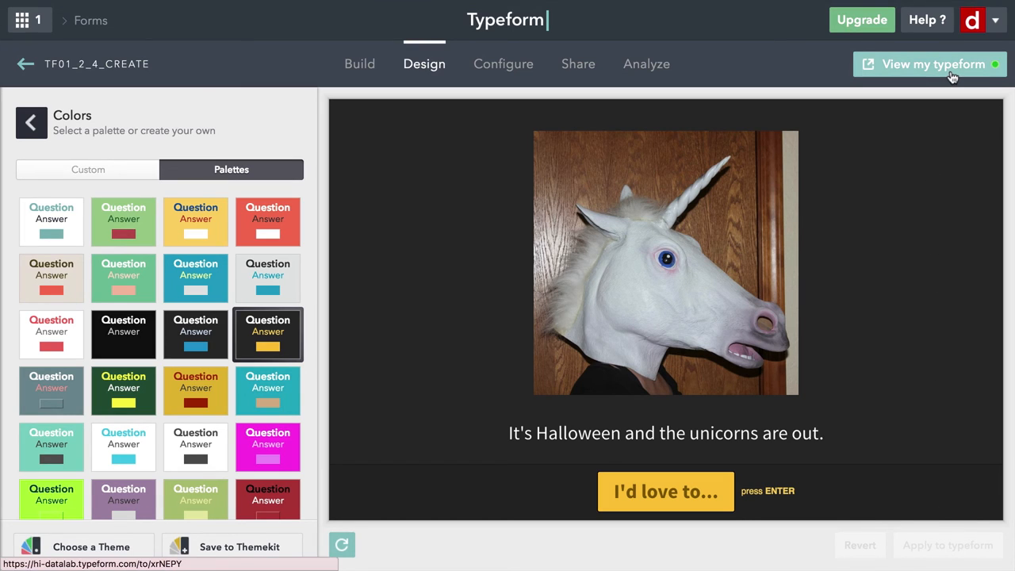
View the live typeform, start it, and rate scariness 4/5 and effort 5/5
{"action": "left_click", "coordinate": [932, 63]}
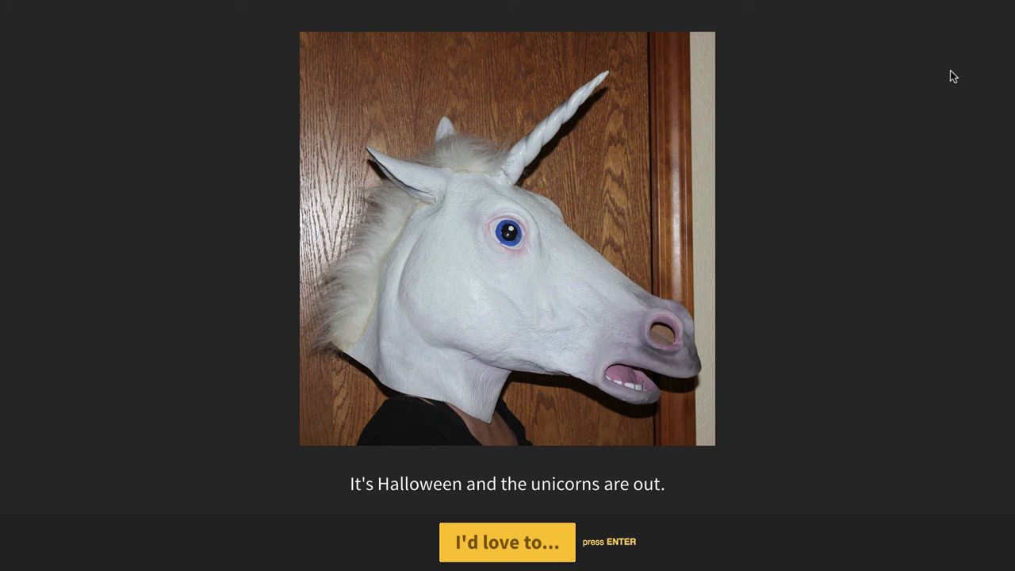
{"action": "left_click", "coordinate": [508, 542]}
{"action": "type", "text": "Bart"}
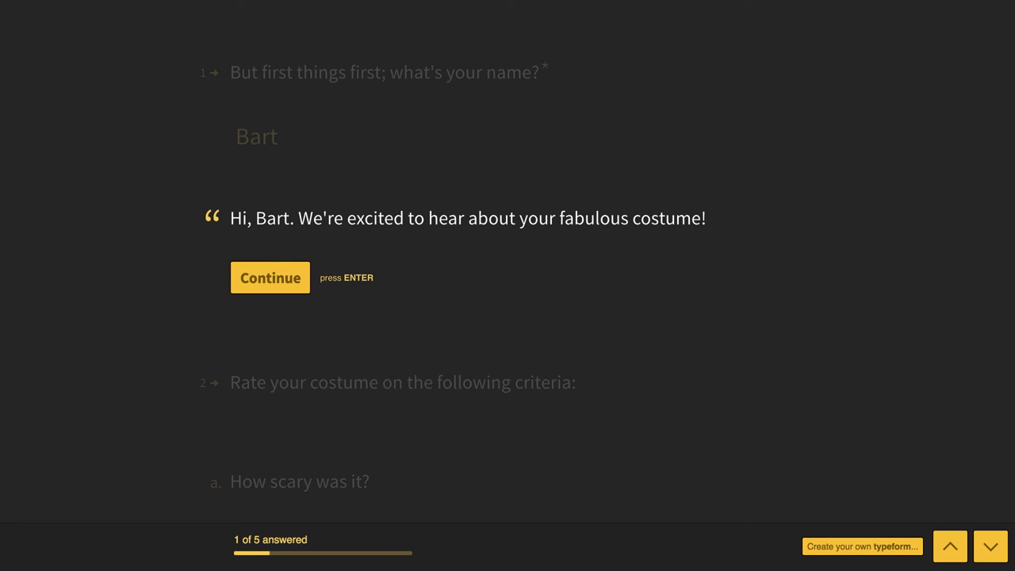
{"action": "scroll", "scroll_direction": "down", "scroll_amount": 3}
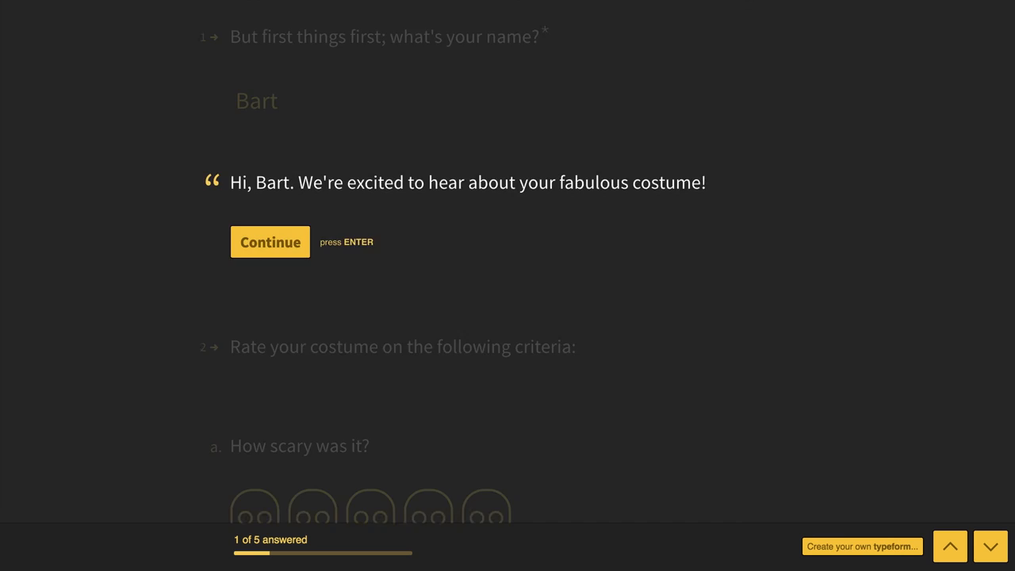
{"action": "left_click", "coordinate": [270, 241]}
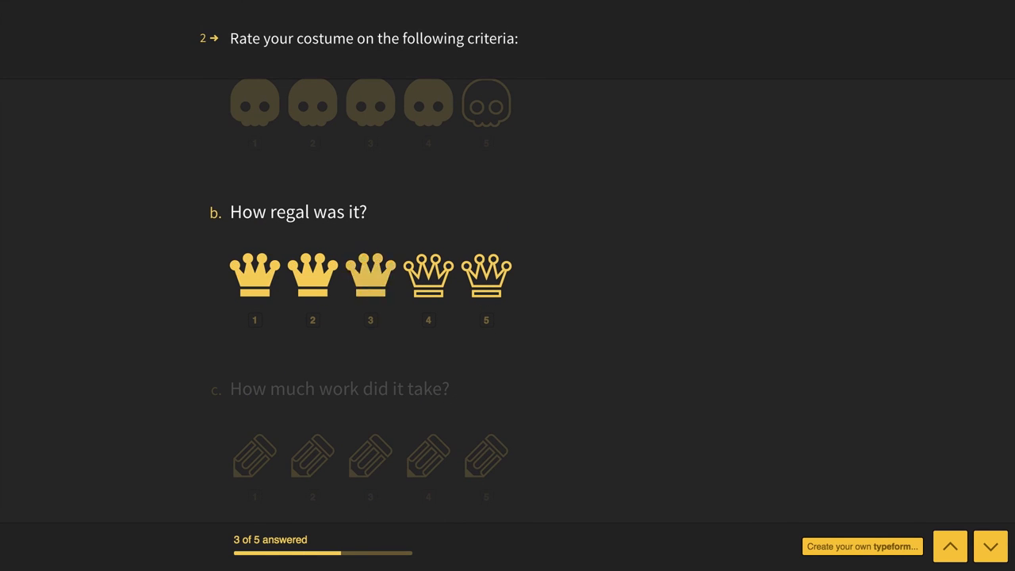
{"action": "scroll", "scroll_direction": "down", "scroll_amount": 3}
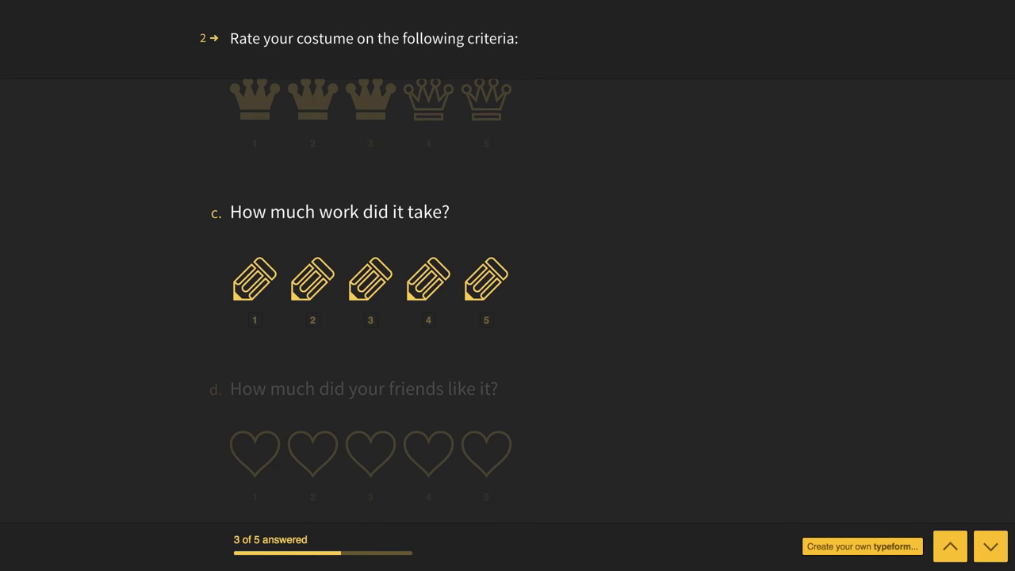
{"action": "left_click", "coordinate": [485, 280]}
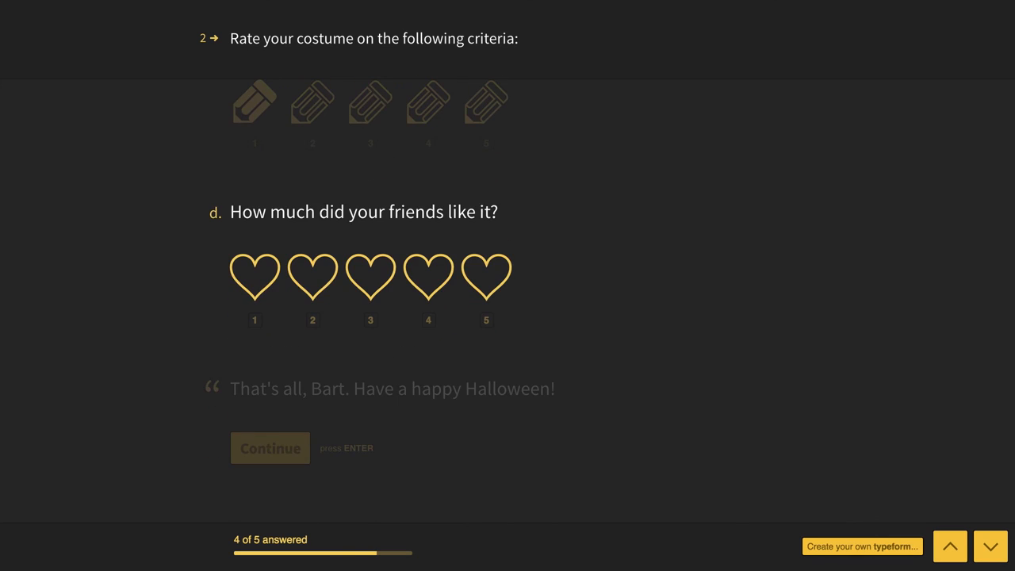